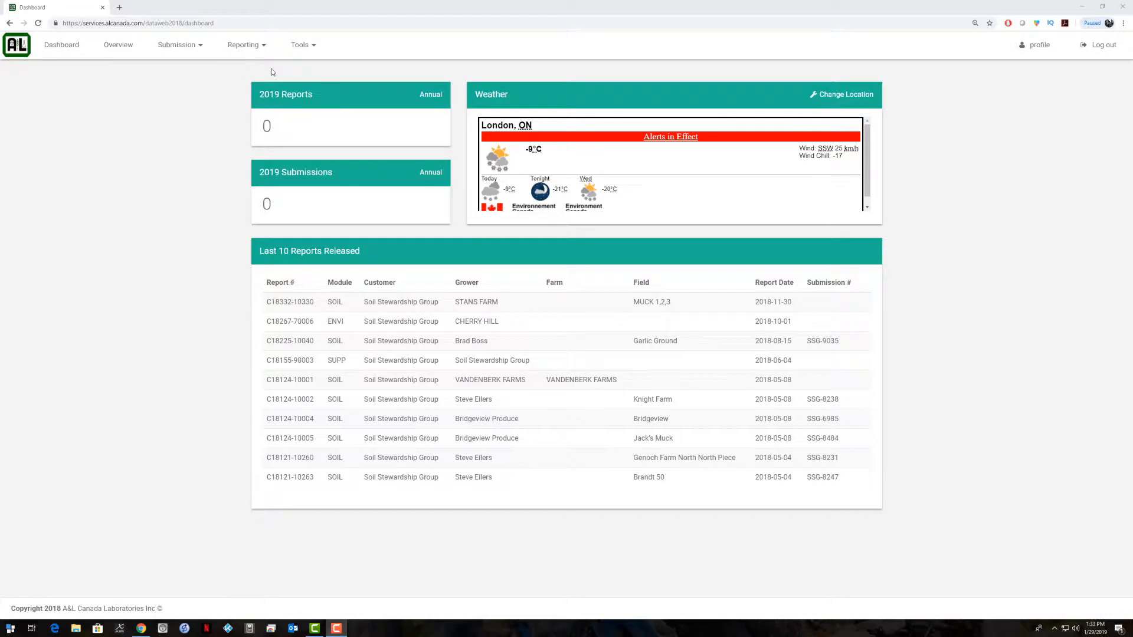
pyautogui.moveTo(176, 44)
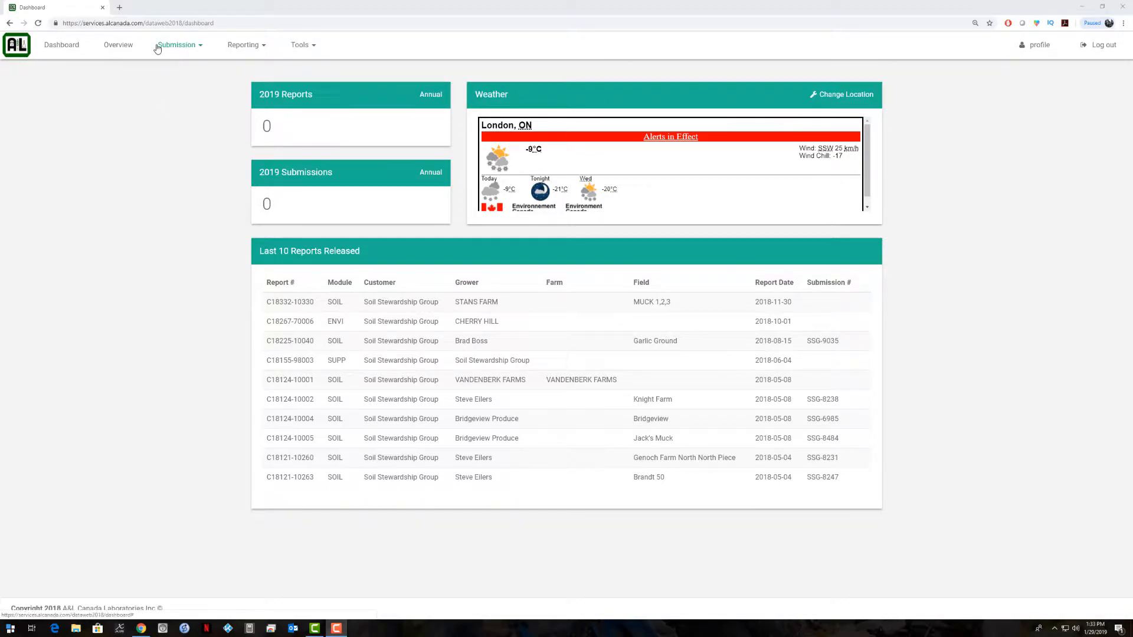
# Start a new soil submission for customer 00047, Soil Stewardship Group.
pyautogui.click(177, 44)
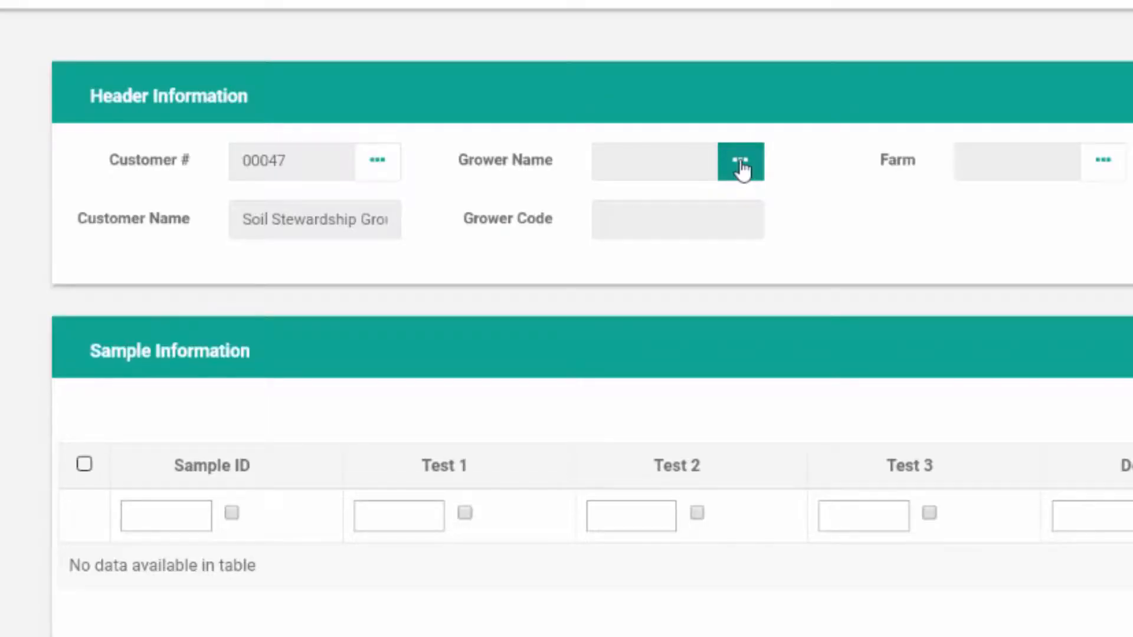
# Create grower Jeff Test 5 from the grower lookup, save it and assign it to the submission.
pyautogui.click(736, 161)
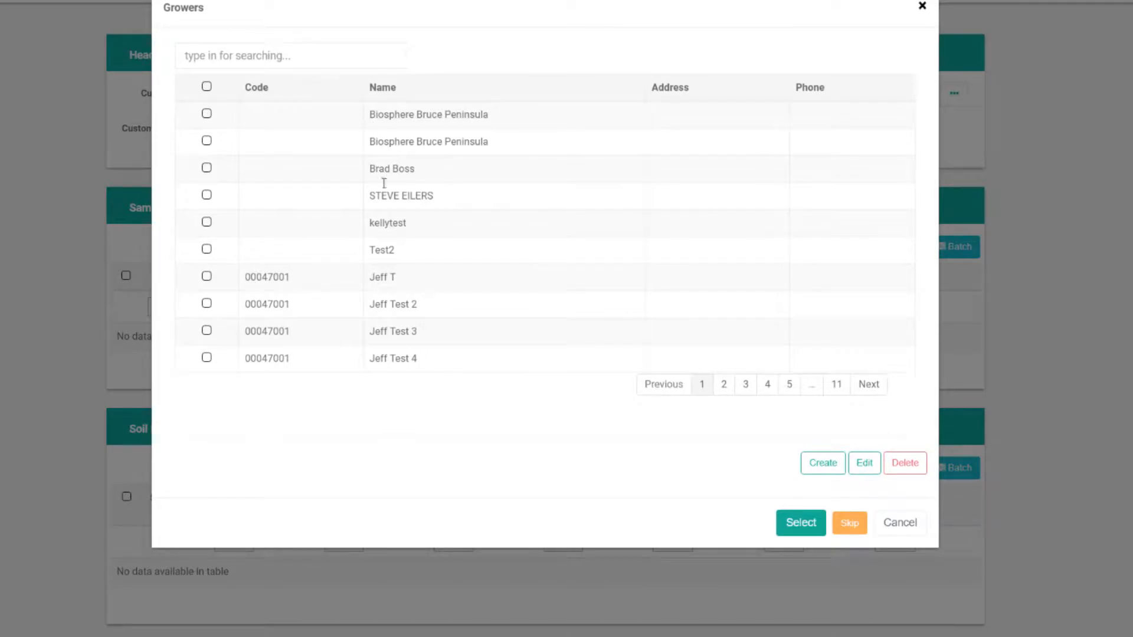
pyautogui.moveTo(455, 323)
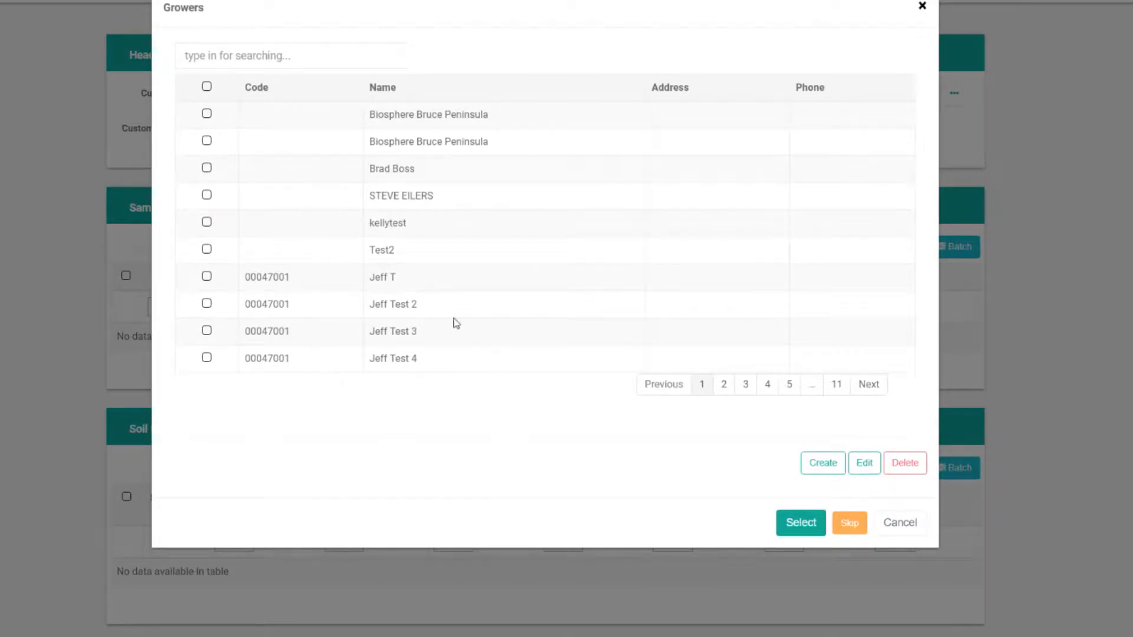
pyautogui.moveTo(445, 112)
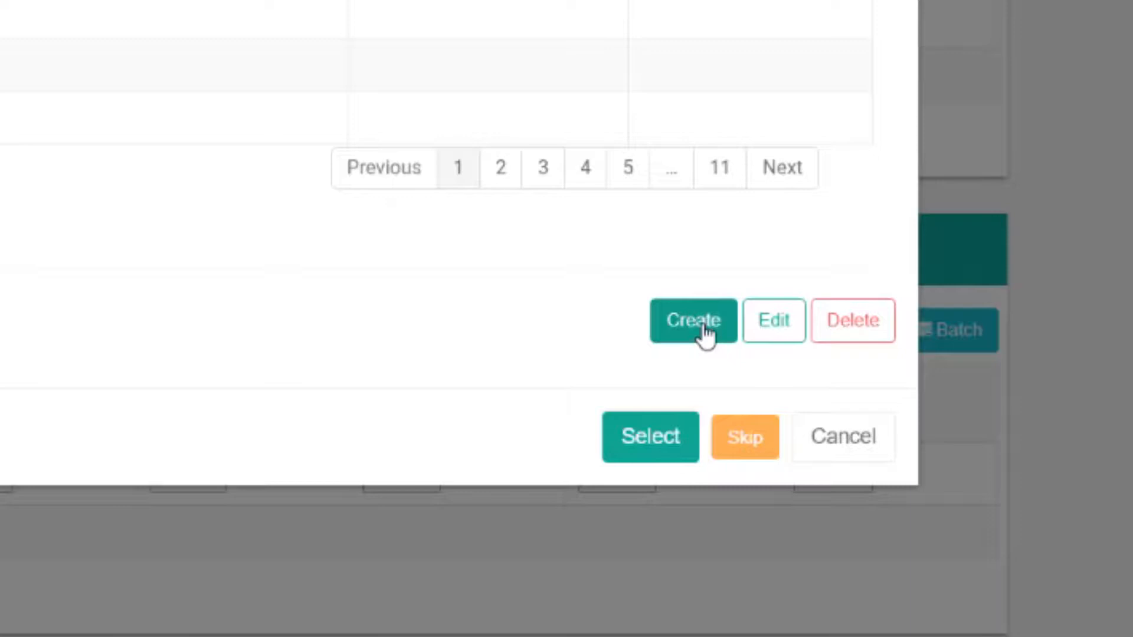
pyautogui.click(693, 321)
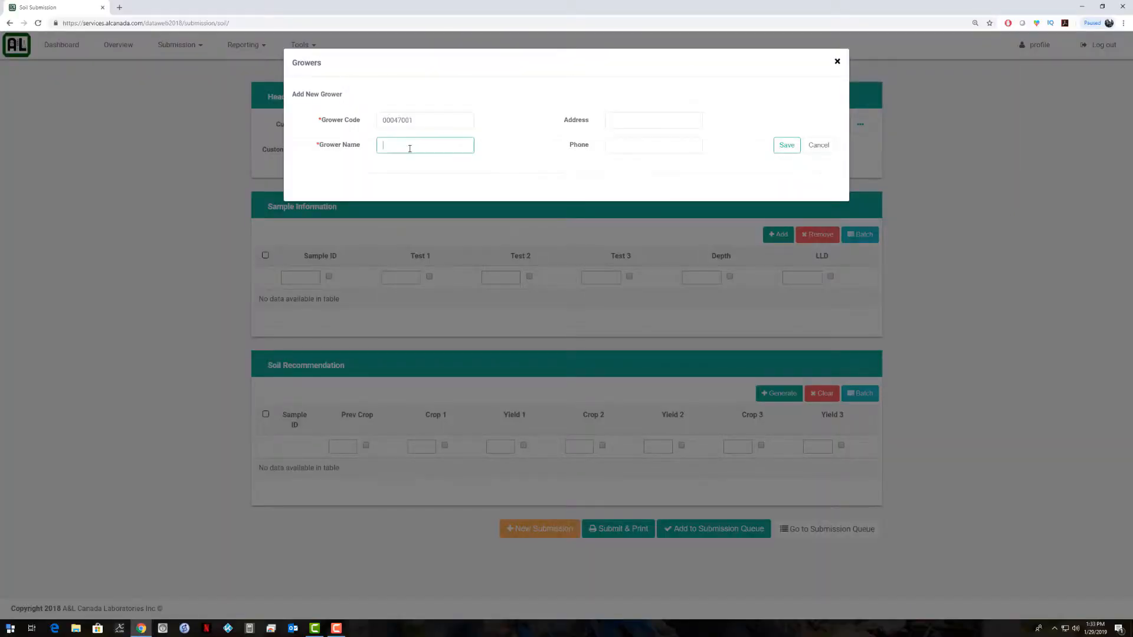
pyautogui.write('Jeff Test 5')
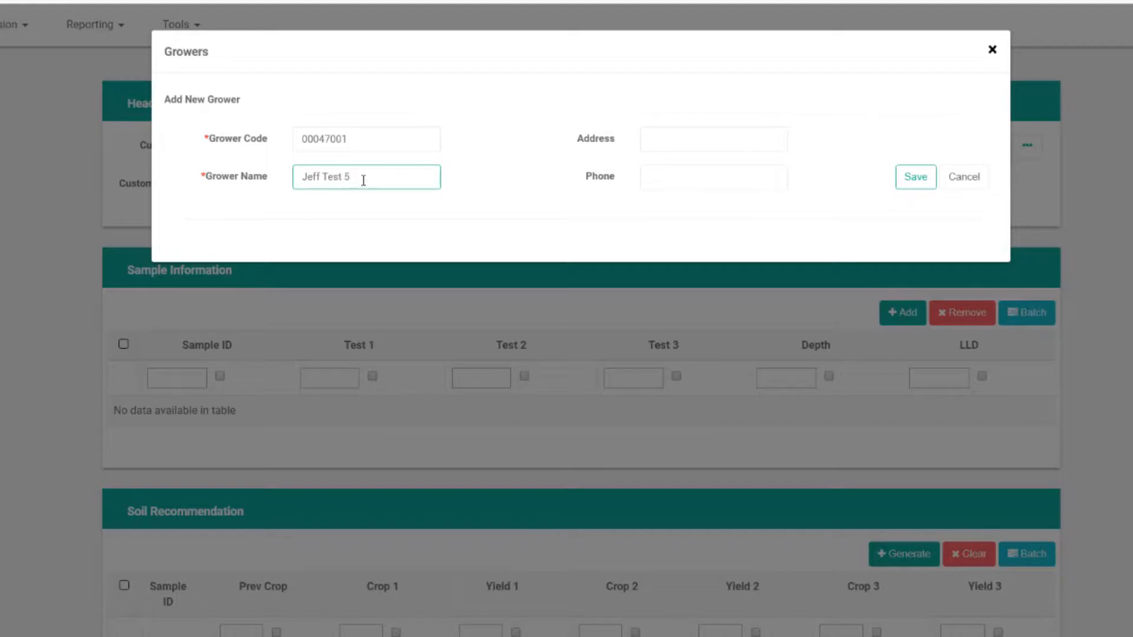
pyautogui.click(914, 176)
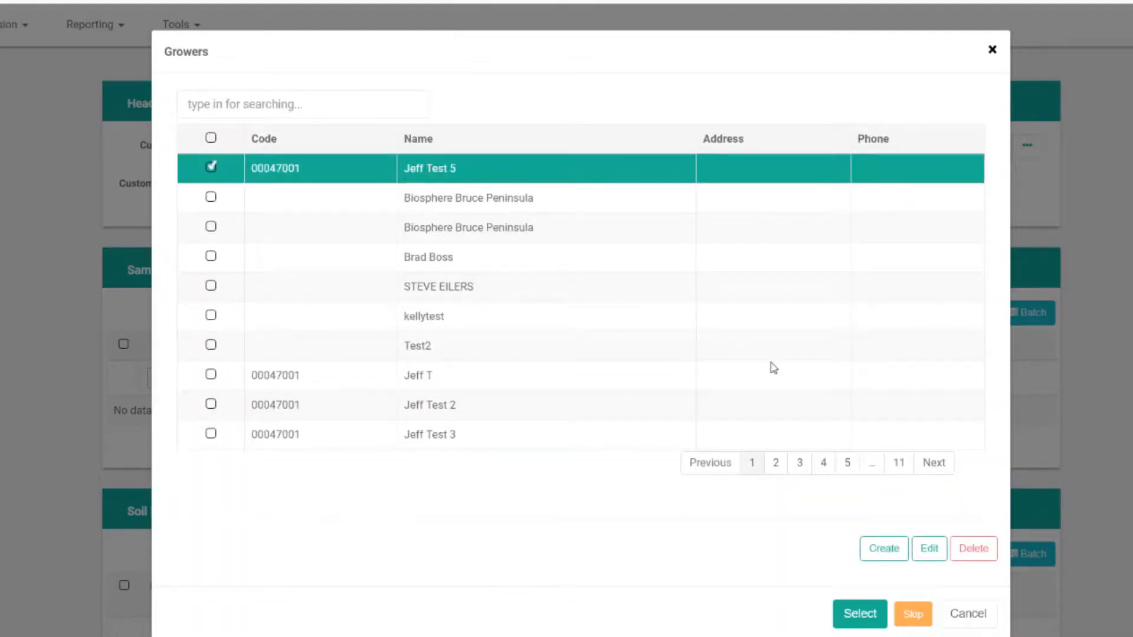
pyautogui.click(859, 614)
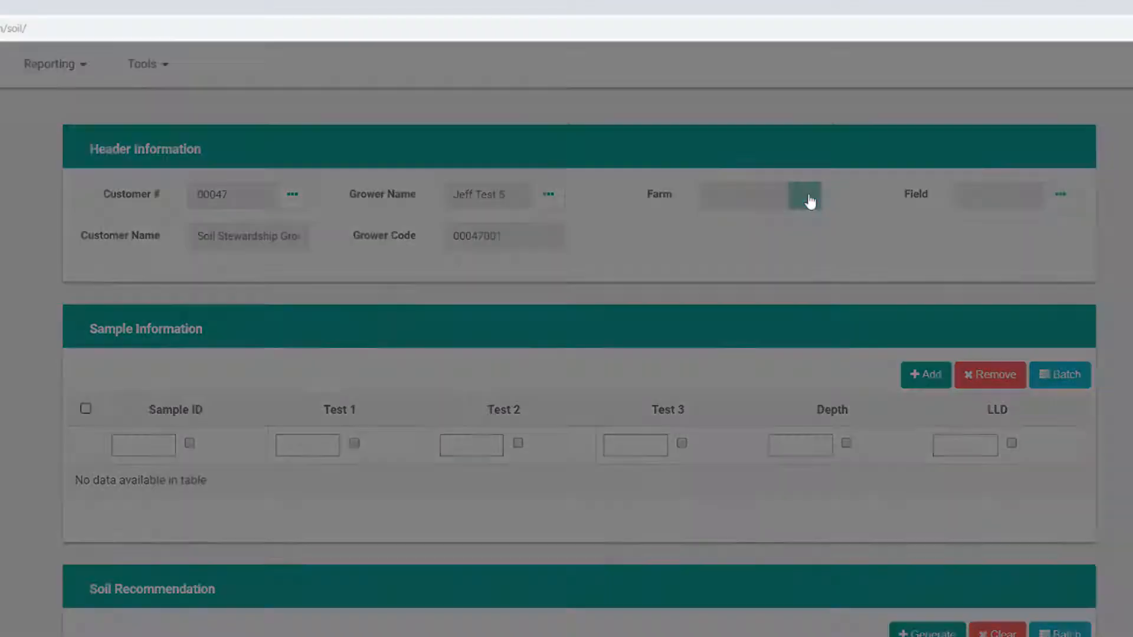
# Create farm Home 6, save it and assign it as the submission's farm.
pyautogui.click(803, 196)
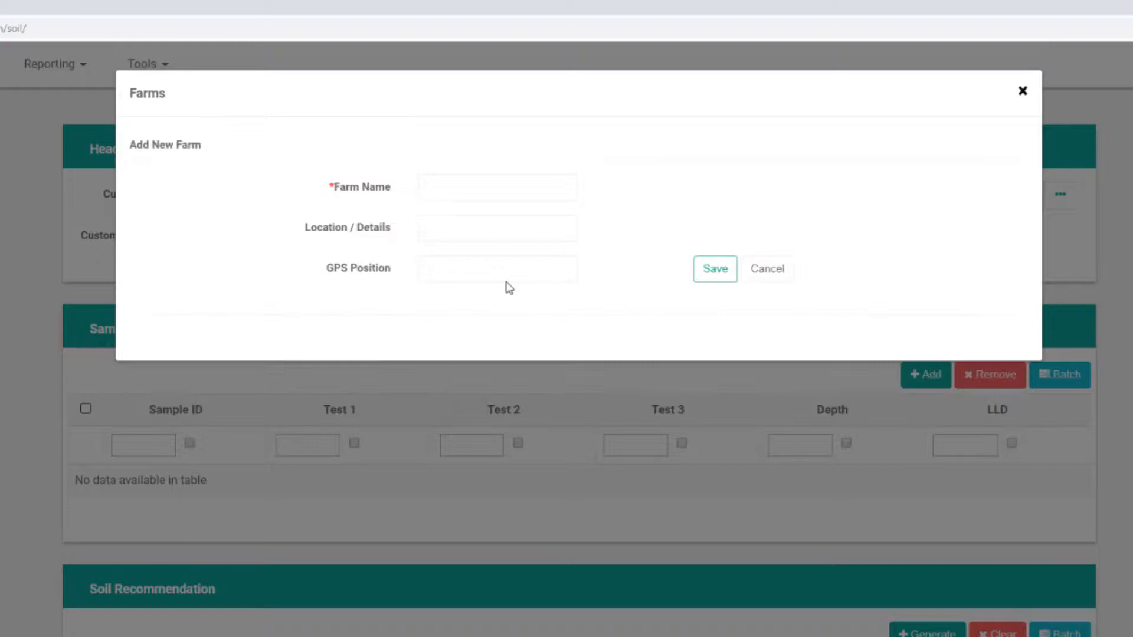
pyautogui.write('Home 6')
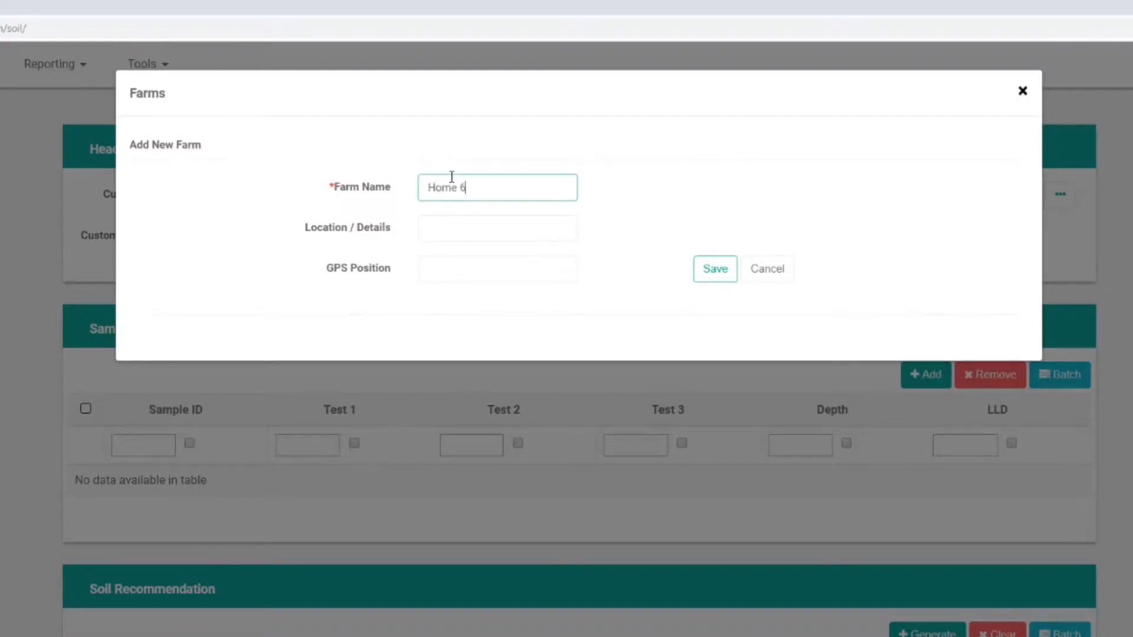
pyautogui.click(714, 269)
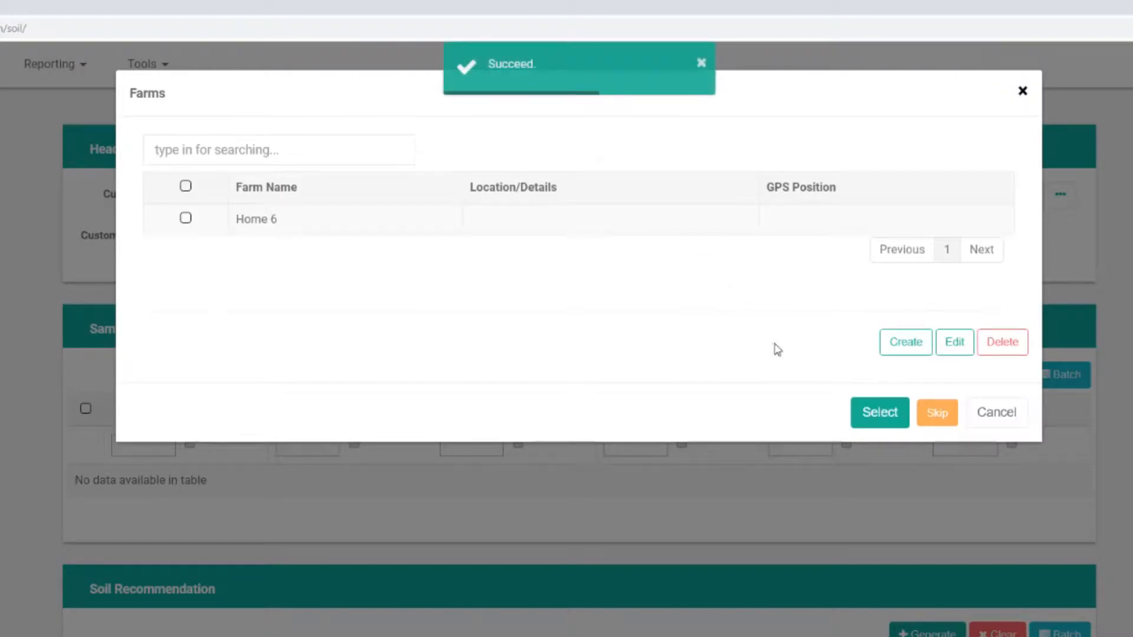
pyautogui.click(186, 219)
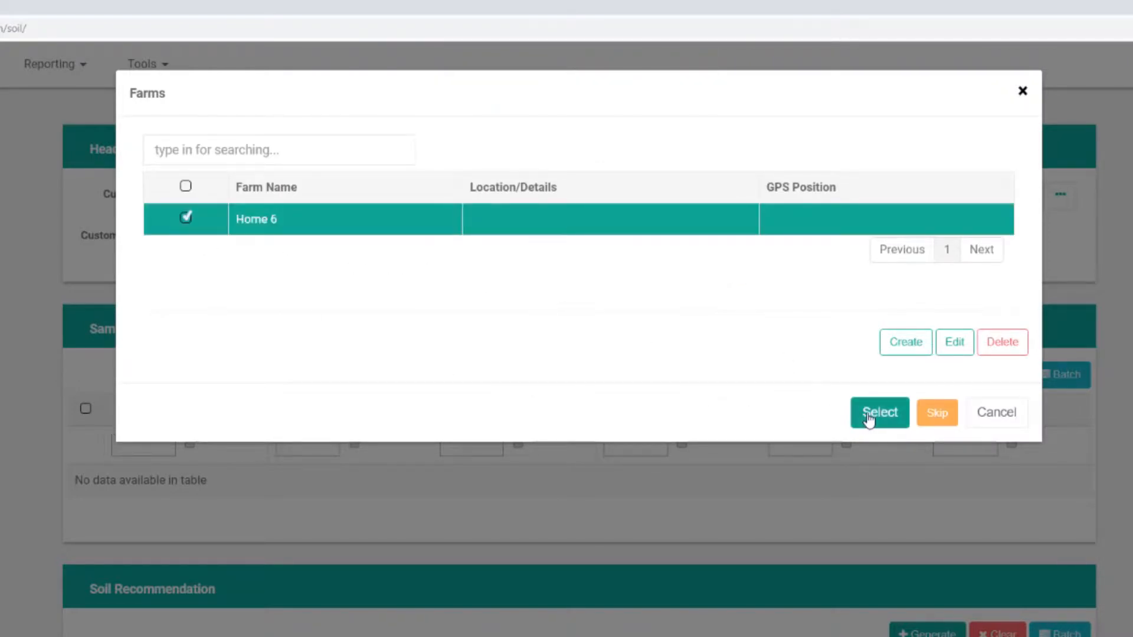
pyautogui.click(878, 413)
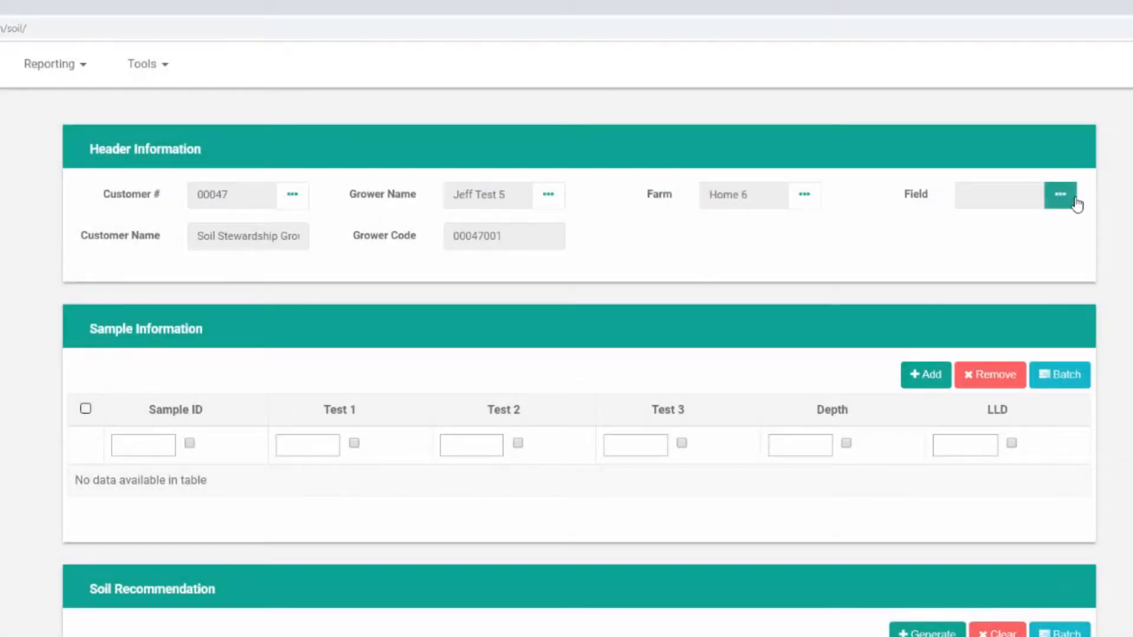
# Skip the field lookup so the submission has no field assigned.
pyautogui.click(1059, 193)
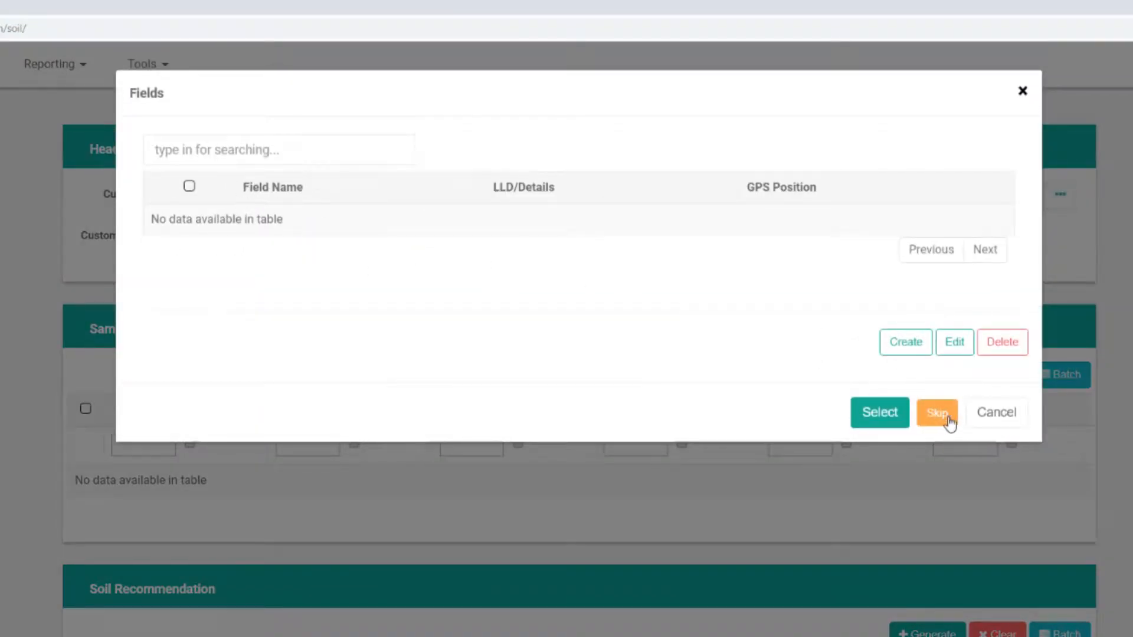
pyautogui.click(936, 412)
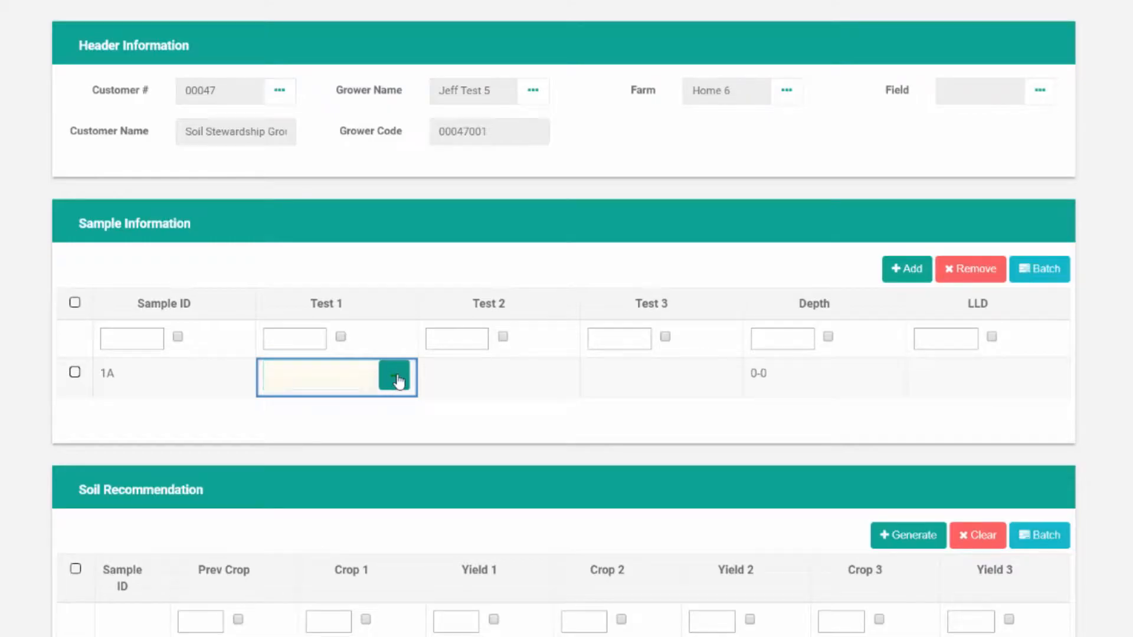
# Choose test SW for sample 1A from its test lookup.
pyautogui.click(396, 377)
pyautogui.write('6')
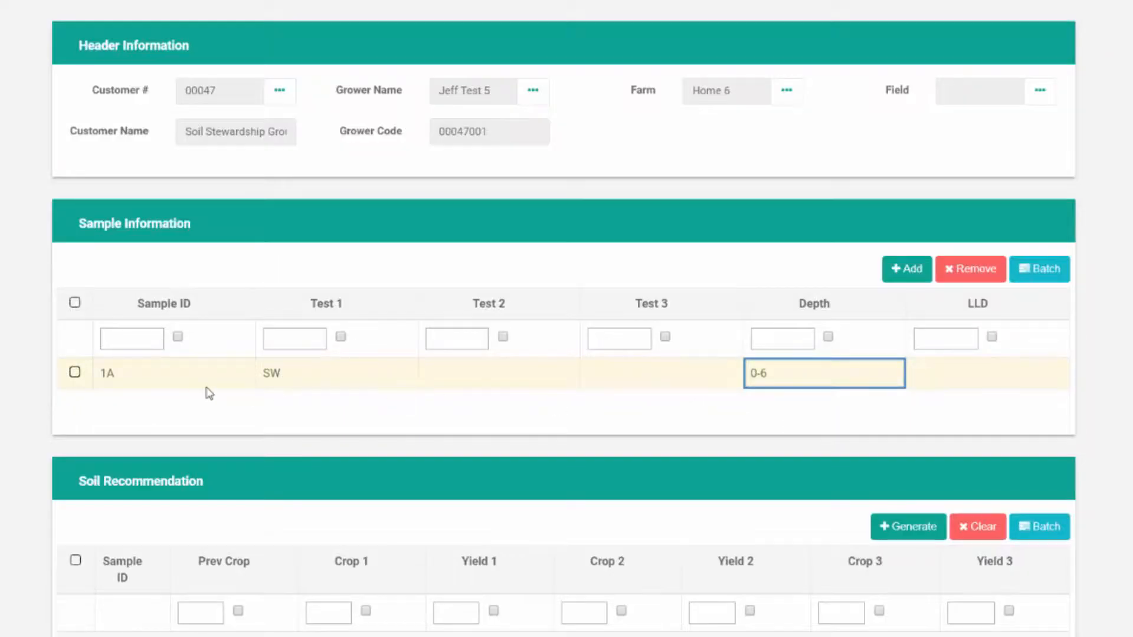
# Add sample 2A with the SWB Subsoil test at a depth of 6-12.
pyautogui.click(906, 269)
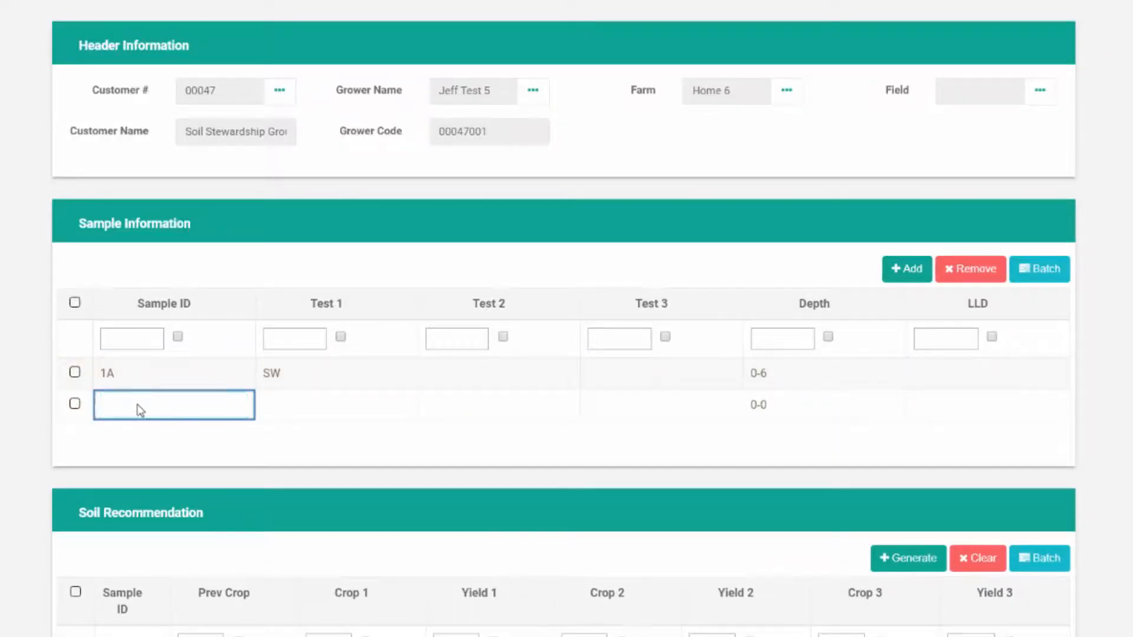
pyautogui.write('2S')
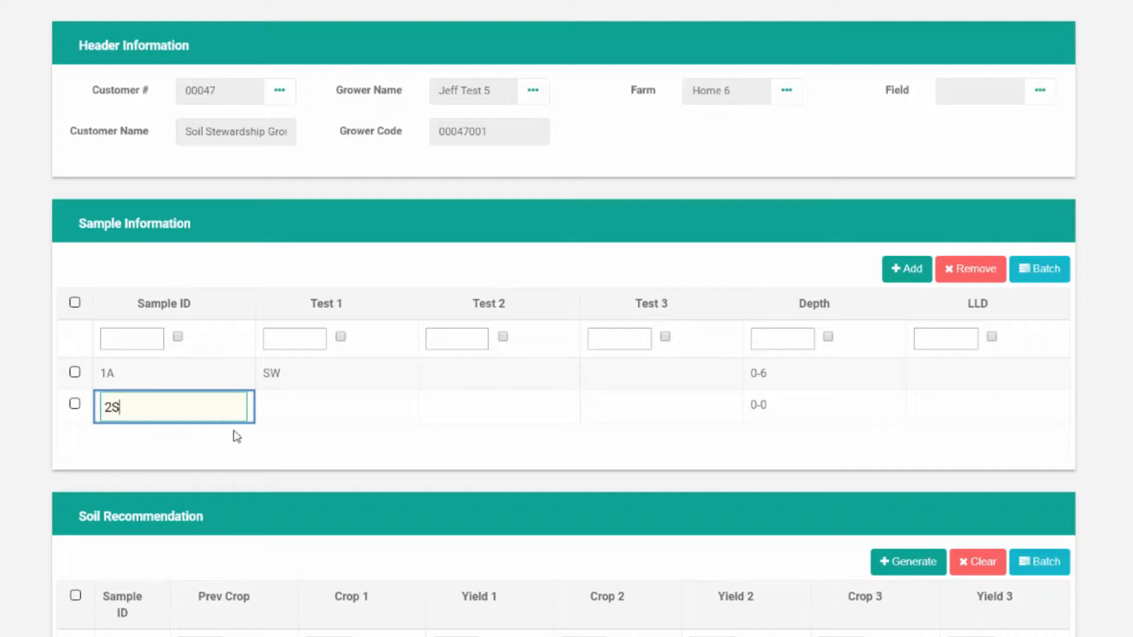
pyautogui.write('A')
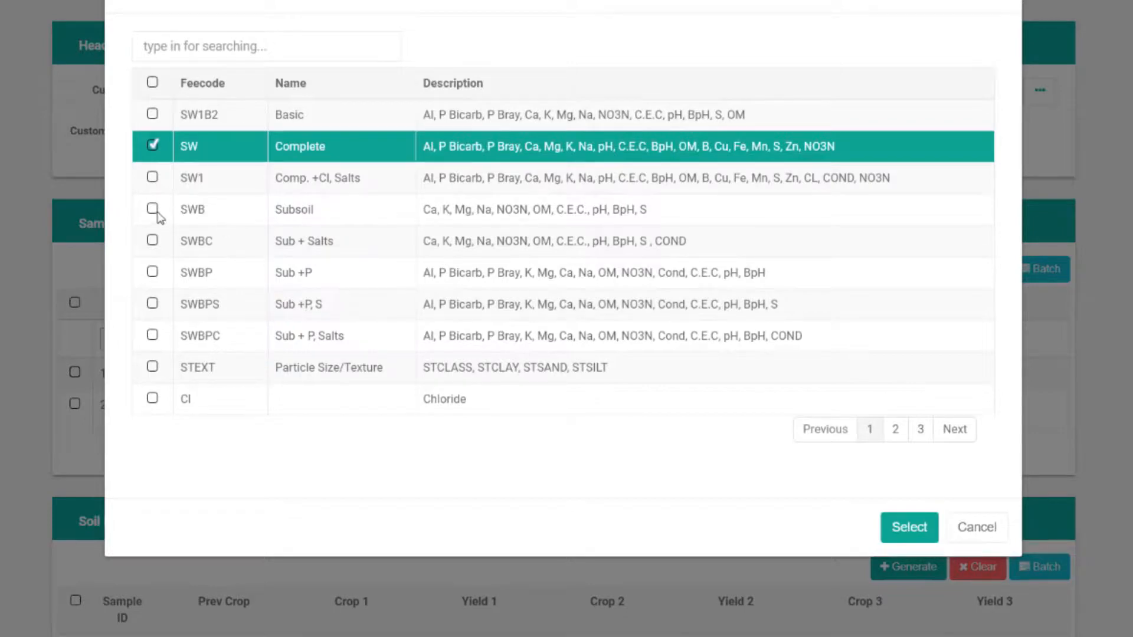
pyautogui.click(909, 527)
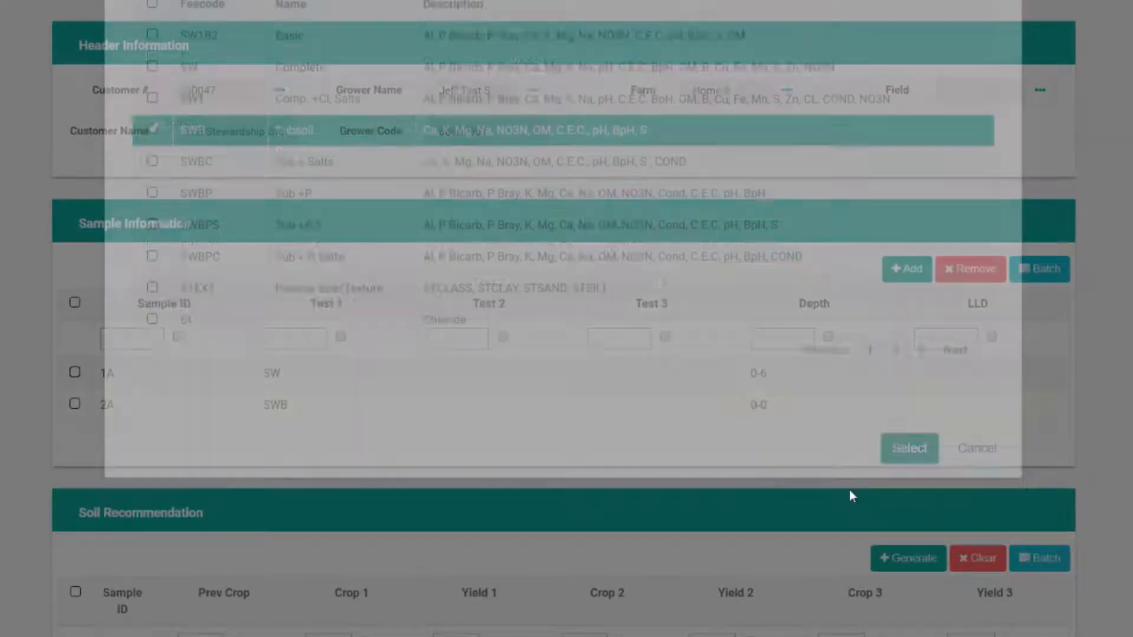
pyautogui.click(909, 448)
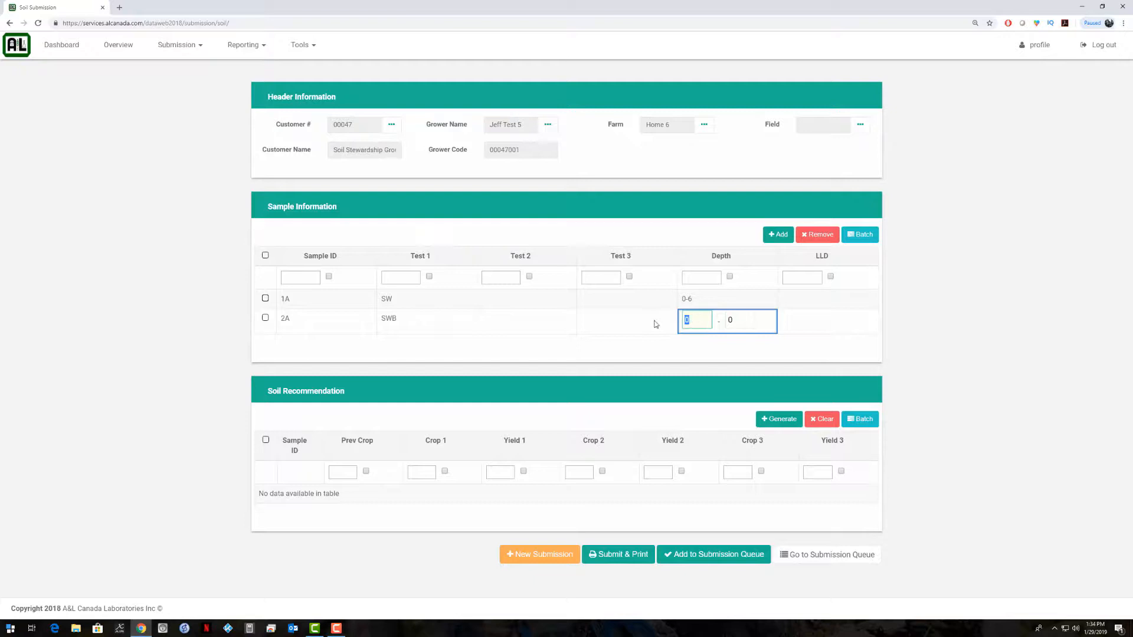
pyautogui.write('12')
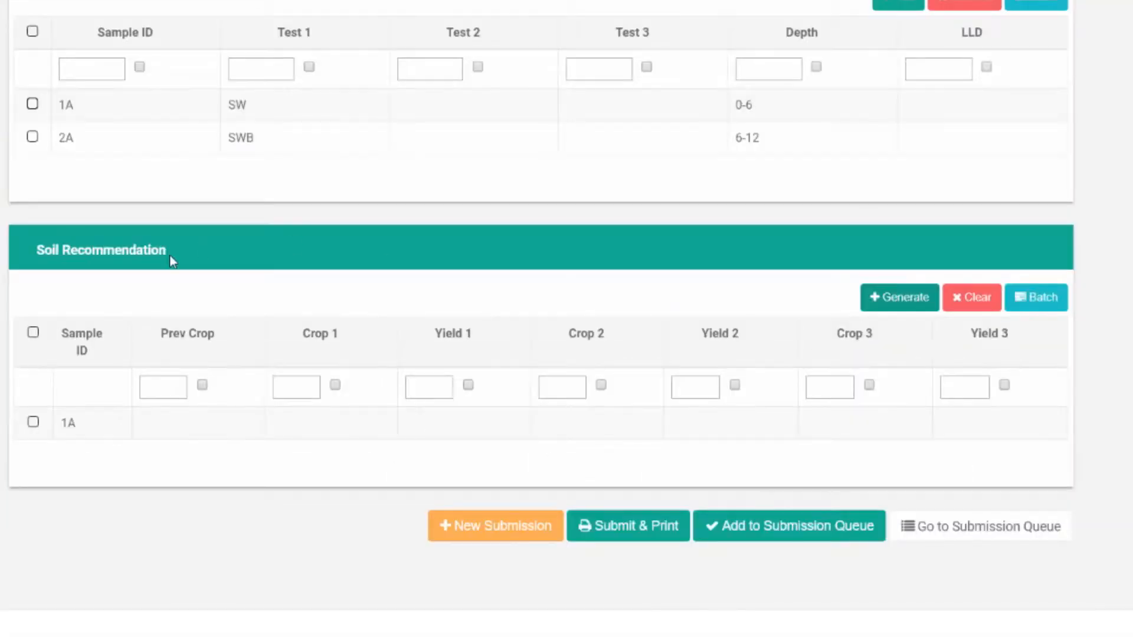
# Pick Winter Wheat from the soil crops lookup as sample 1A's previous crop.
pyautogui.click(163, 387)
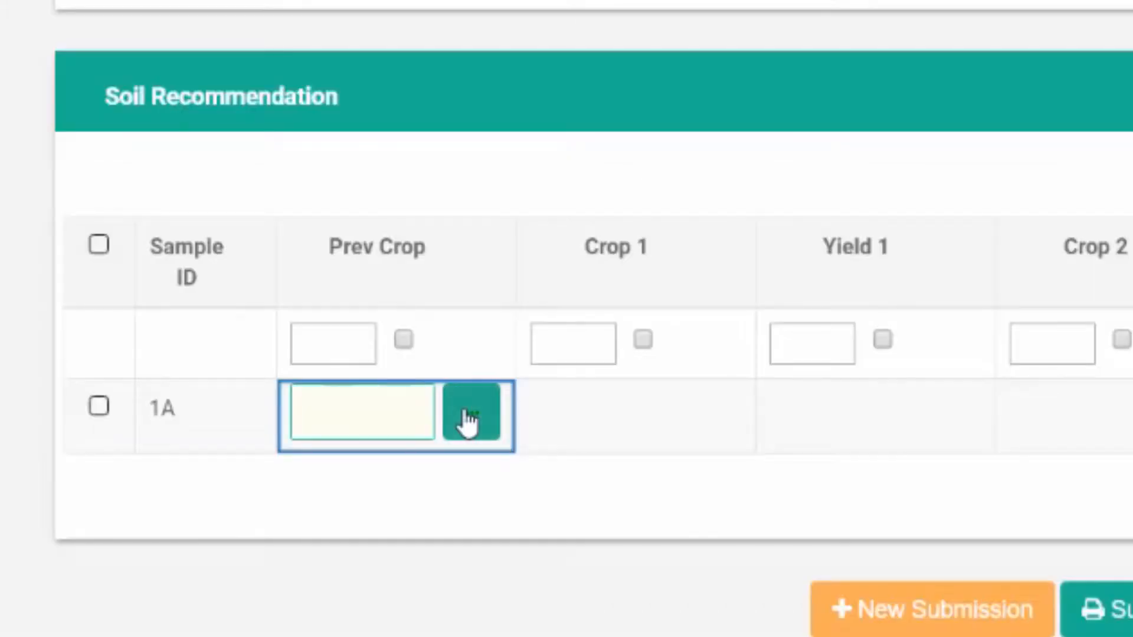
pyautogui.click(472, 412)
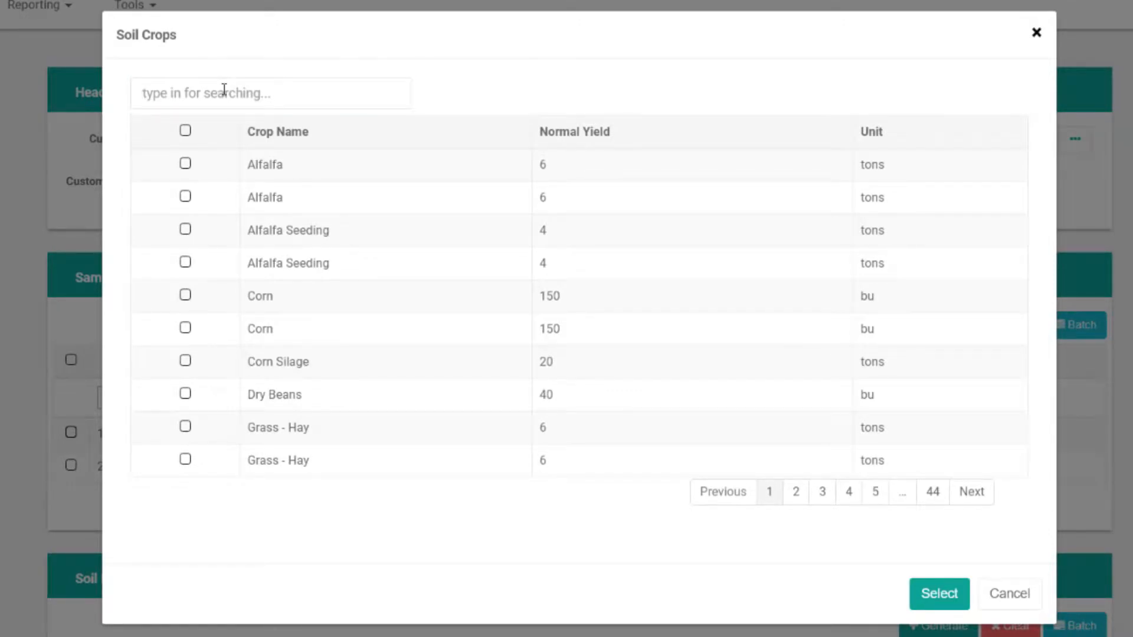
pyautogui.write('w')
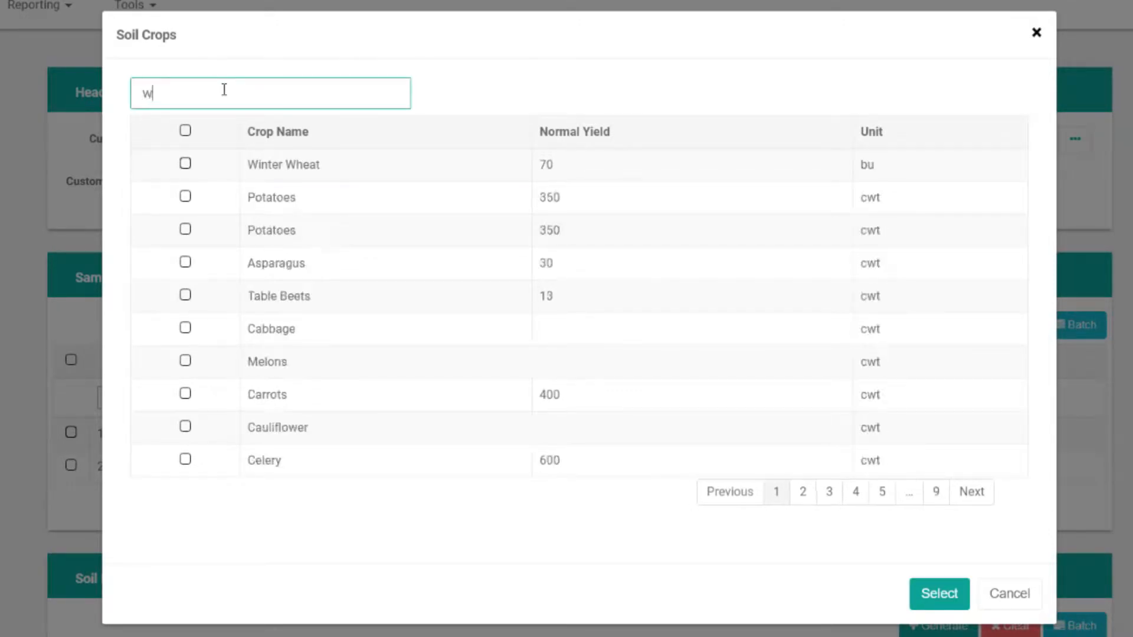
pyautogui.write('in')
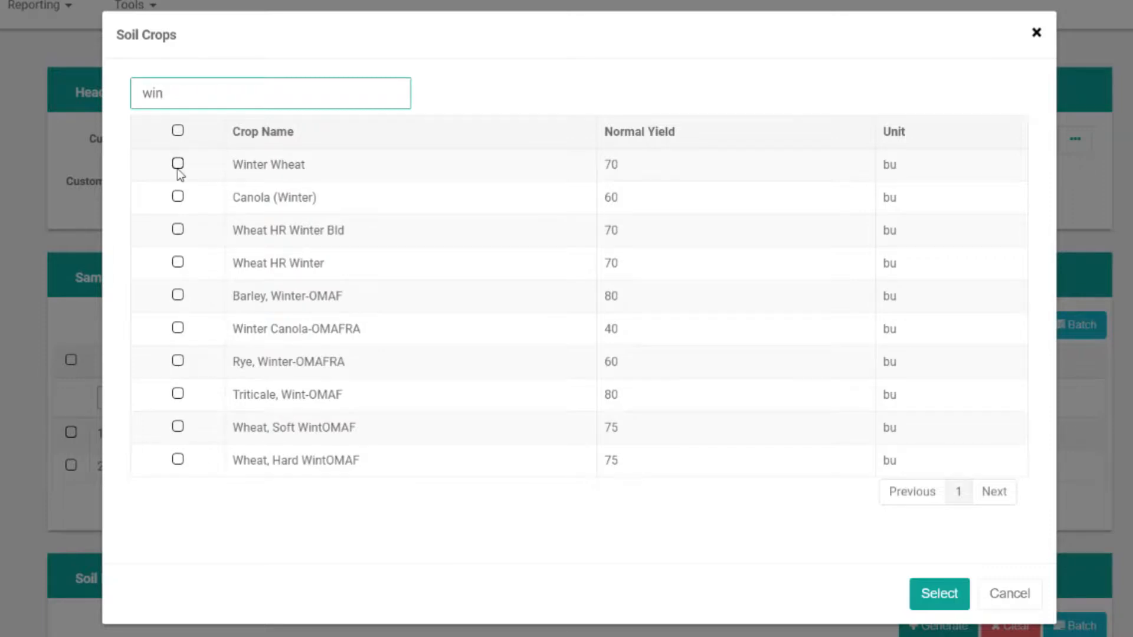
pyautogui.click(178, 164)
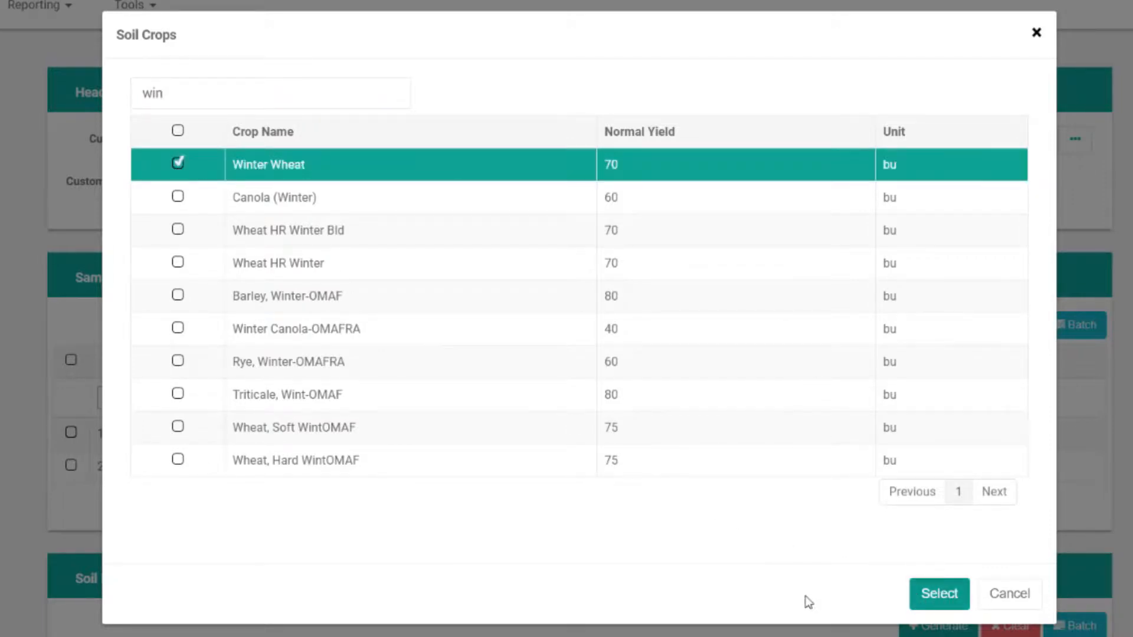
pyautogui.click(939, 593)
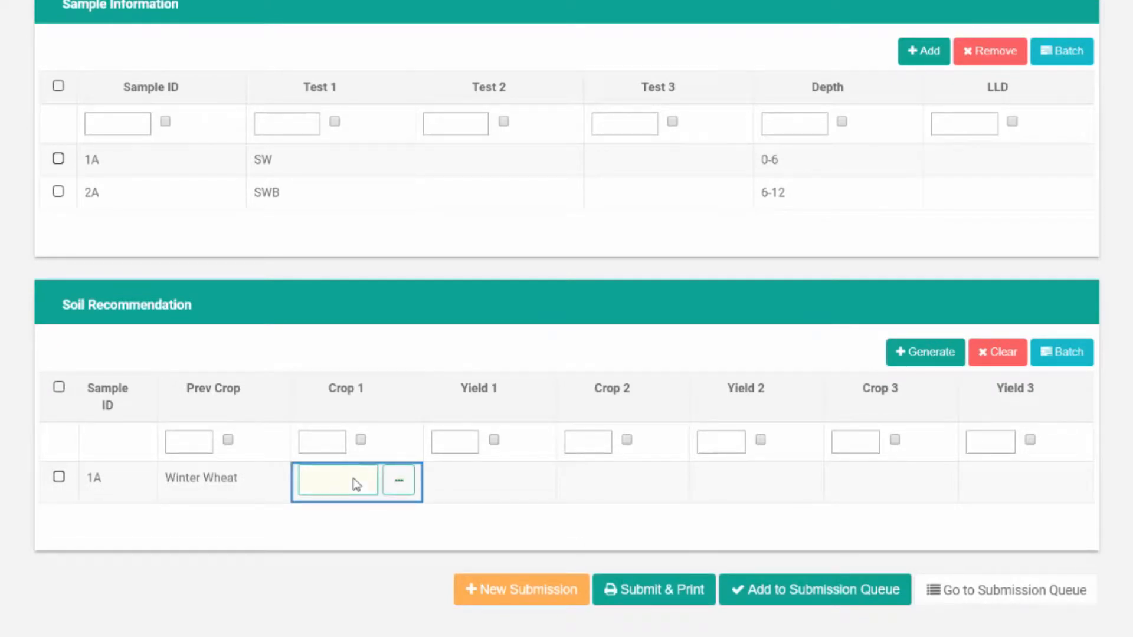
pyautogui.click(398, 480)
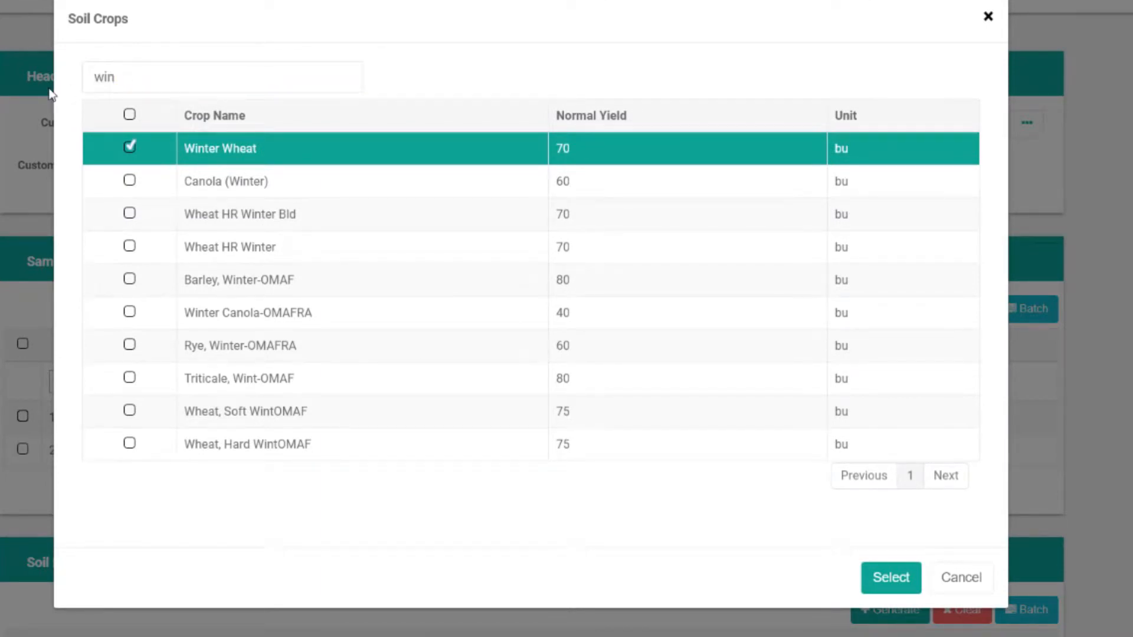
# Set Canola (Winter) as Crop 1 for sample 1A and change its yield from 60 to 70.
pyautogui.write('c')
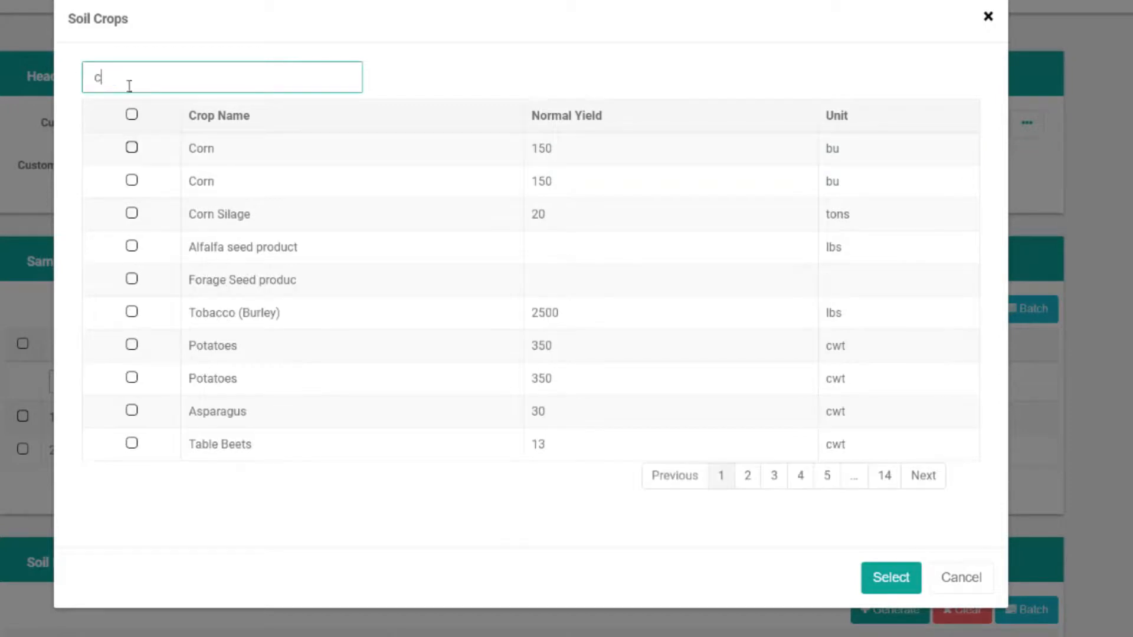
pyautogui.click(132, 281)
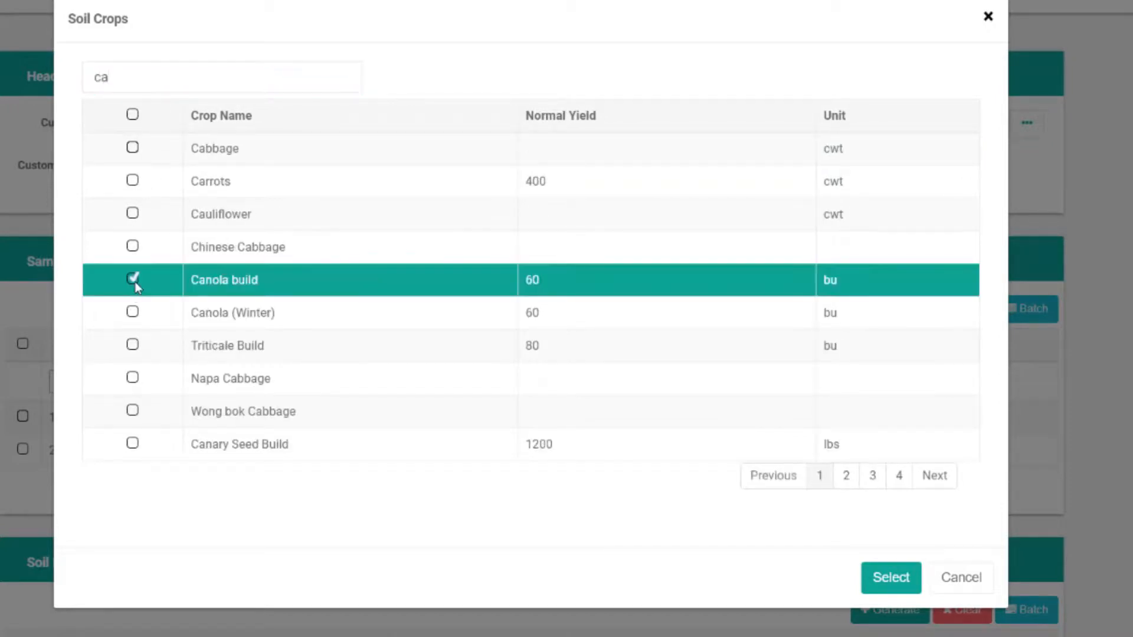
pyautogui.click(889, 577)
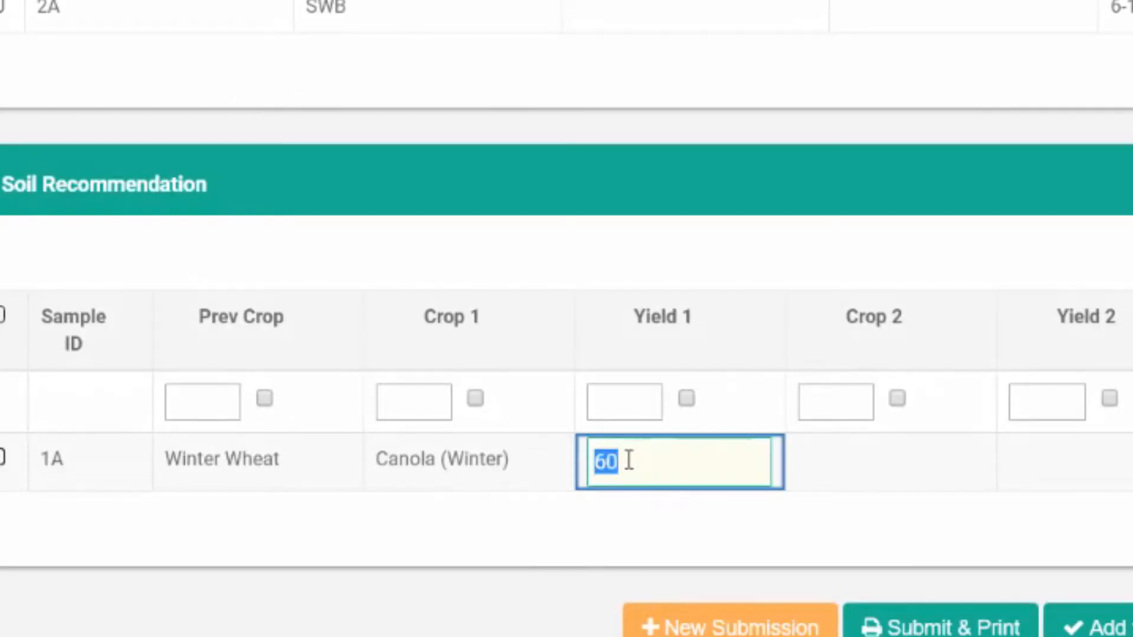
pyautogui.write('70')
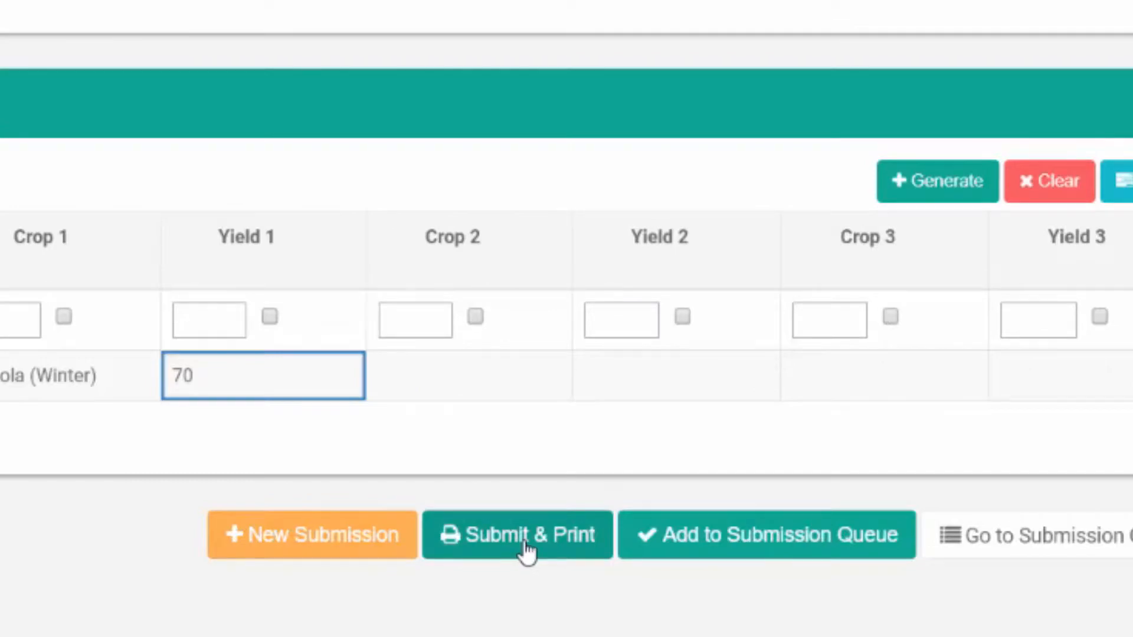
# Submit & Print the order, review the PDF soil sample submittal form, then close the preview.
pyautogui.click(517, 535)
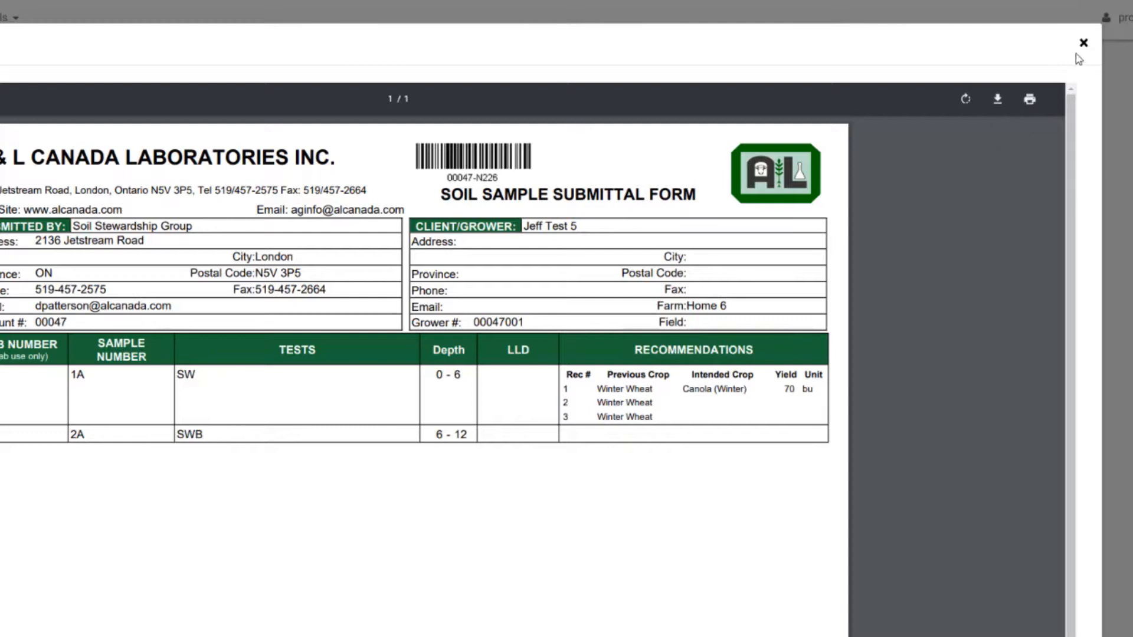
pyautogui.click(1082, 42)
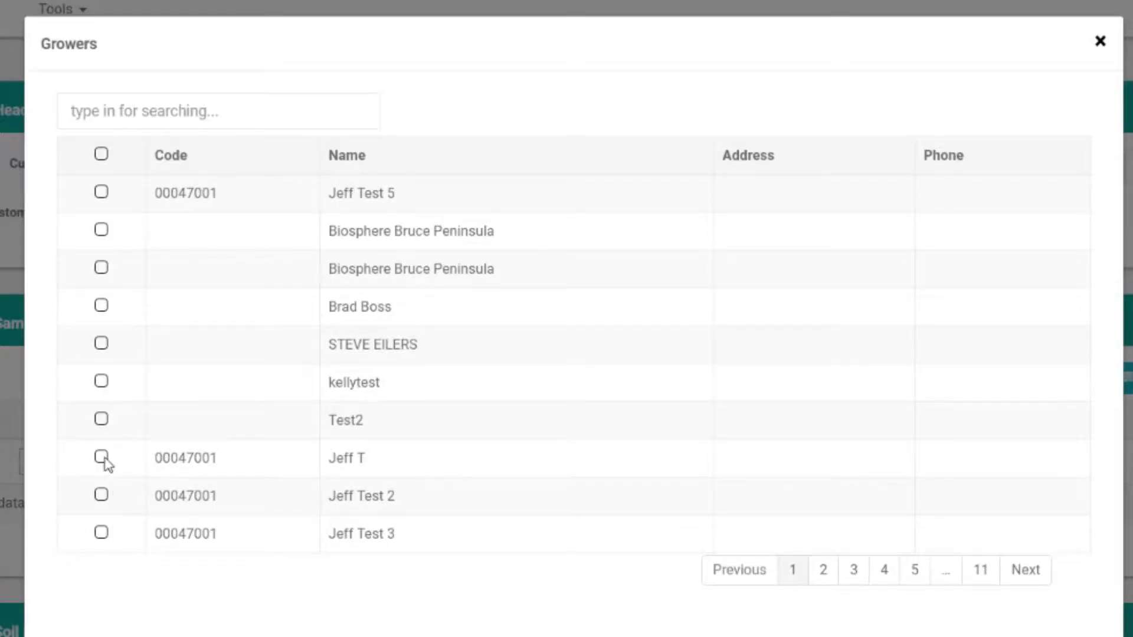
pyautogui.click(101, 457)
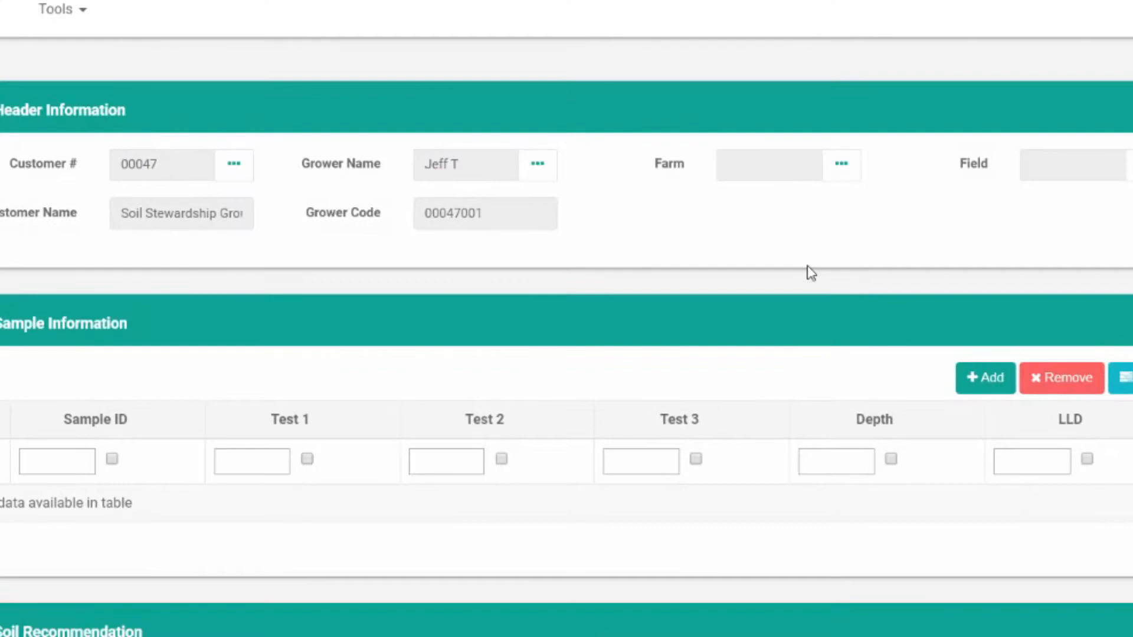
pyautogui.click(840, 164)
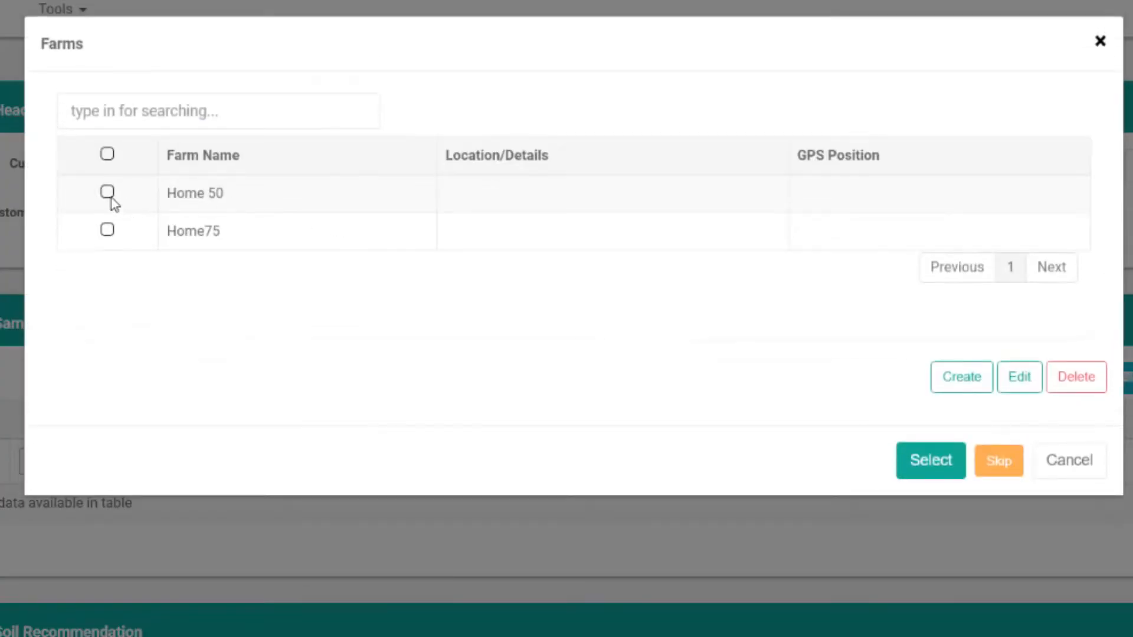
pyautogui.click(930, 461)
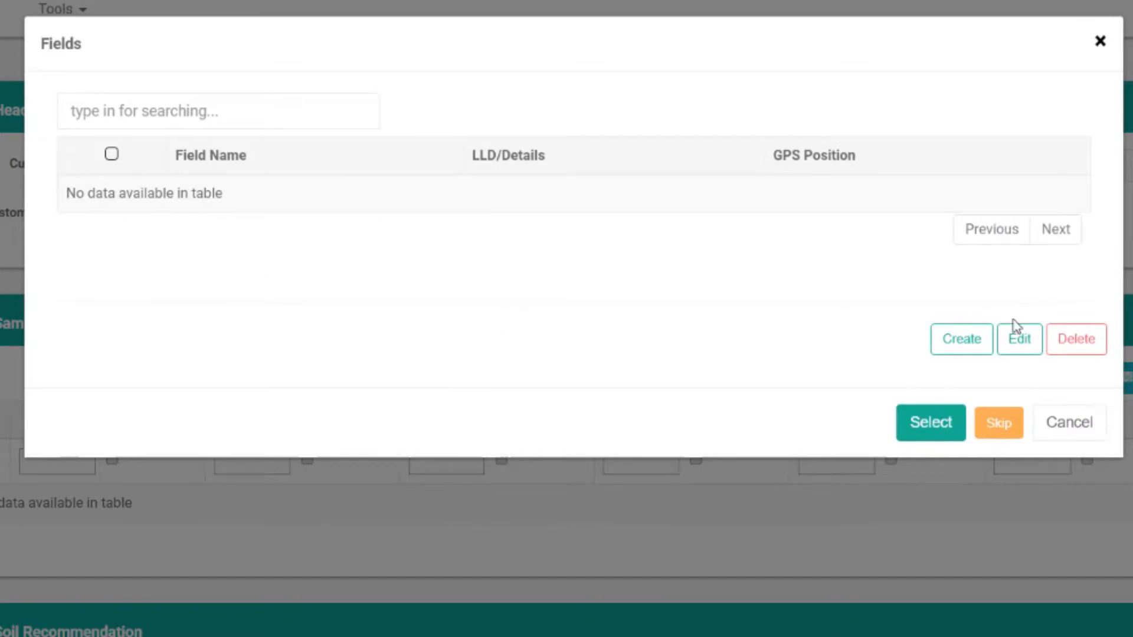
pyautogui.click(961, 338)
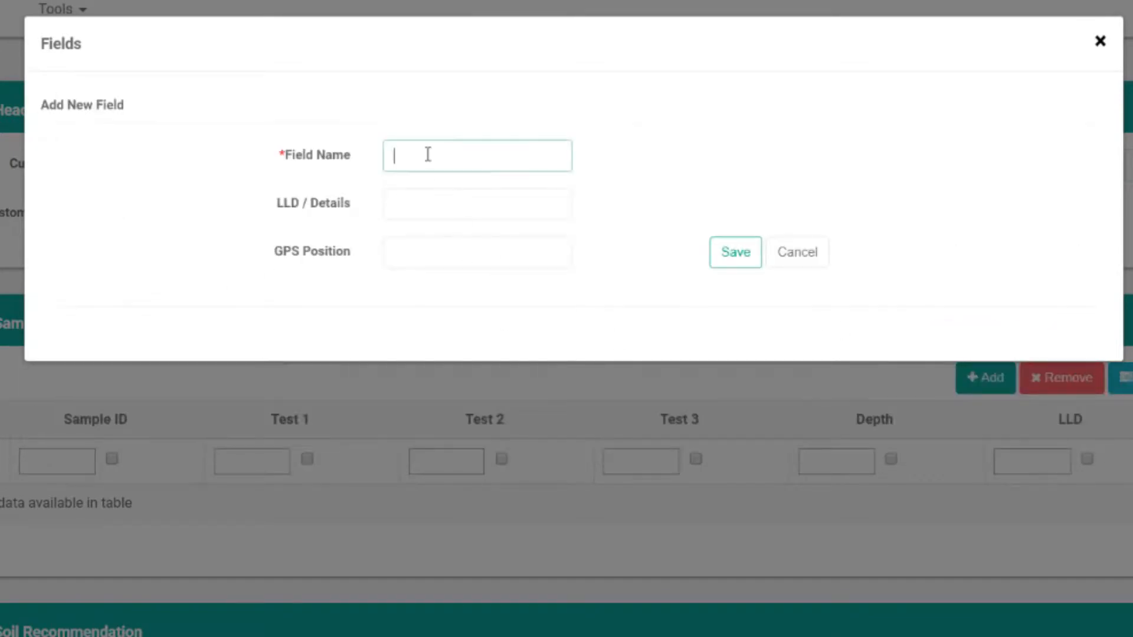
# Save a new field named Back and select it as the submission's field.
pyautogui.write('Back')
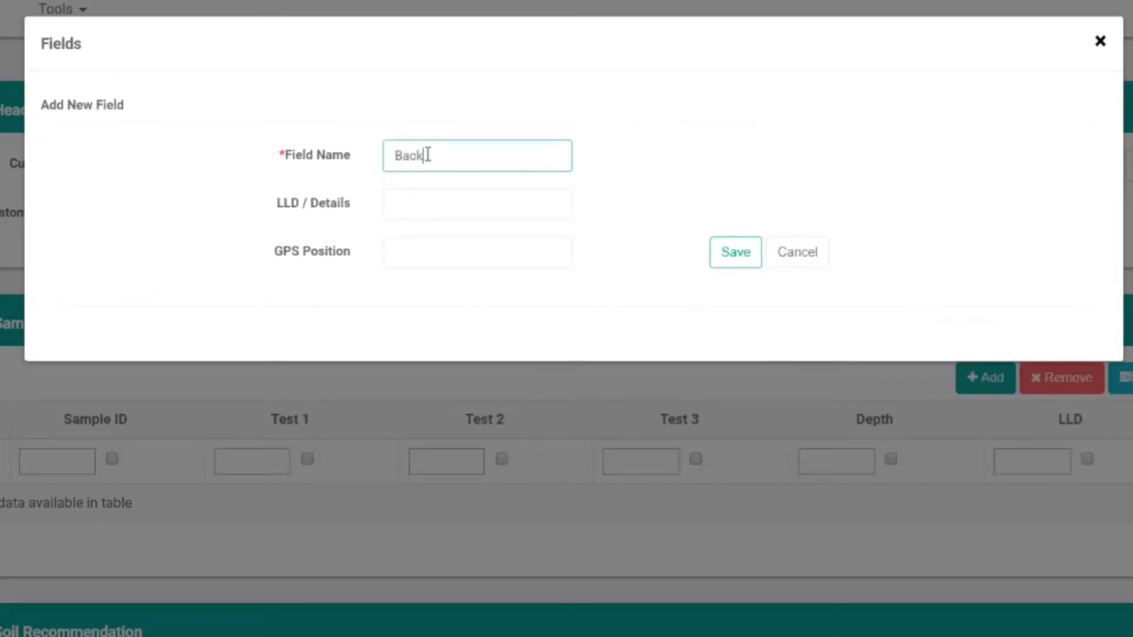
pyautogui.click(735, 252)
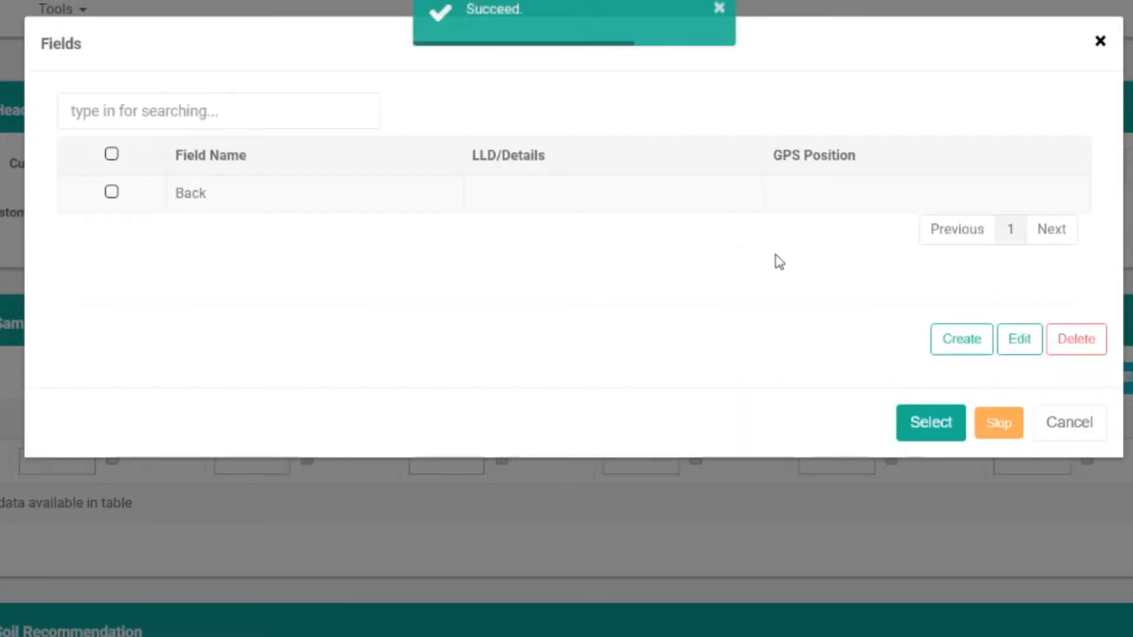
pyautogui.click(111, 192)
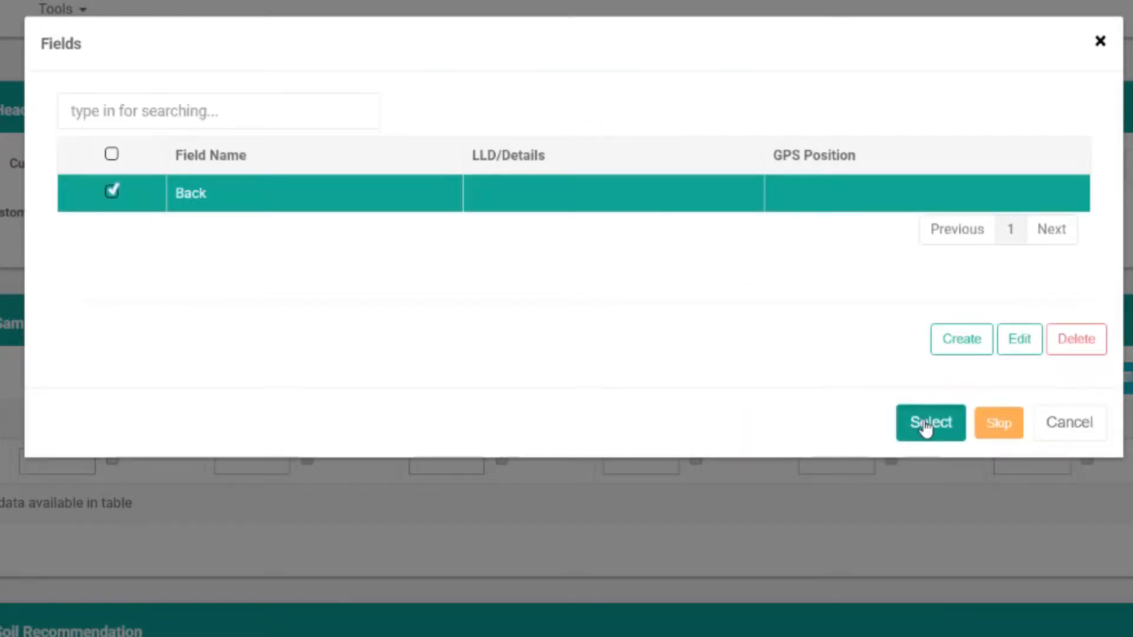
pyautogui.click(930, 423)
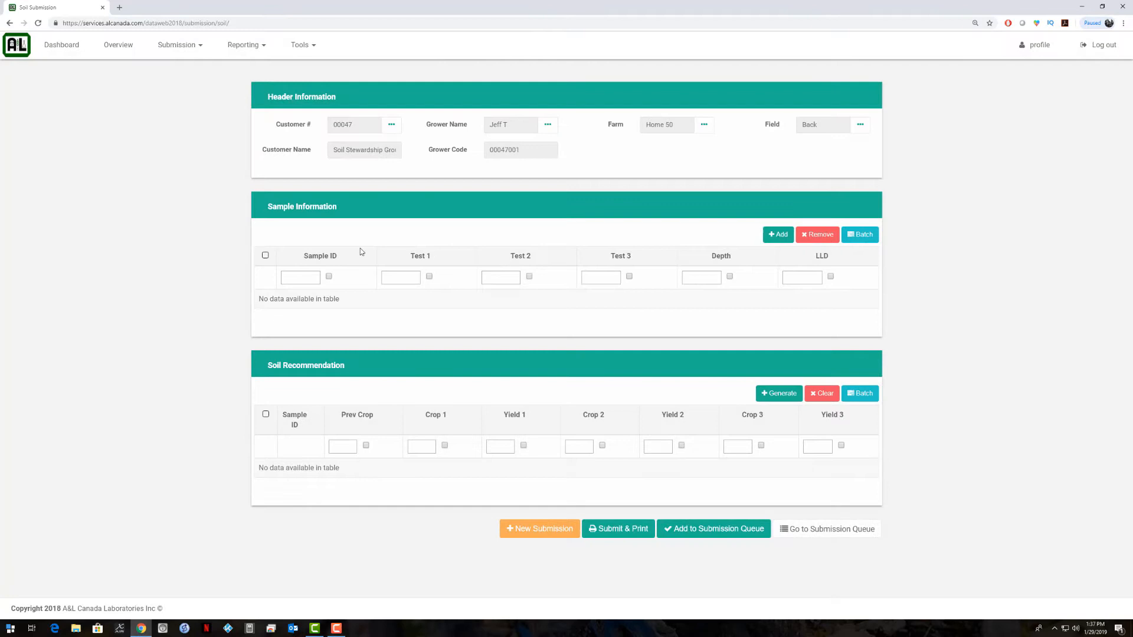
pyautogui.moveTo(778, 214)
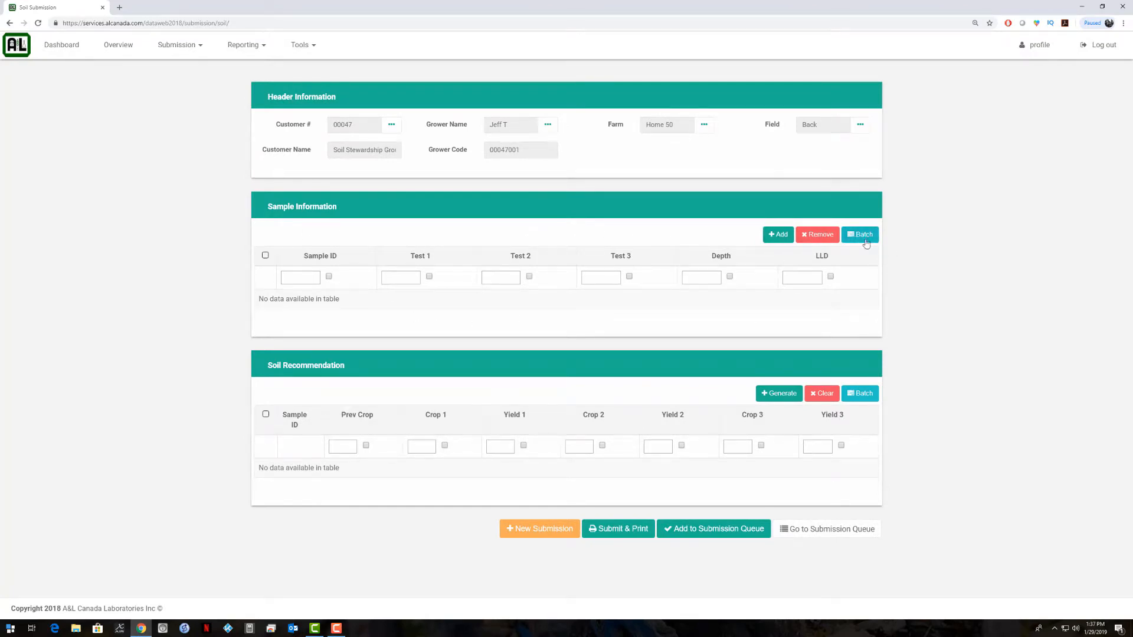
# Batch-create 15 samples at one depth 0-6 with the SW Complete test, keeping existing samples.
pyautogui.click(860, 234)
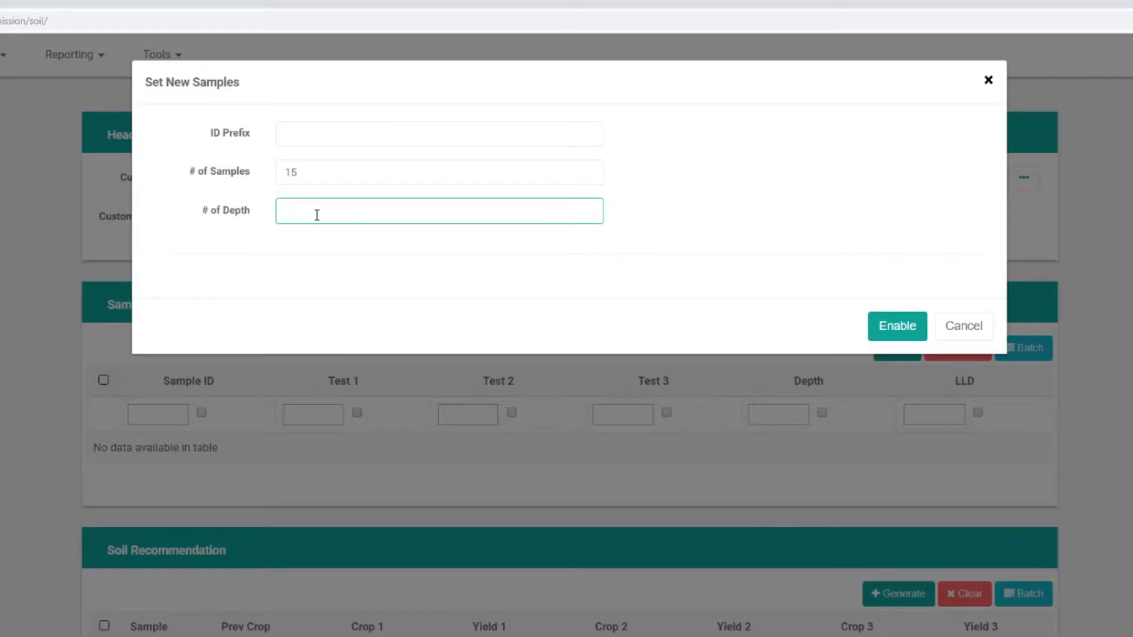
pyautogui.write('1')
pyautogui.write('0')
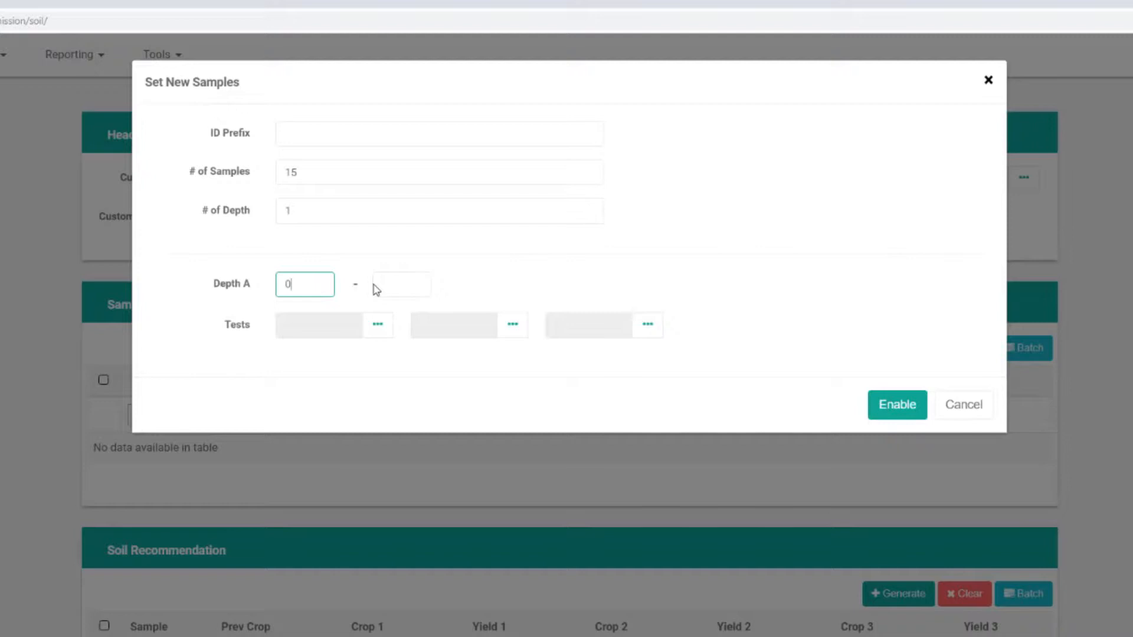
pyautogui.write('6')
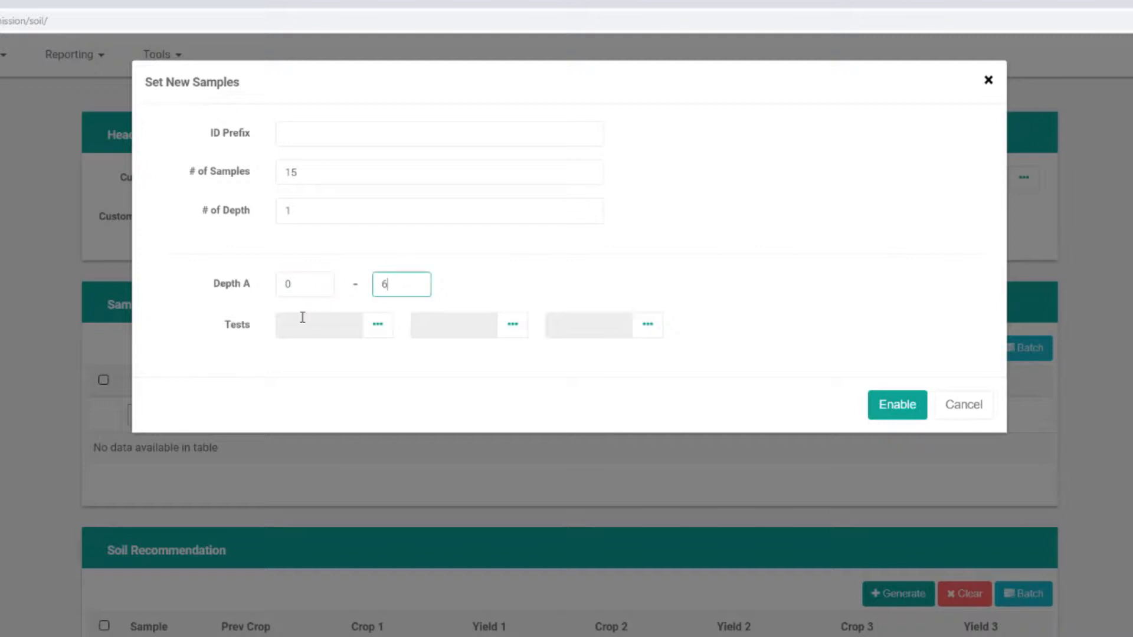
pyautogui.click(377, 323)
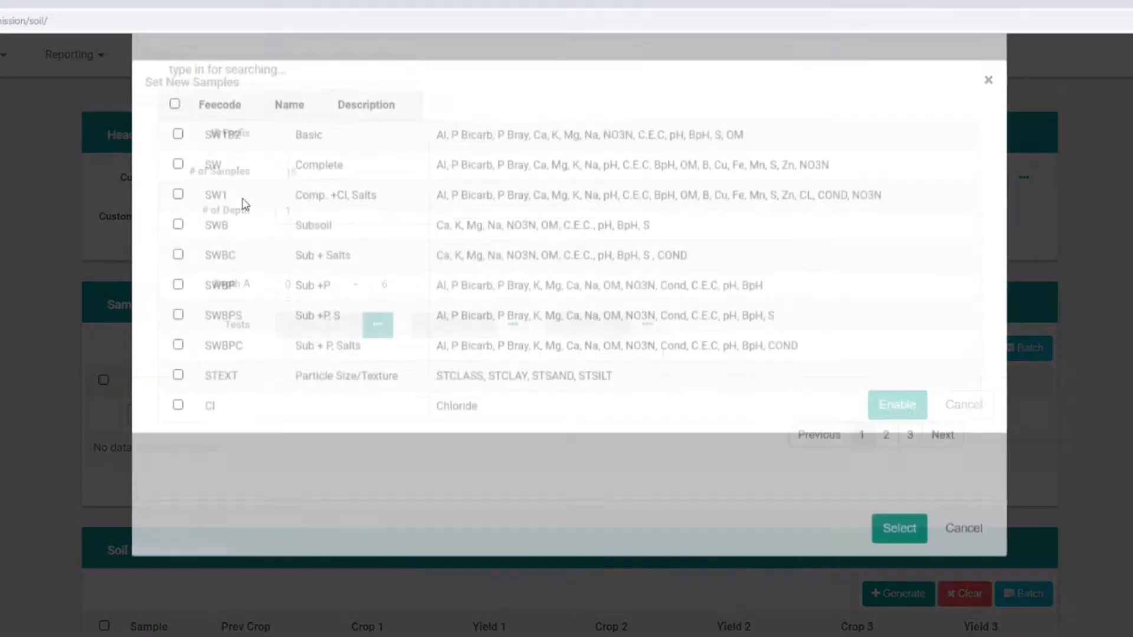
pyautogui.click(178, 232)
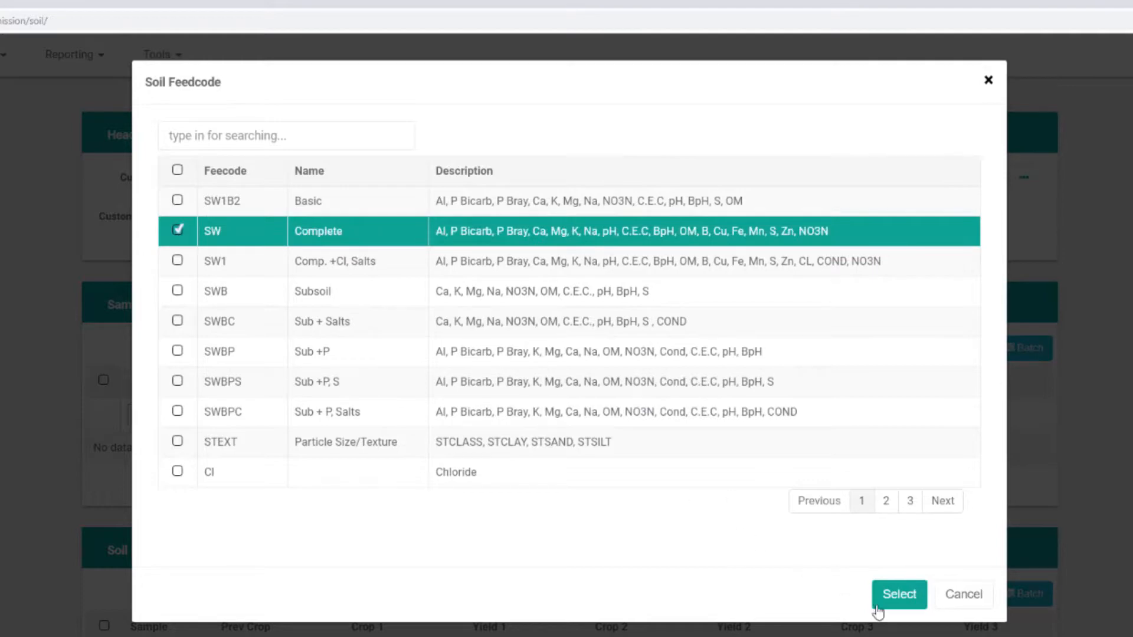
pyautogui.click(898, 594)
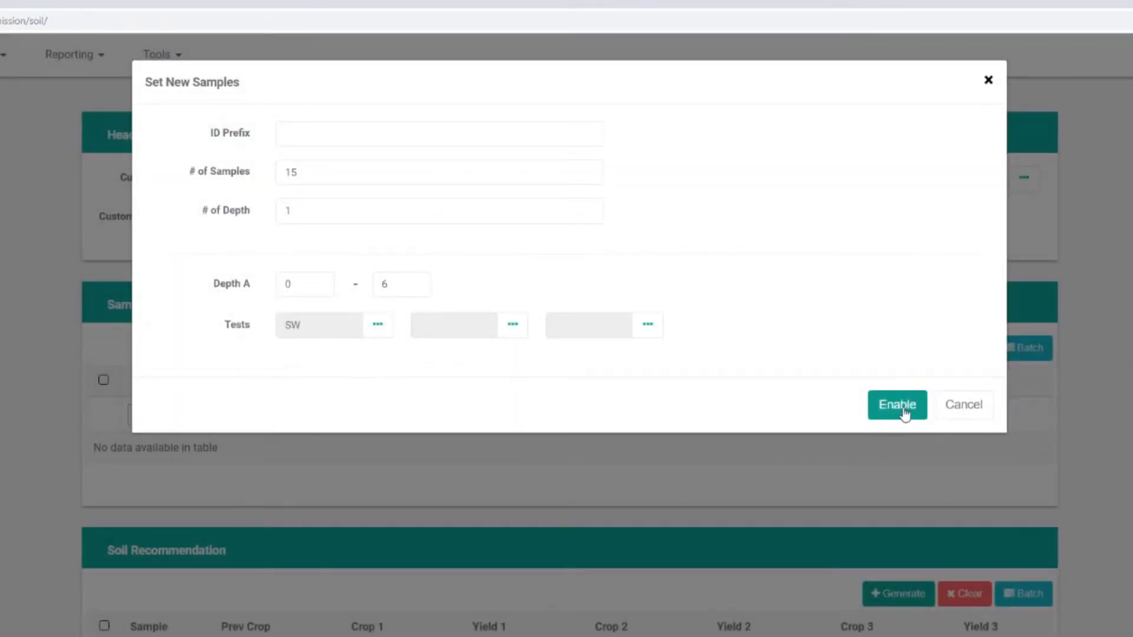
pyautogui.click(897, 405)
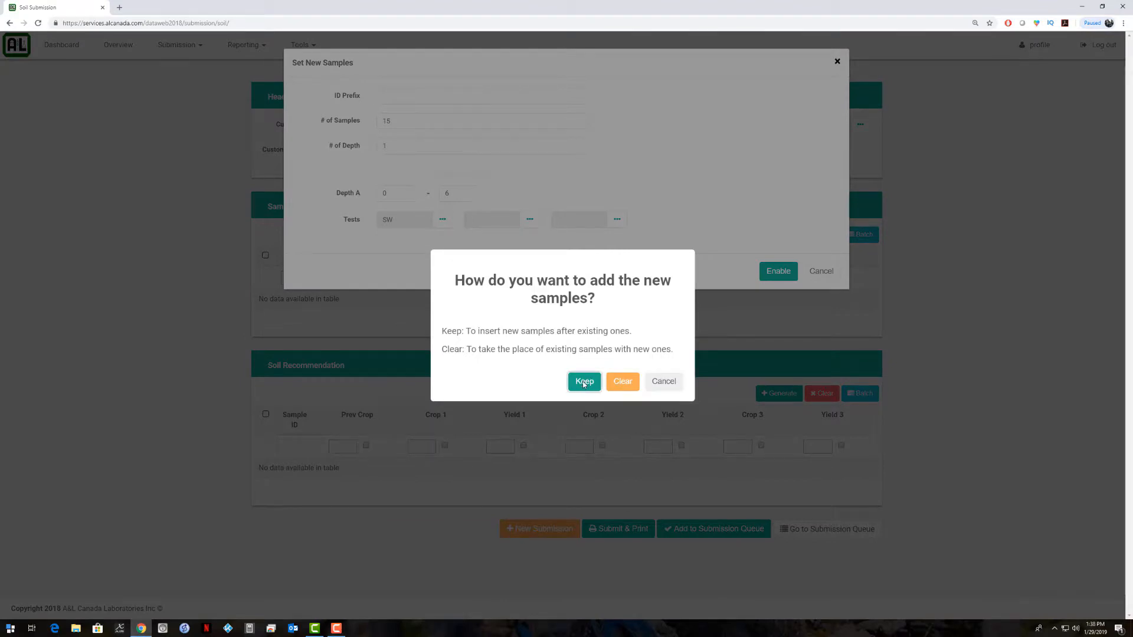
pyautogui.click(584, 381)
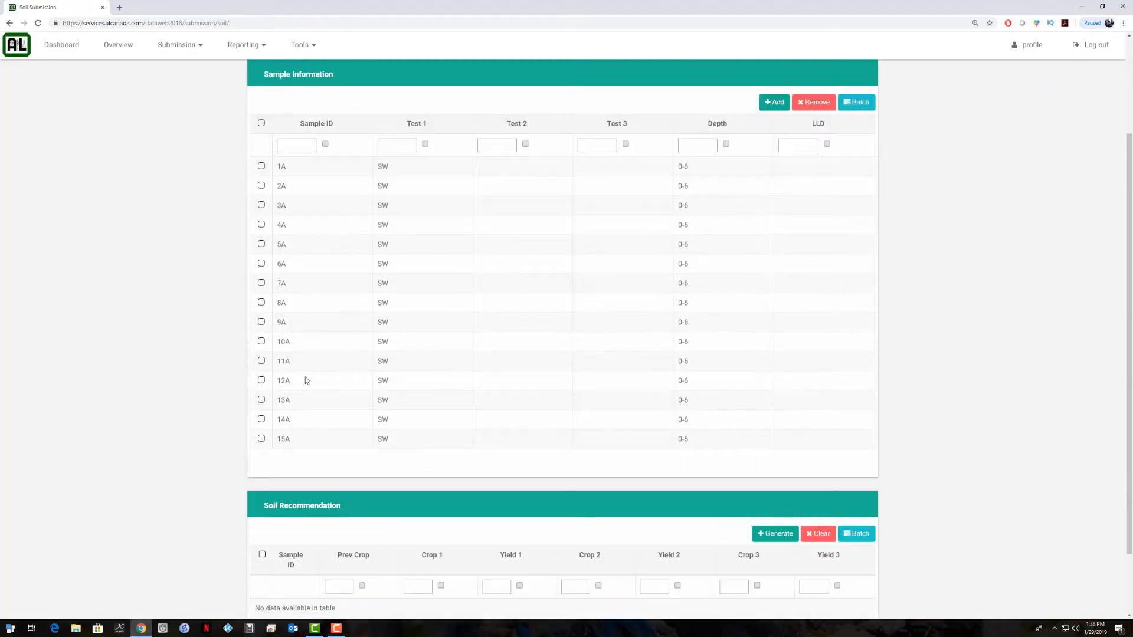
# Apply Canola (Winter) previous crop and Wheat, Hard WintOMAF second crop to every sample.
pyautogui.scroll(-3)
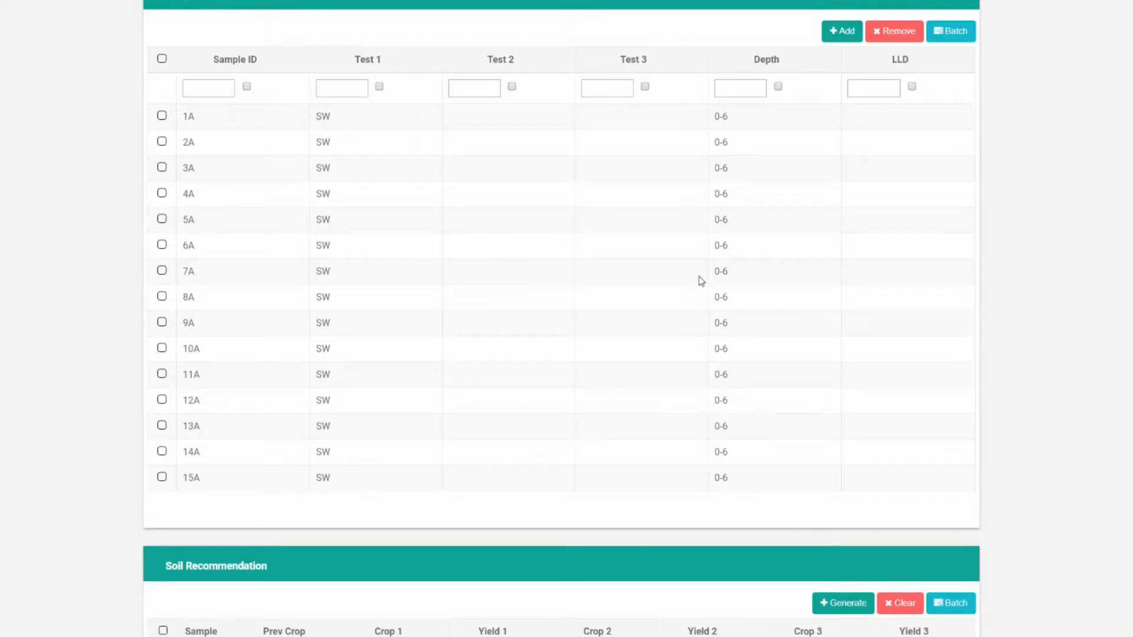
pyautogui.scroll(-3)
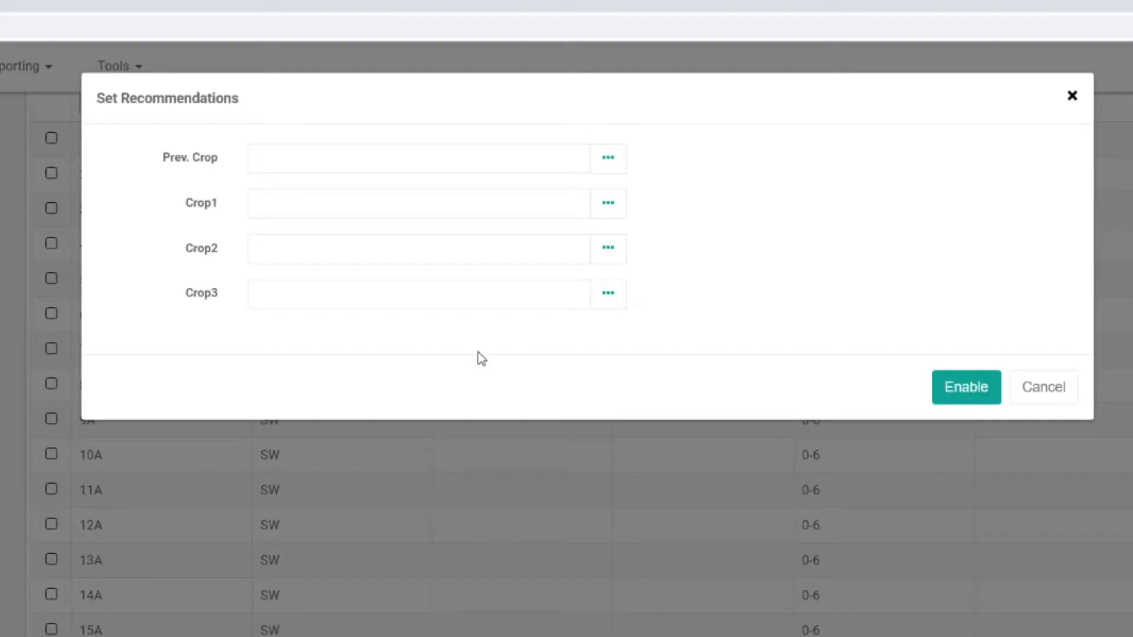
pyautogui.click(418, 158)
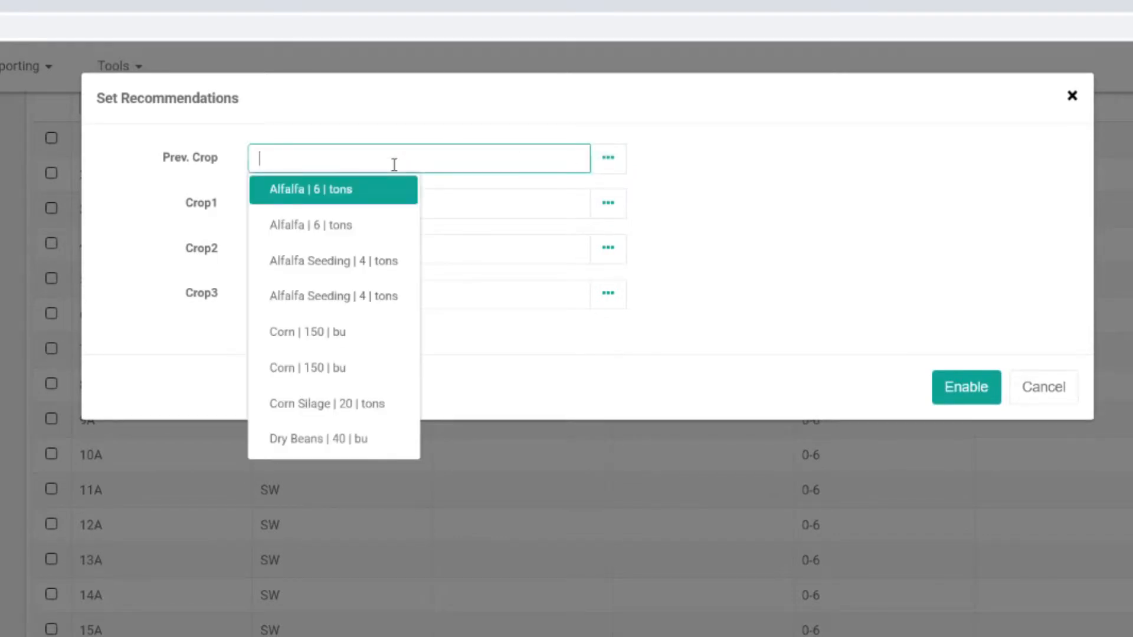
pyautogui.write('ca')
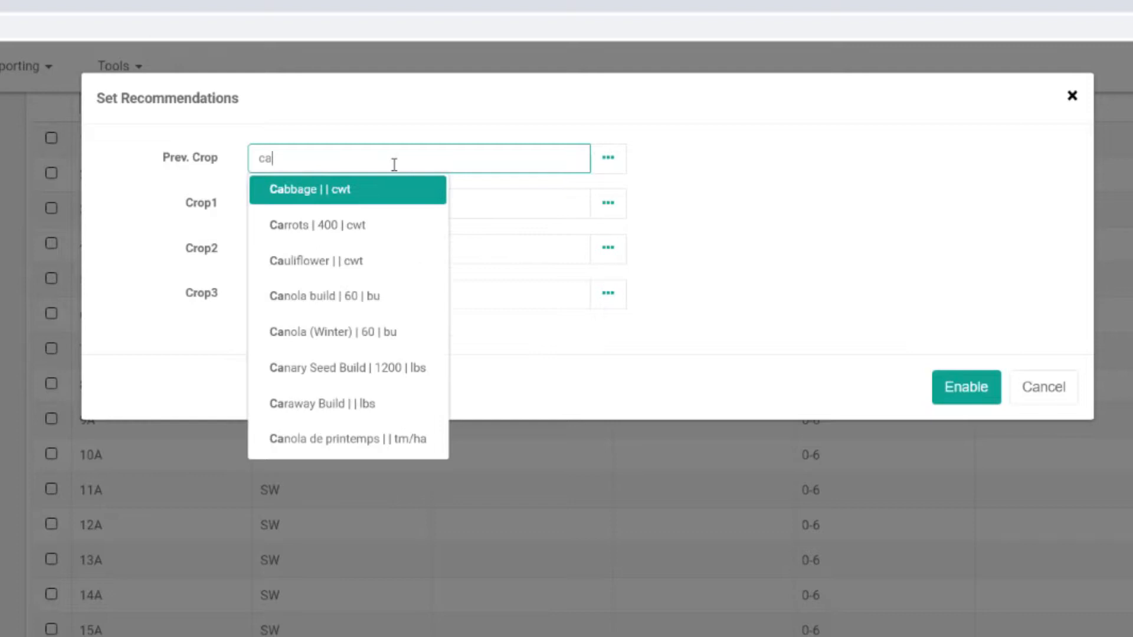
pyautogui.click(330, 331)
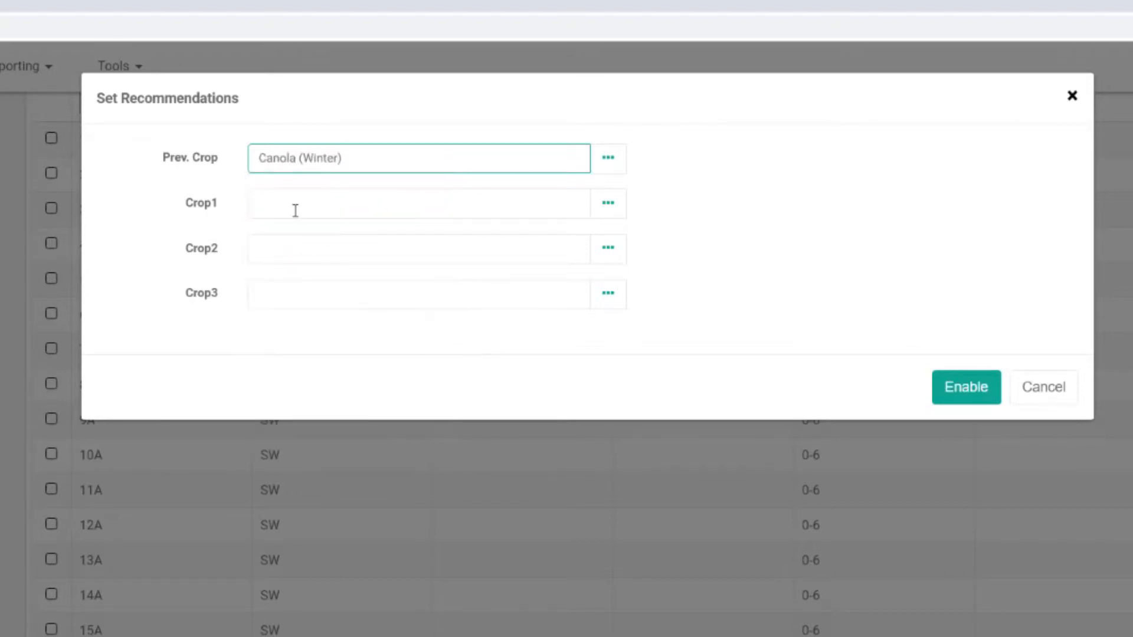
pyautogui.write('win')
pyautogui.click(419, 248)
pyautogui.write('har')
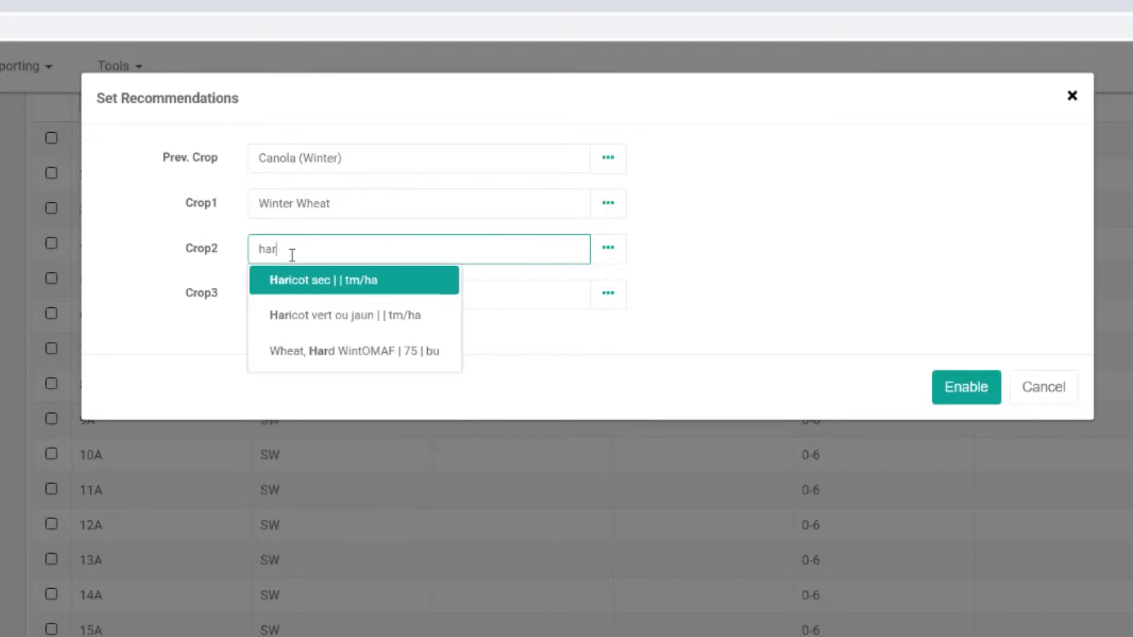
pyautogui.click(353, 351)
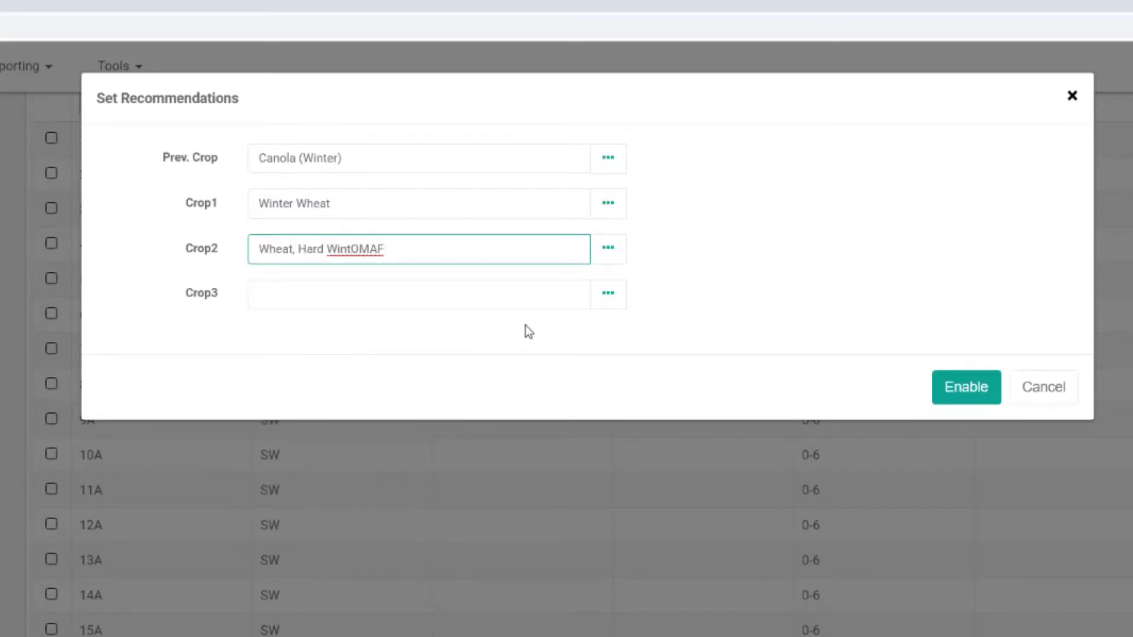
pyautogui.click(966, 388)
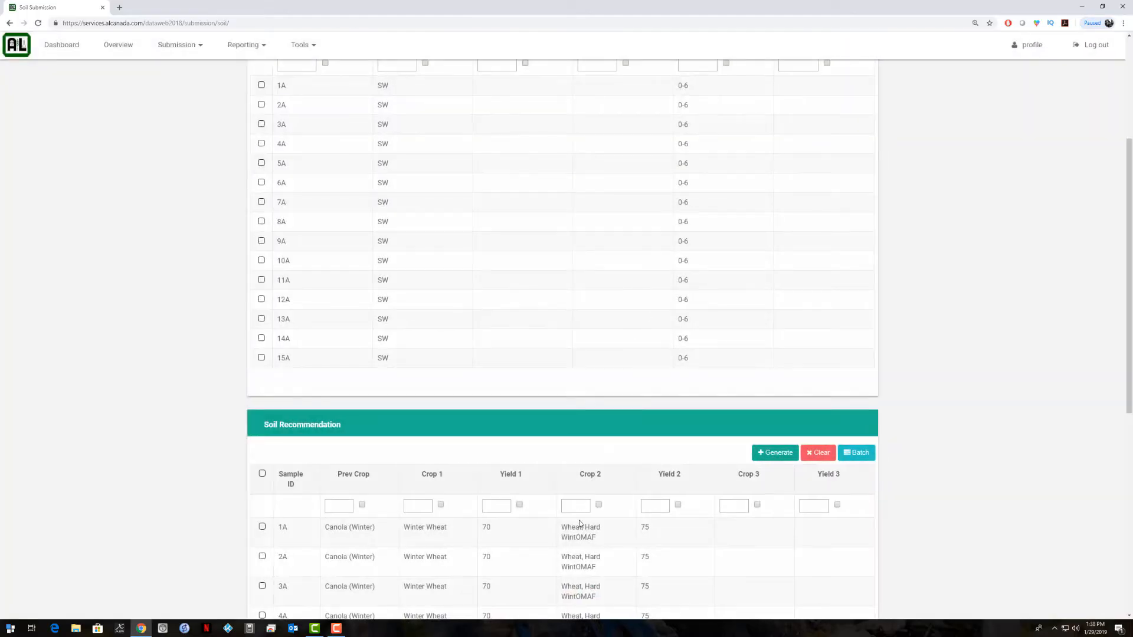
# Scroll through the Soil Recommendation table to review the fifteen rows.
pyautogui.scroll(-3)
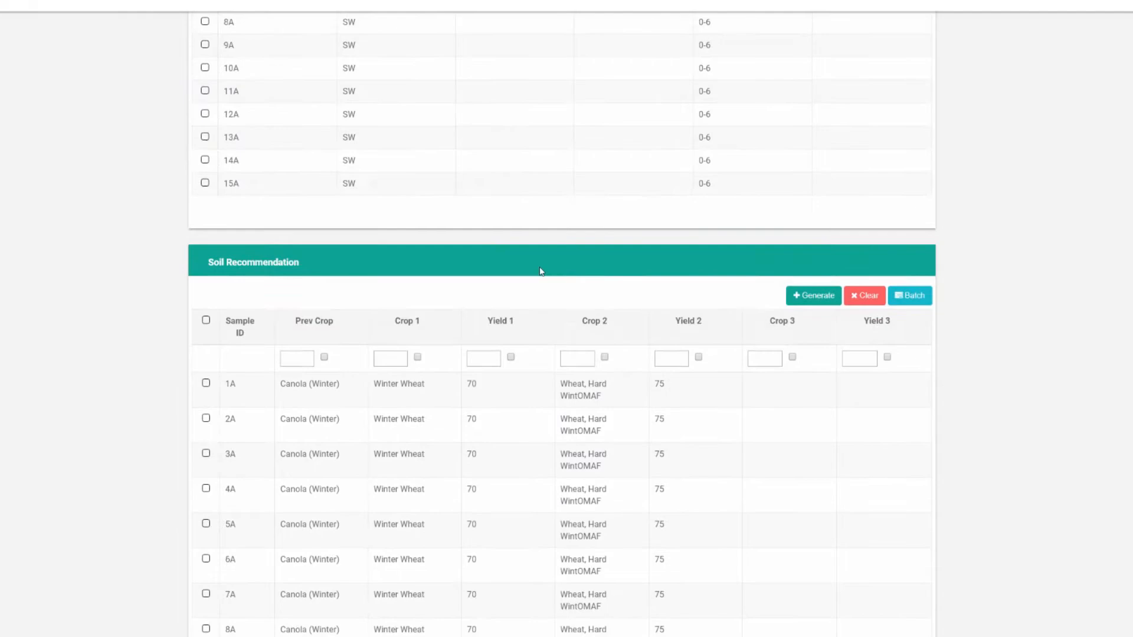
pyautogui.scroll(-3)
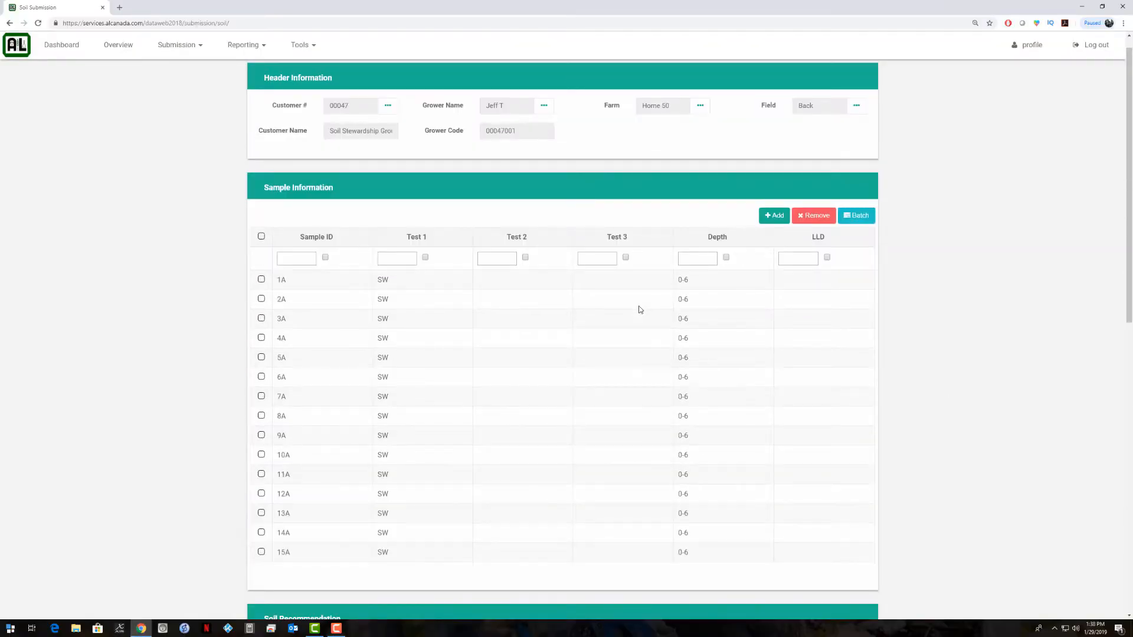
pyautogui.scroll(-3)
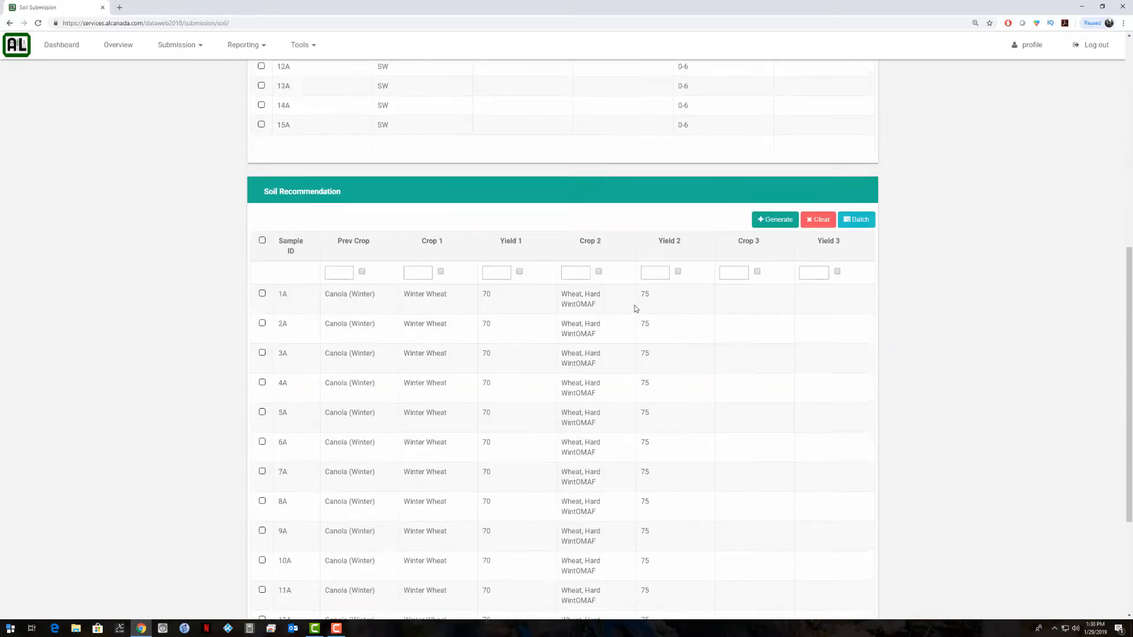
pyautogui.scroll(-3)
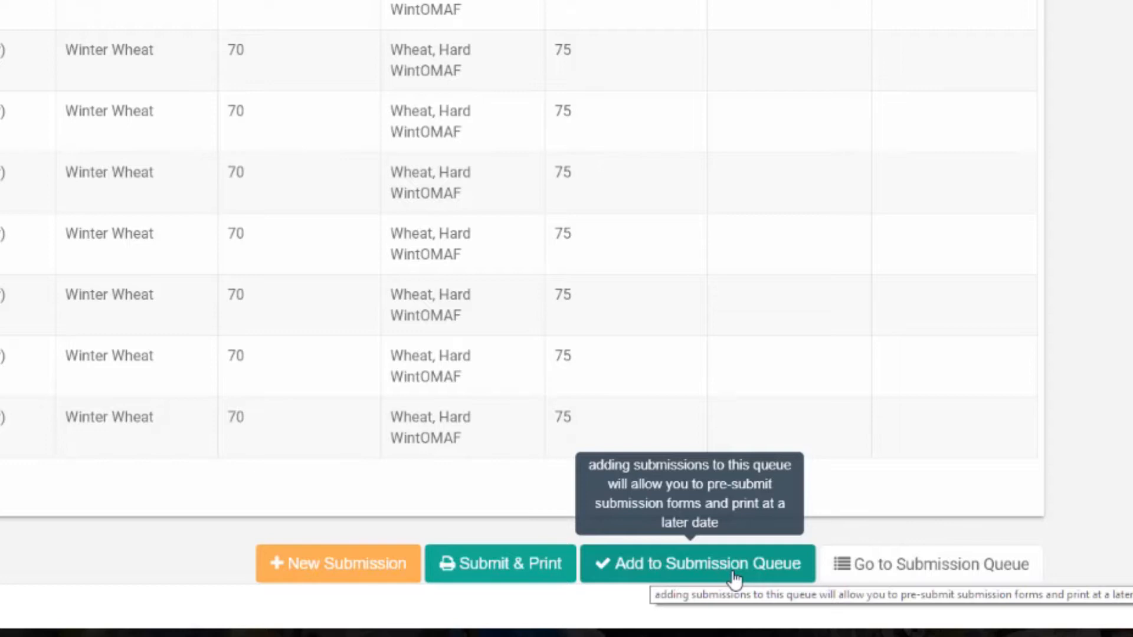
pyautogui.moveTo(677, 571)
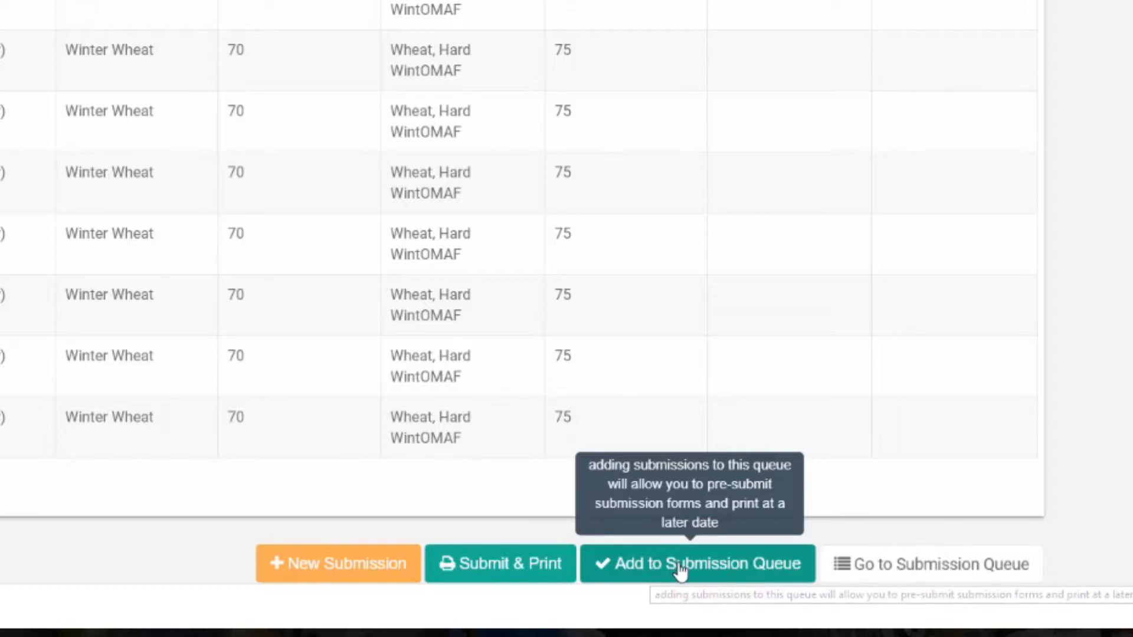
# Add the submission to the queue, acknowledge success, and start a new blank submission.
pyautogui.click(696, 564)
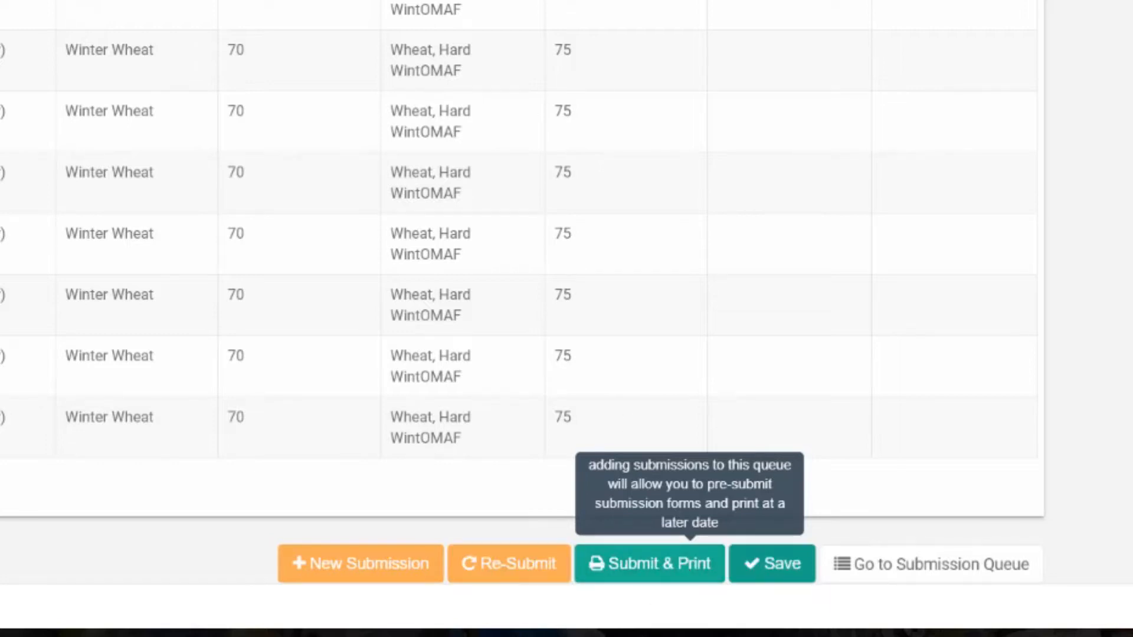
pyautogui.click(648, 564)
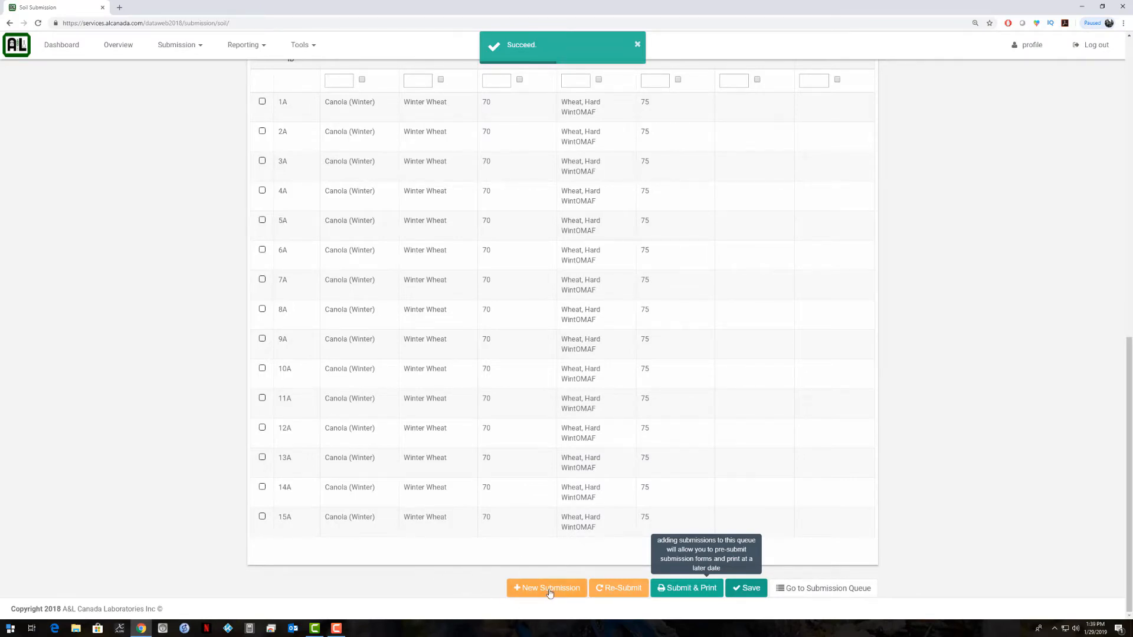
pyautogui.click(546, 588)
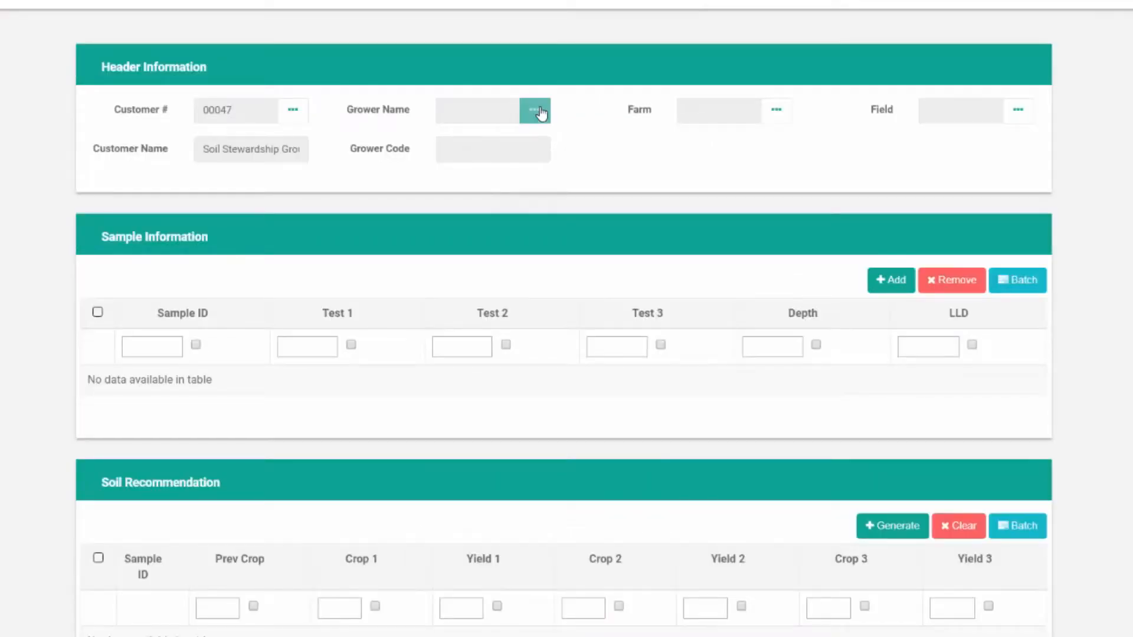
# Select grower Jeff Test 2 (00047001) and farm Home 50 for the submission header.
pyautogui.click(534, 111)
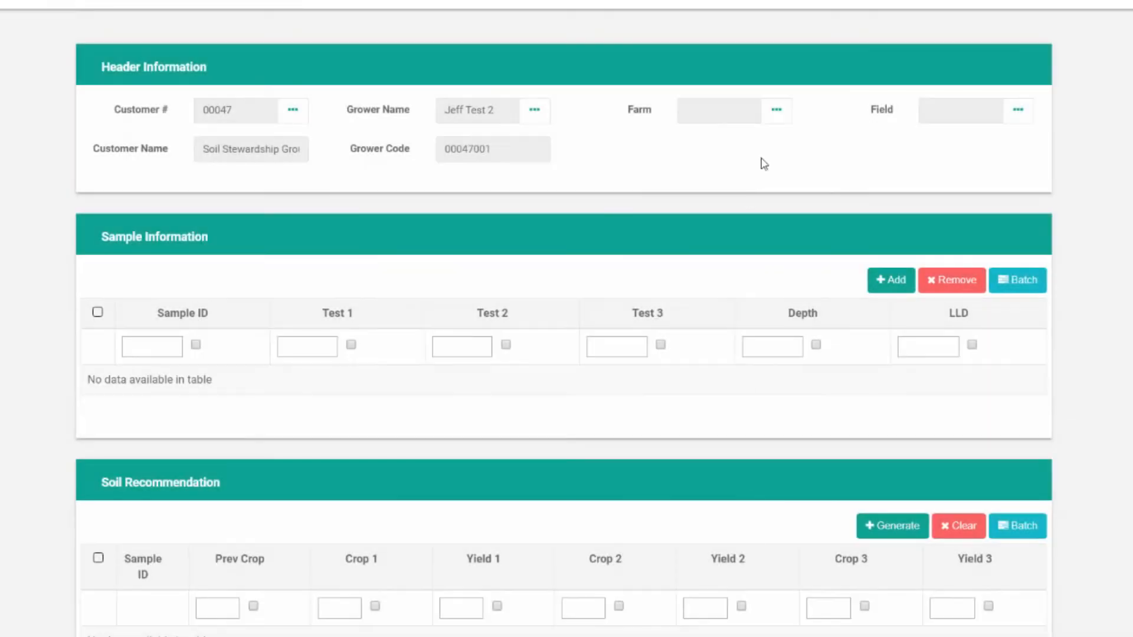
pyautogui.click(776, 110)
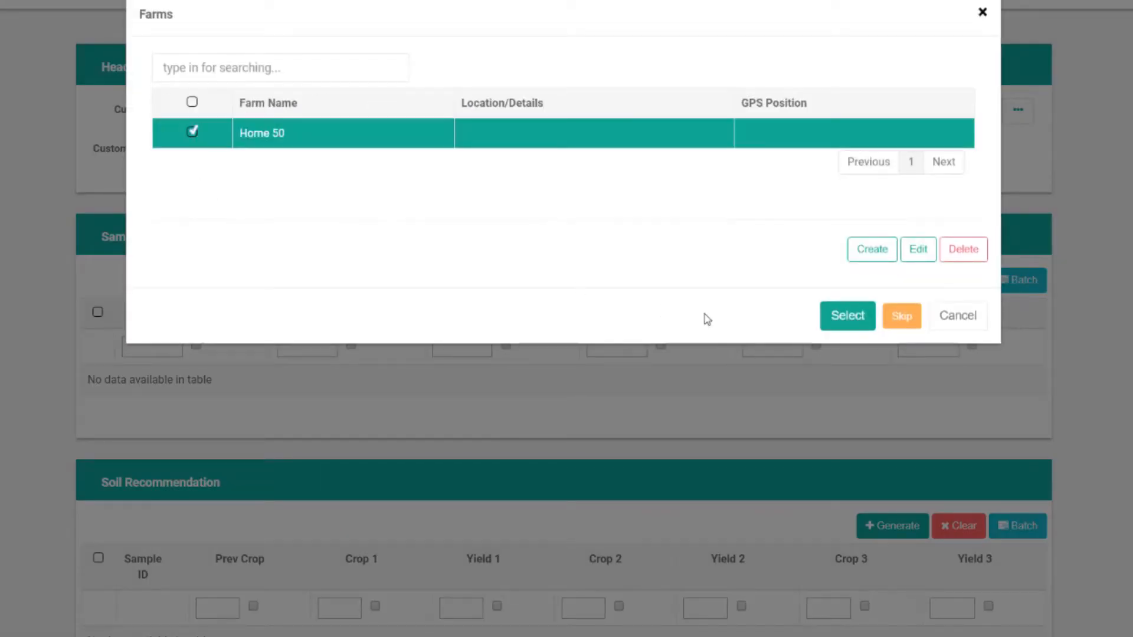
pyautogui.click(848, 315)
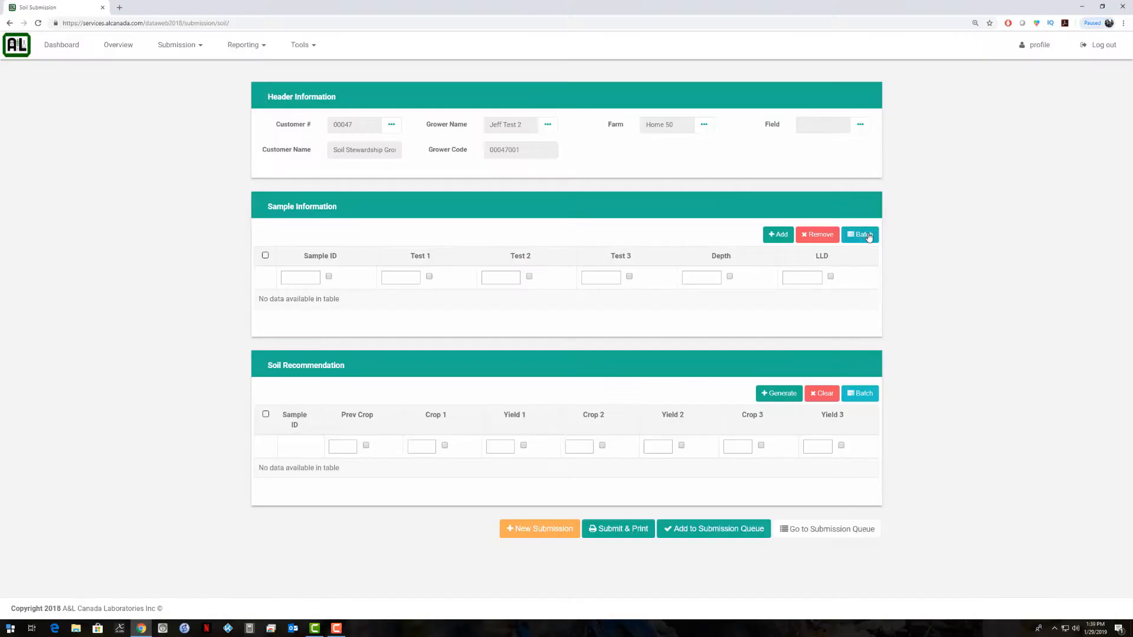
# Batch-create 2 samples with 2 depths: SW at 0-0 and SWB at 6-12, keeping existing samples.
pyautogui.click(860, 234)
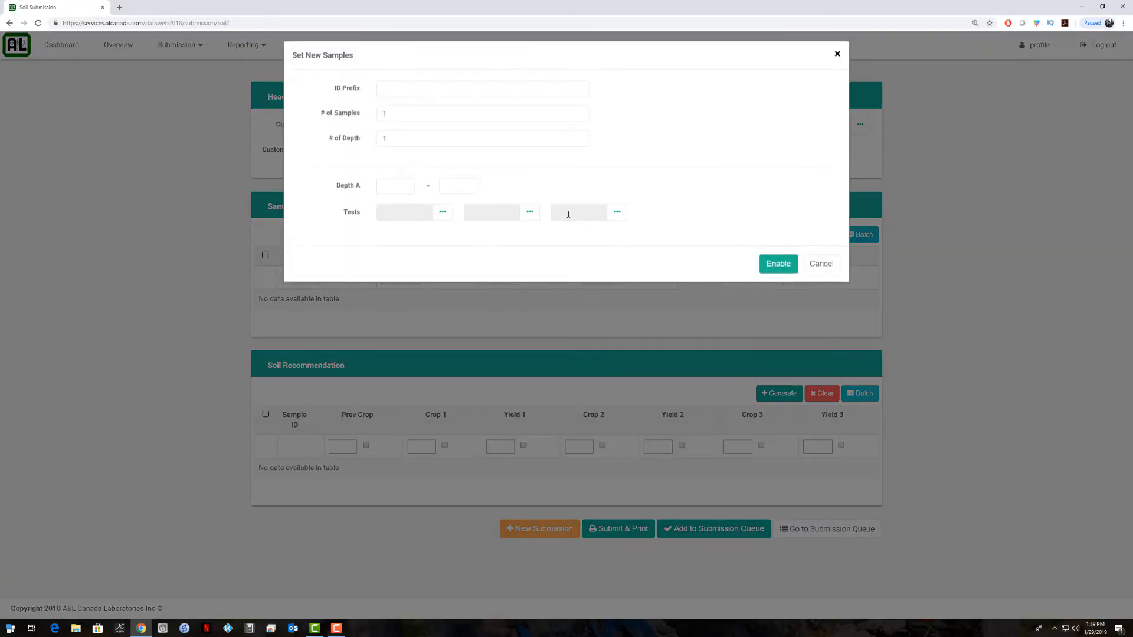
pyautogui.write('2')
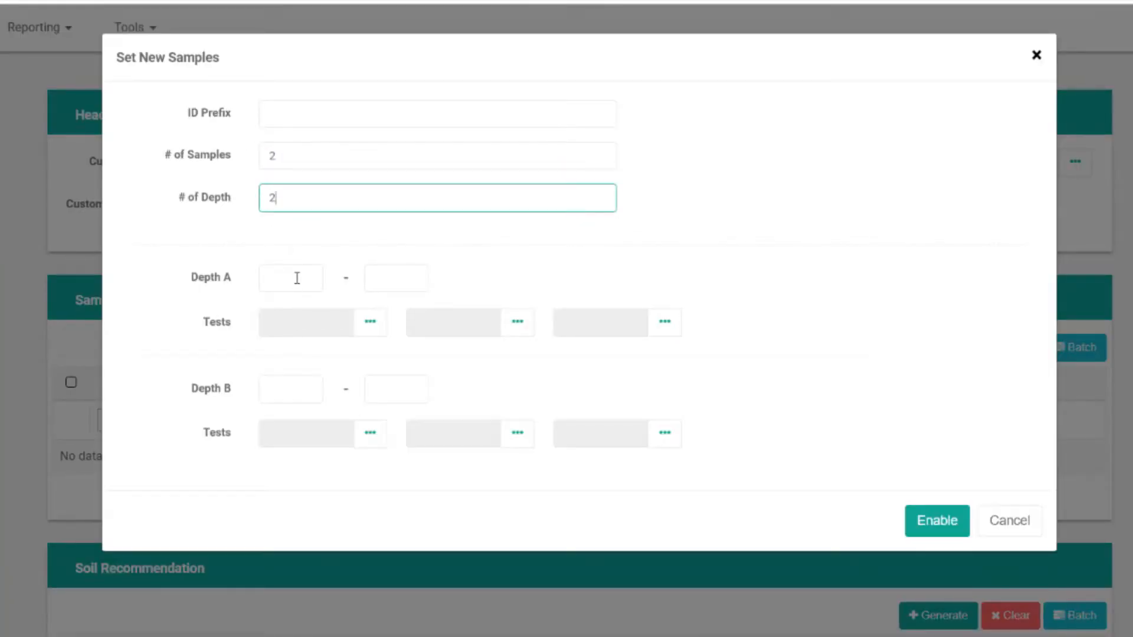
pyautogui.write('0')
pyautogui.click(396, 277)
pyautogui.write('6')
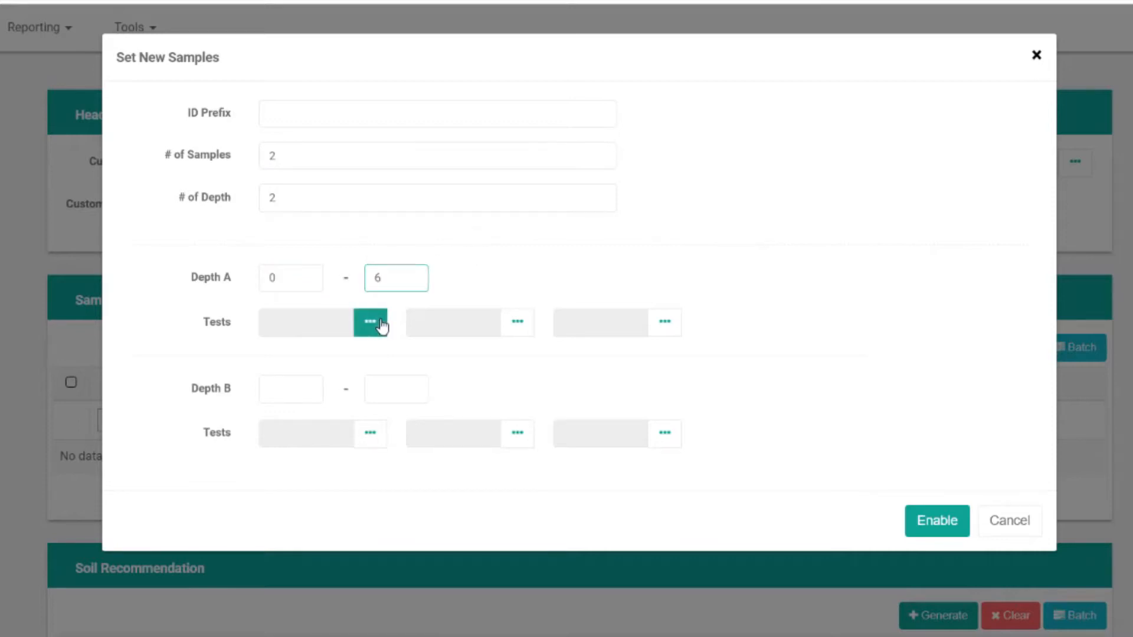
pyautogui.click(369, 322)
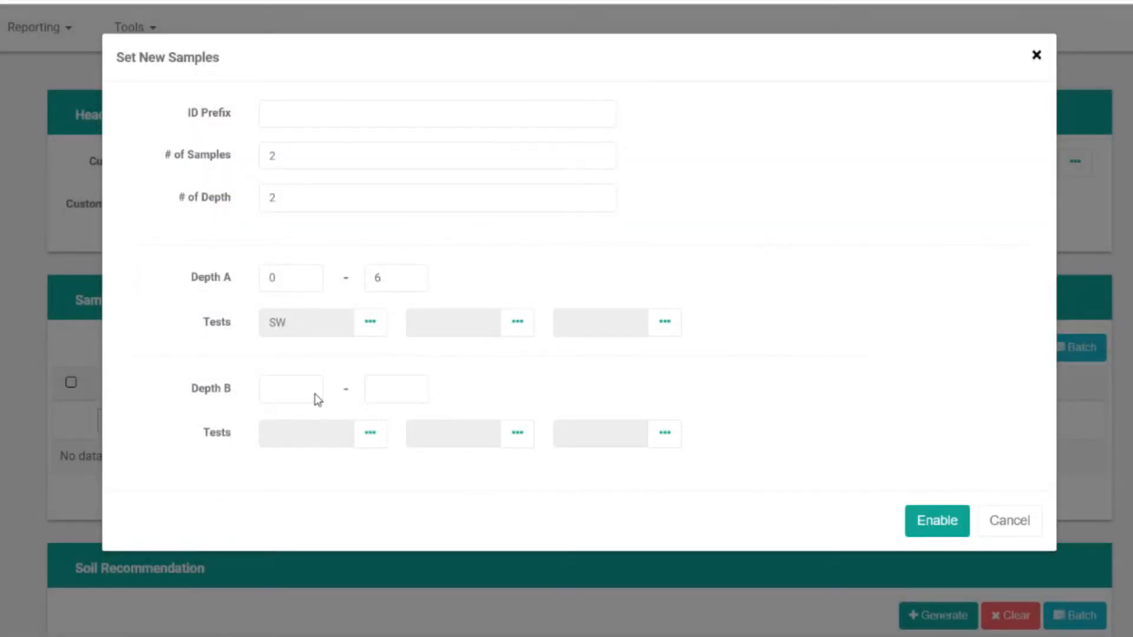
pyautogui.write('6')
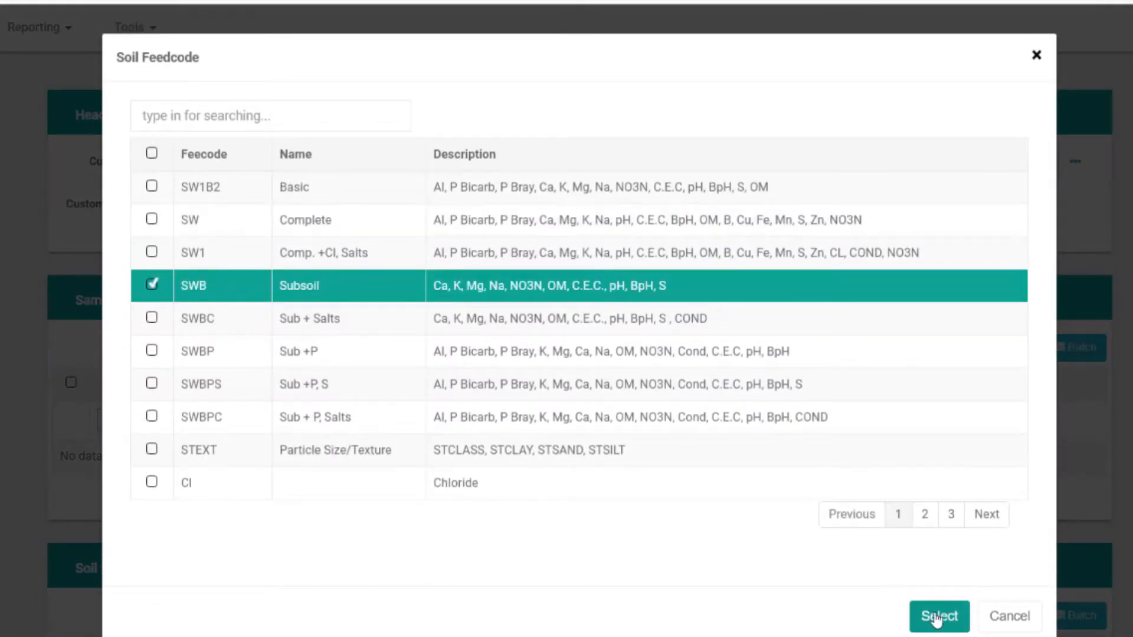
pyautogui.click(939, 616)
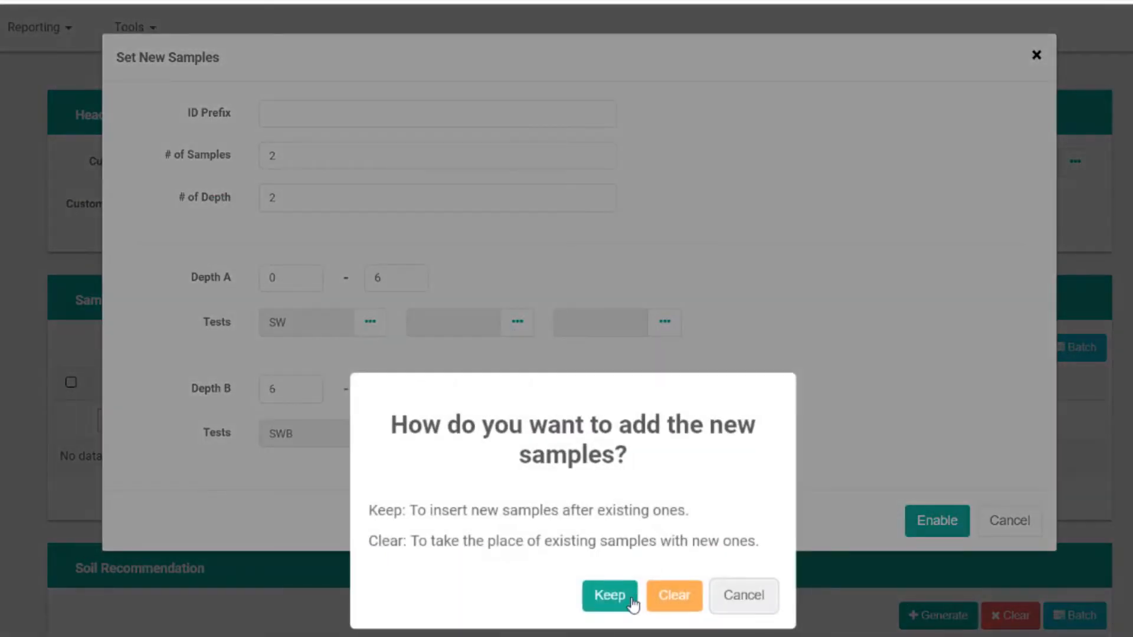
pyautogui.click(609, 595)
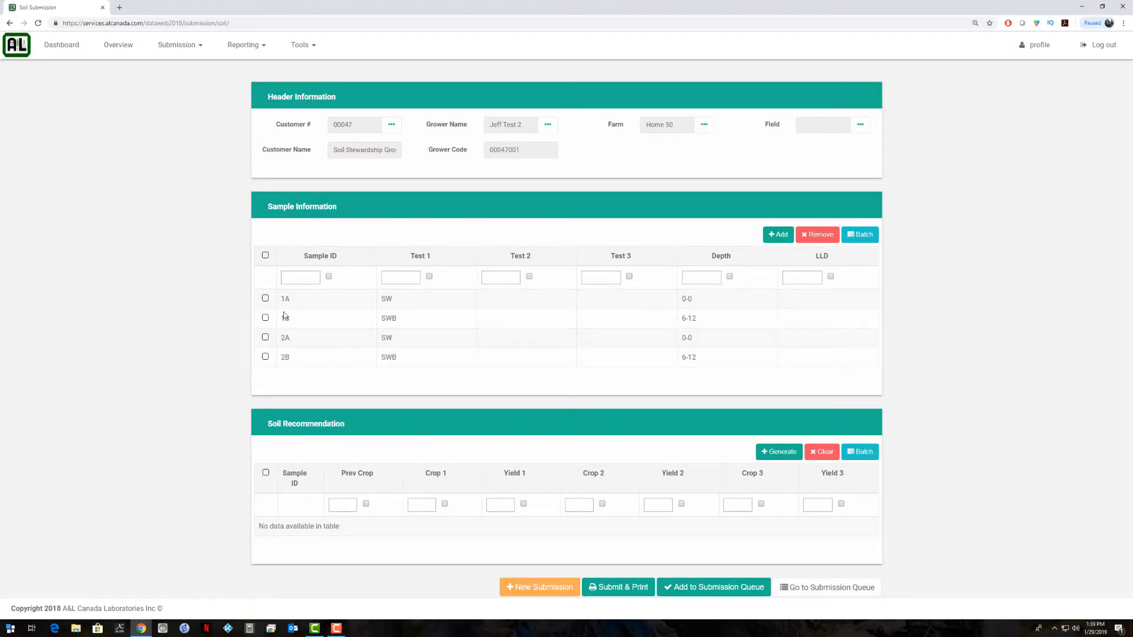
pyautogui.scroll(-3)
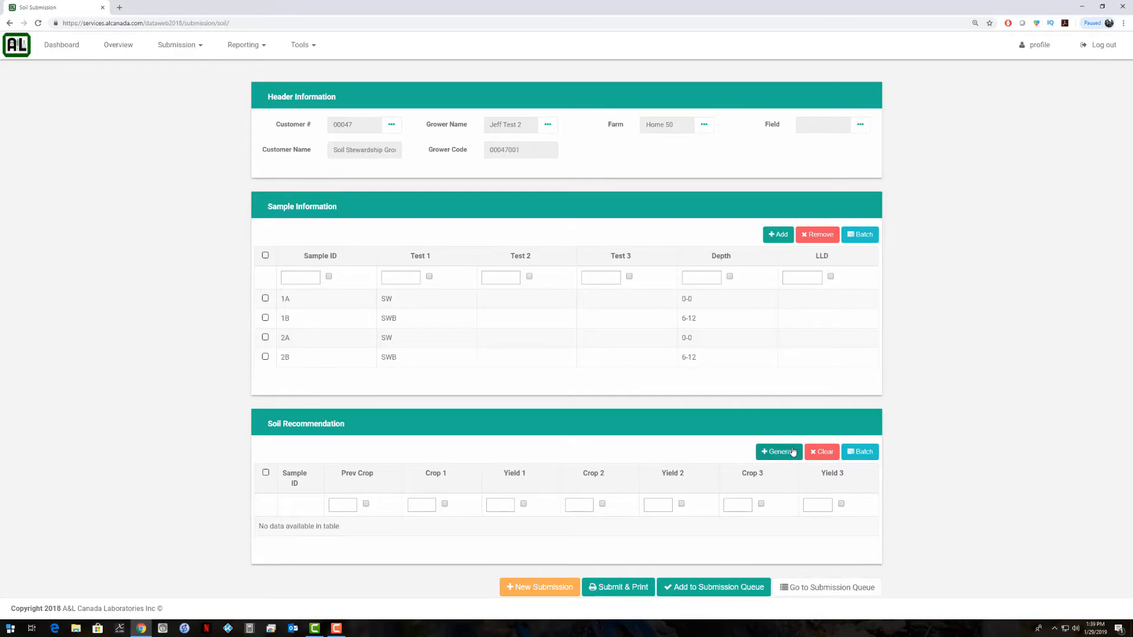
# Create recommendation rows and give 1A Canola (Winter) previous crop with Winter Wheat as Crop 1.
pyautogui.click(779, 452)
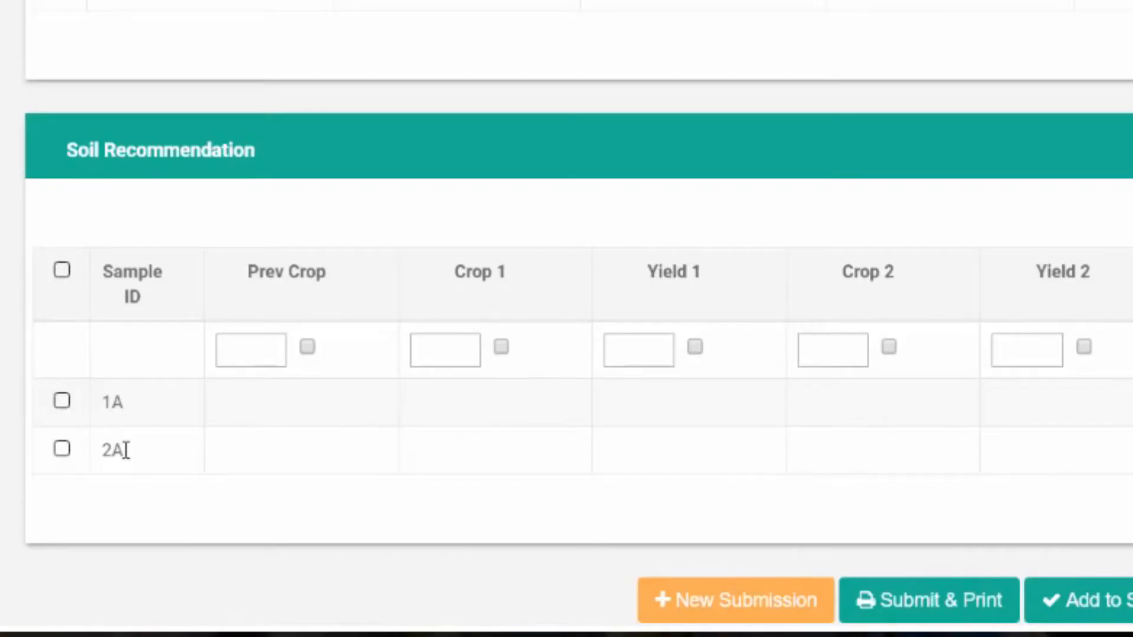
pyautogui.moveTo(272, 433)
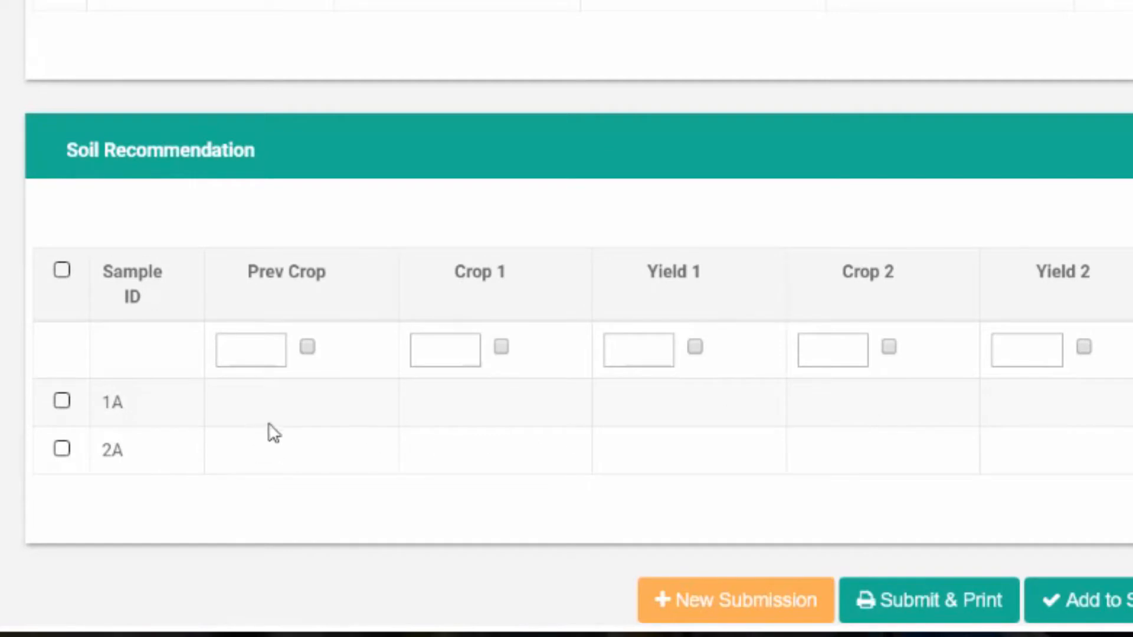
pyautogui.click(282, 402)
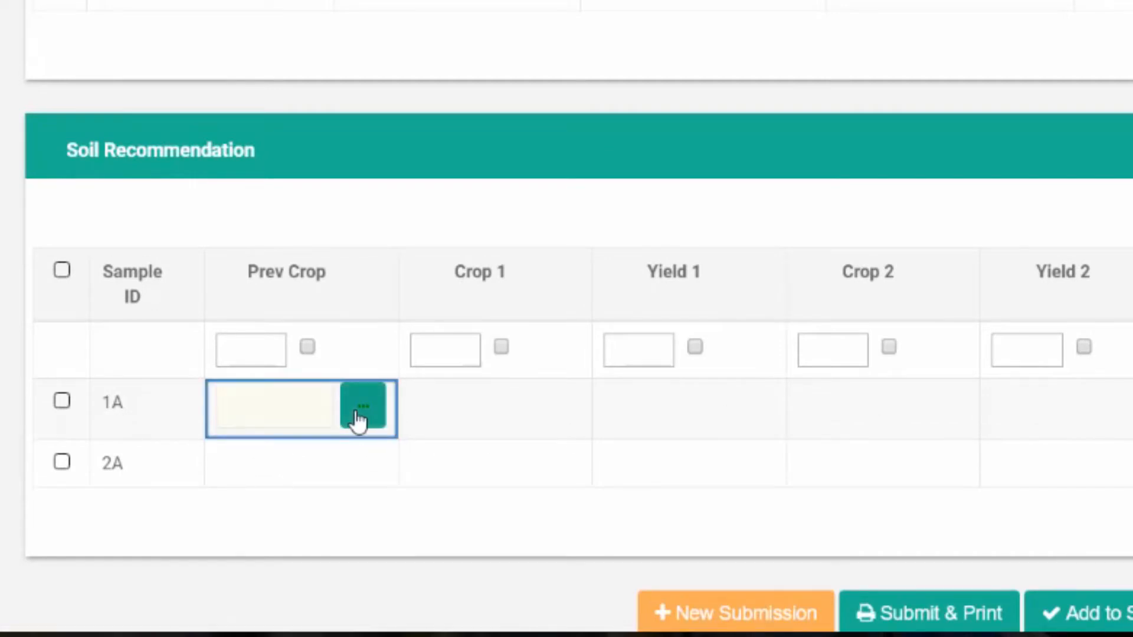
pyautogui.click(363, 407)
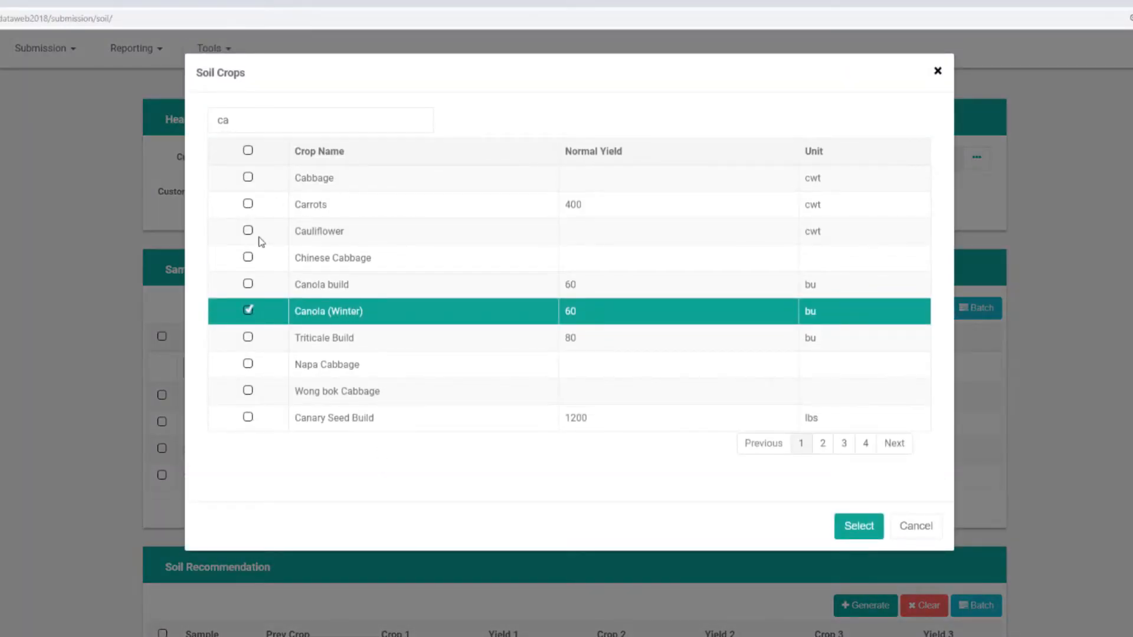
pyautogui.click(858, 527)
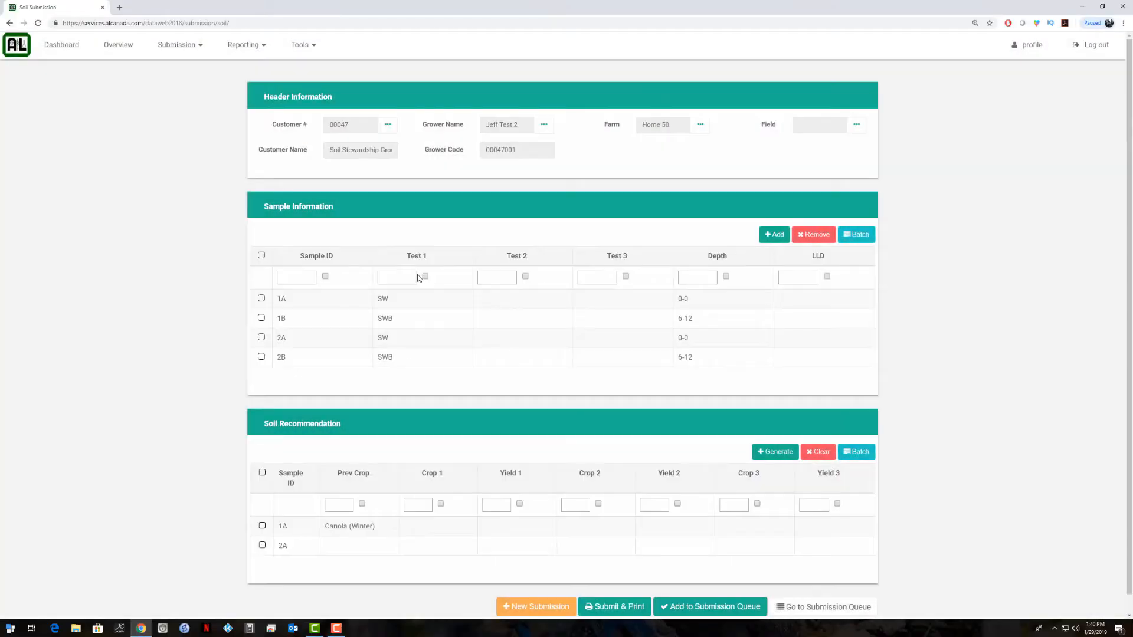
pyautogui.click(426, 528)
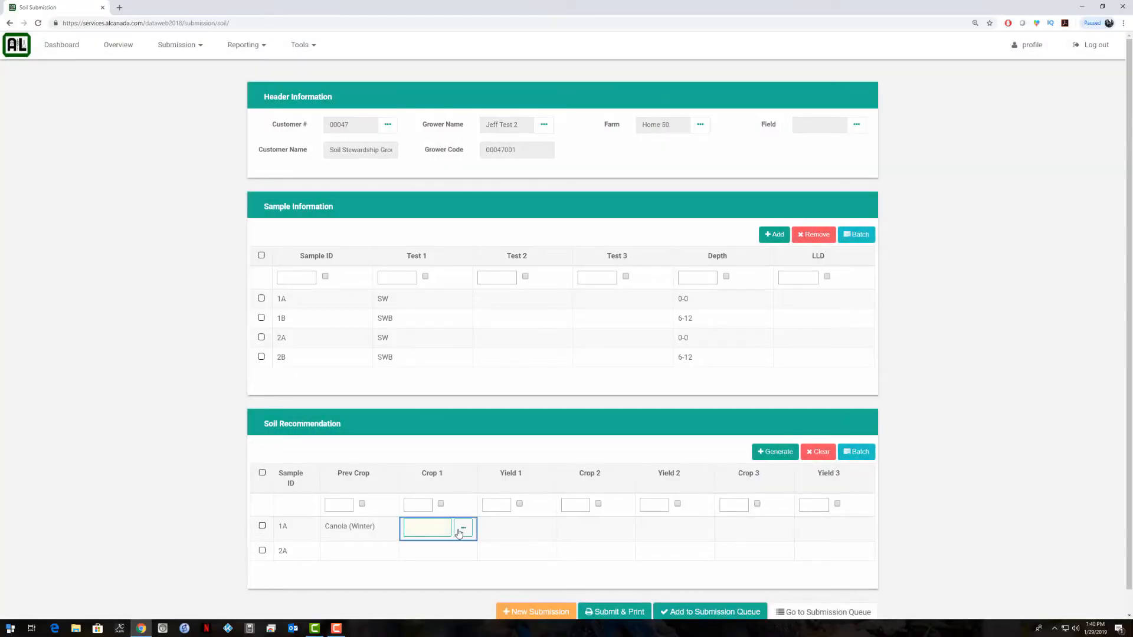
pyautogui.click(462, 529)
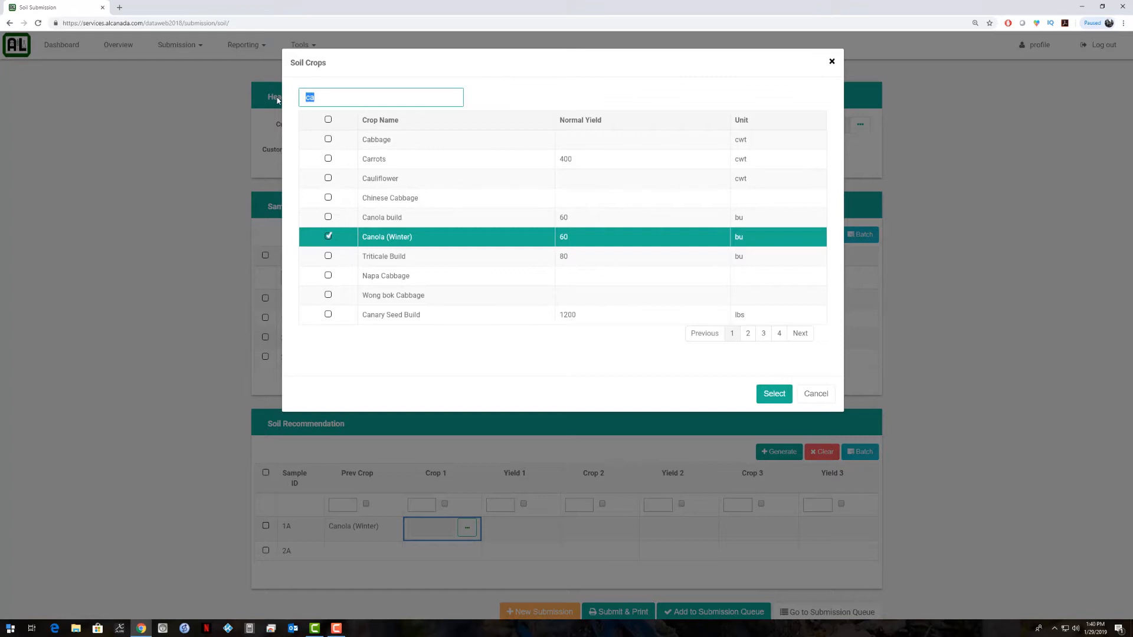
pyautogui.write('win')
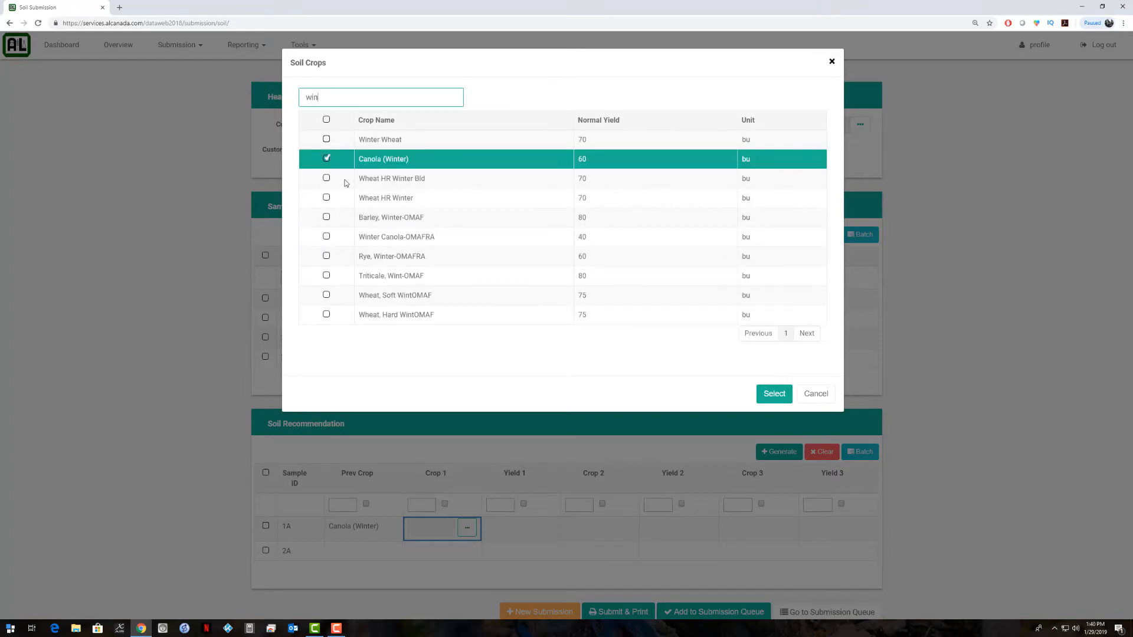
pyautogui.click(326, 139)
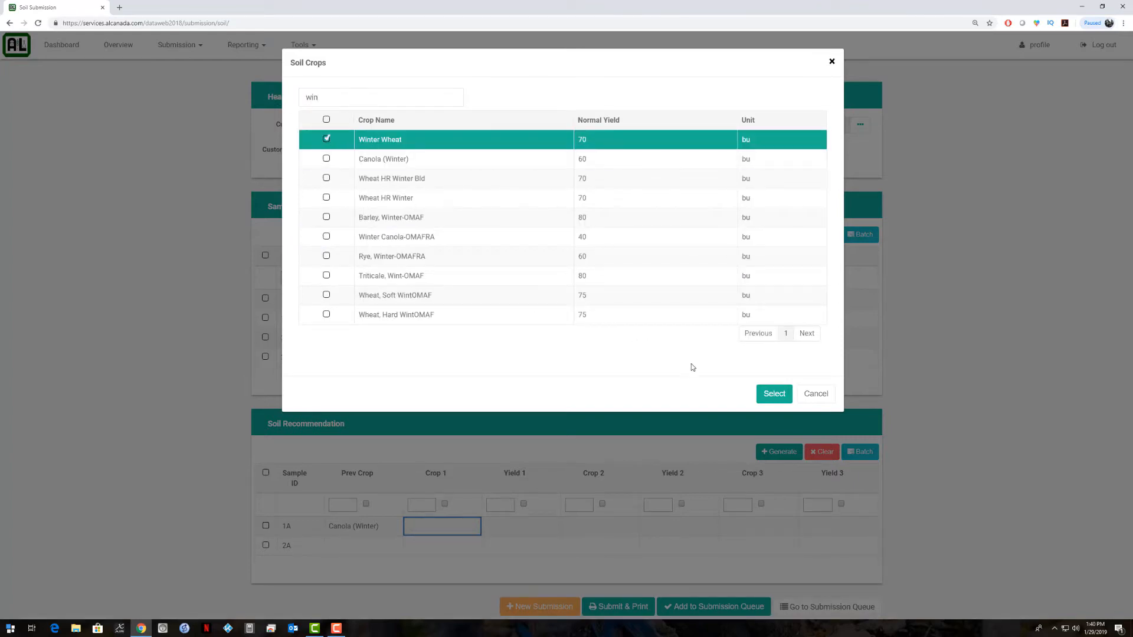
pyautogui.click(773, 394)
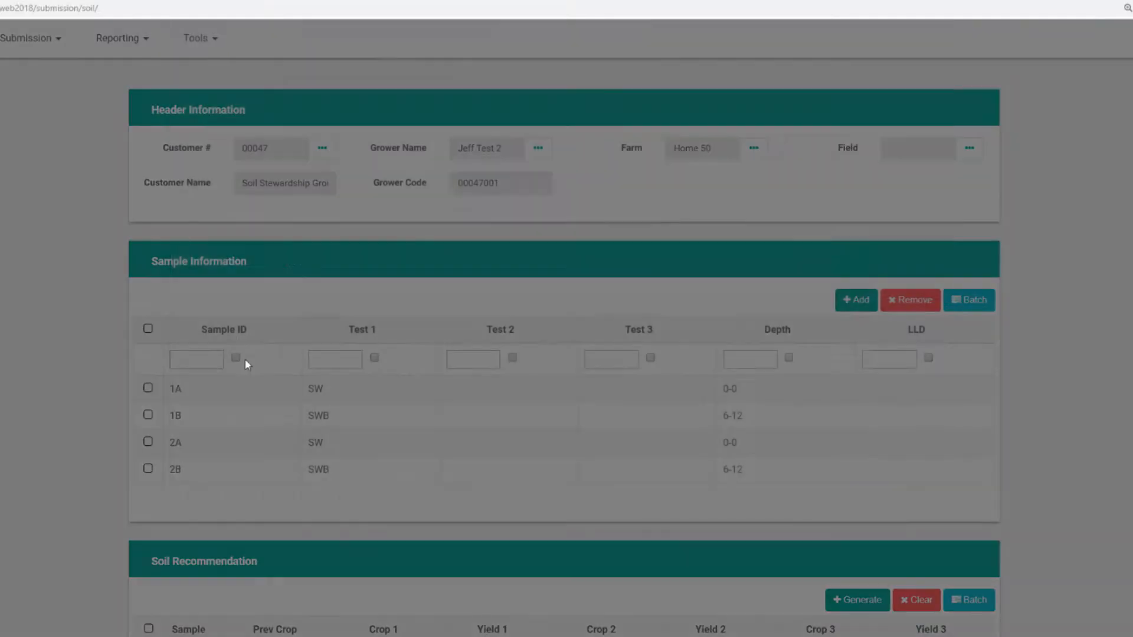
# Give 2A Canola (Winter) previous crop with Wheat HR Winter as Crop 1.
pyautogui.click(233, 196)
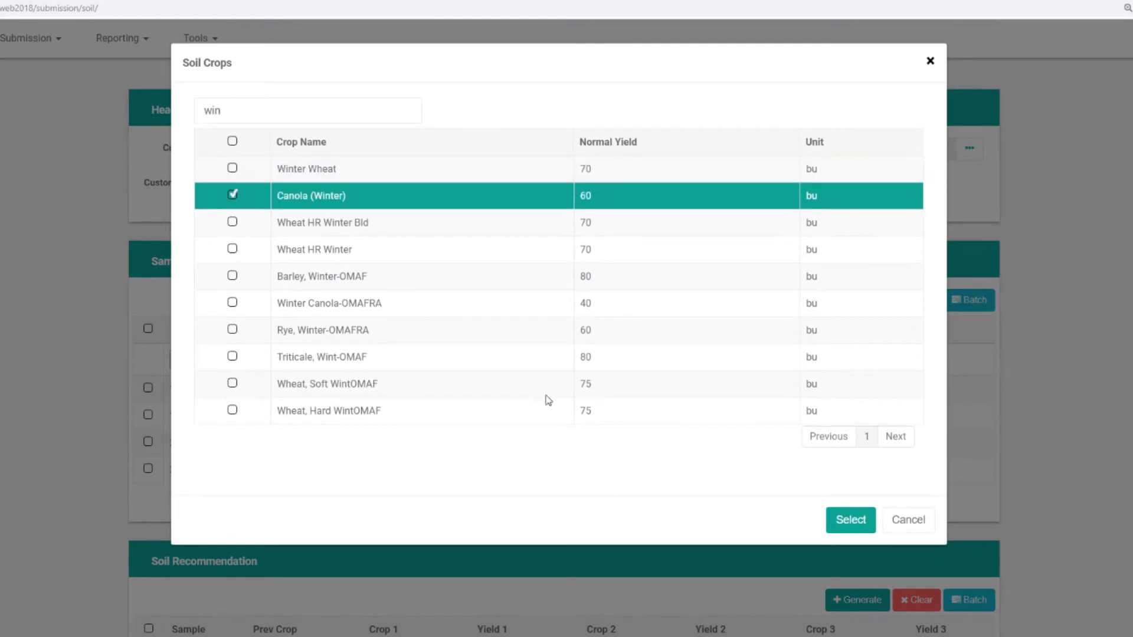
pyautogui.click(851, 519)
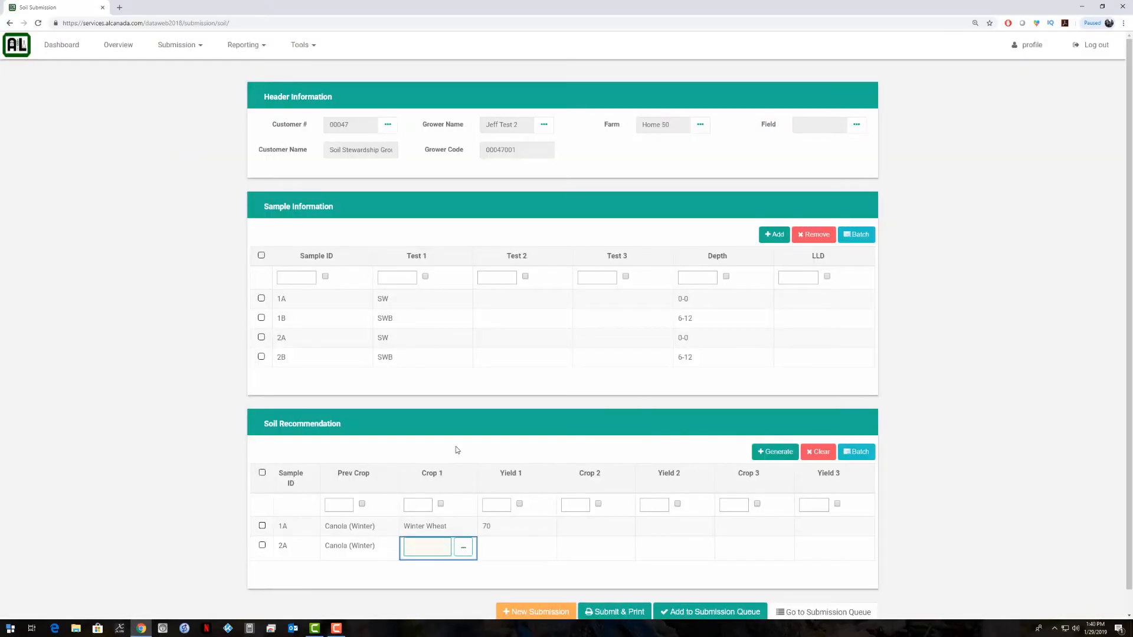
pyautogui.click(462, 547)
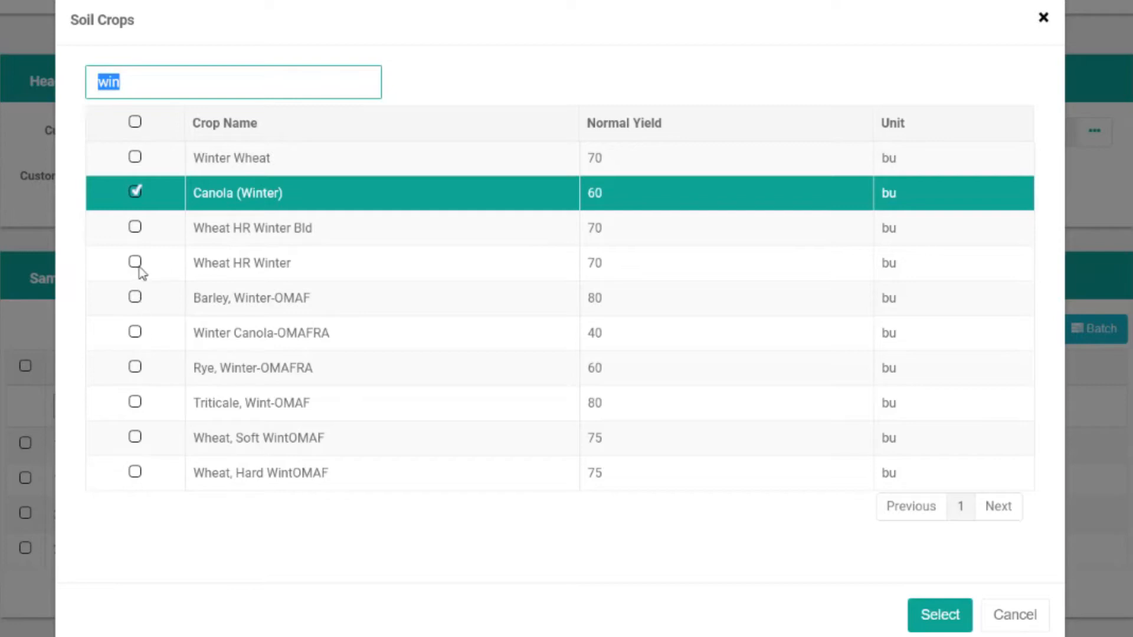
pyautogui.click(135, 262)
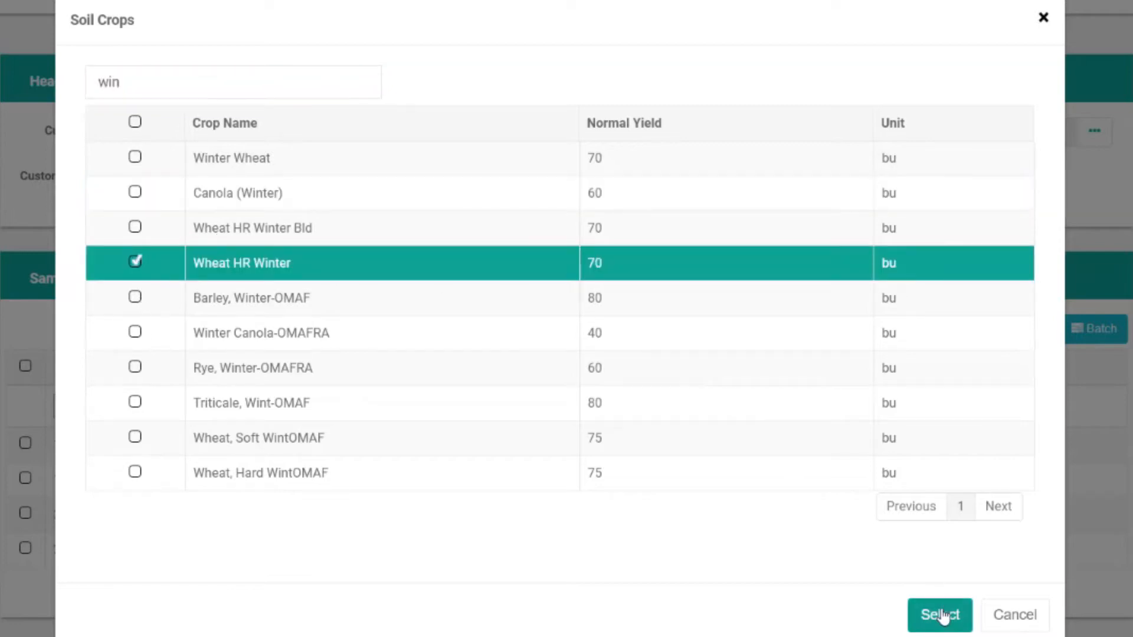
pyautogui.click(940, 615)
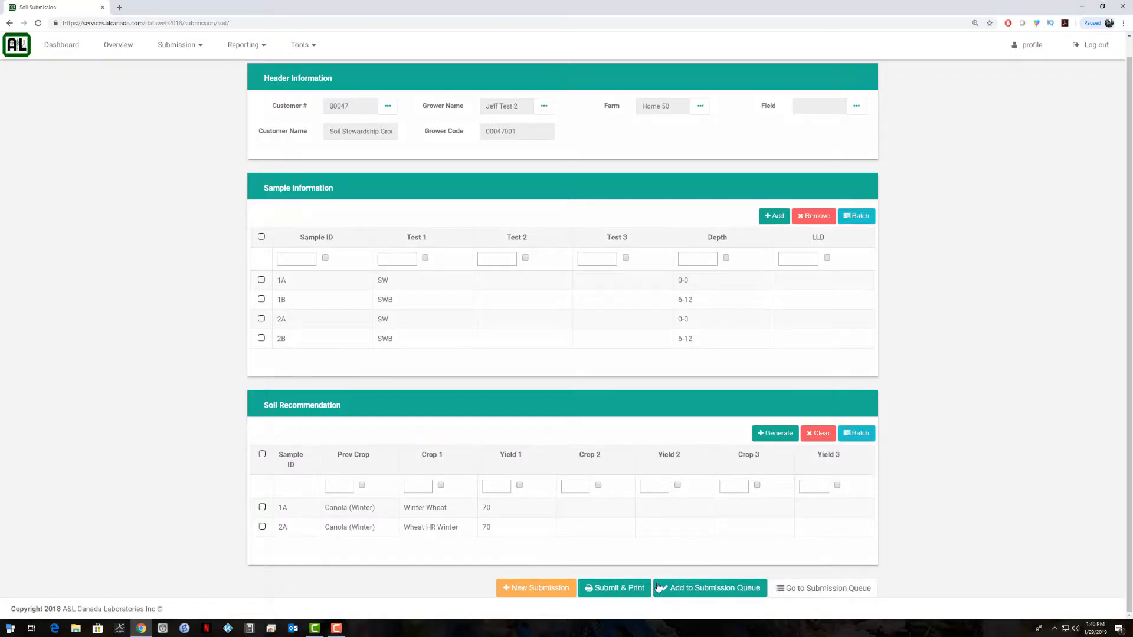
pyautogui.moveTo(709, 588)
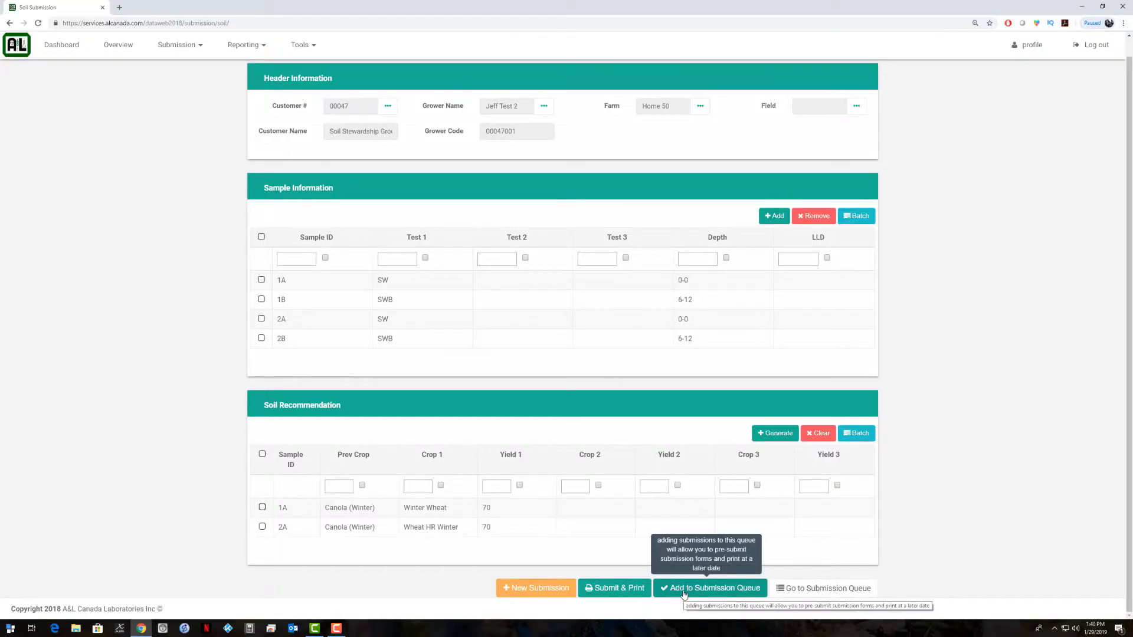
# Add the four-sample submission to the queue and go to the submission queue.
pyautogui.click(709, 587)
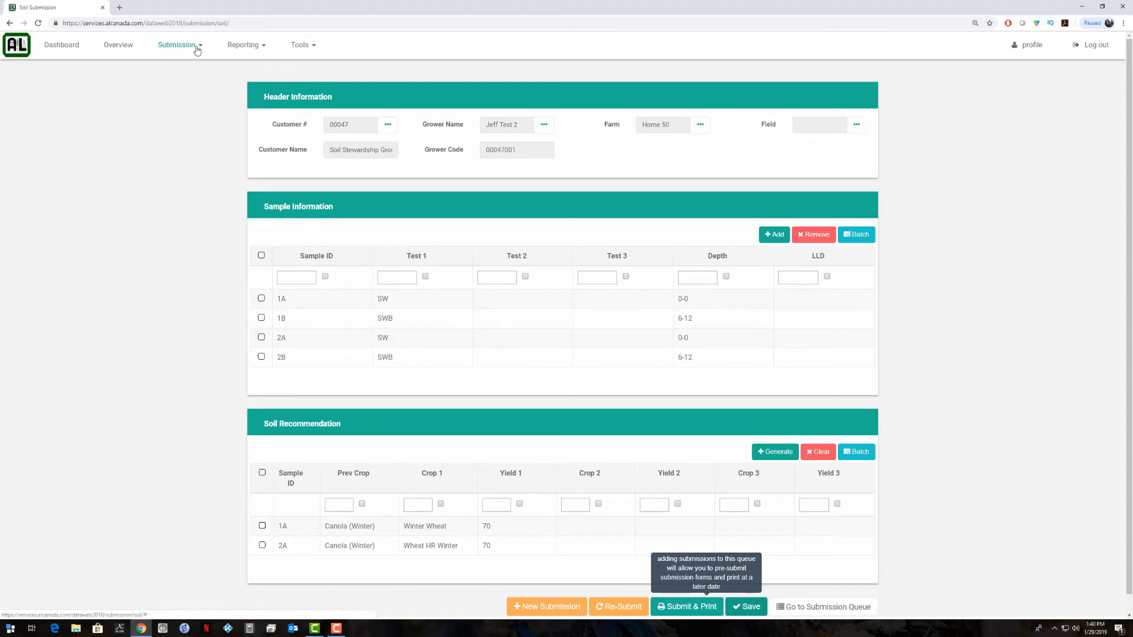
pyautogui.click(177, 44)
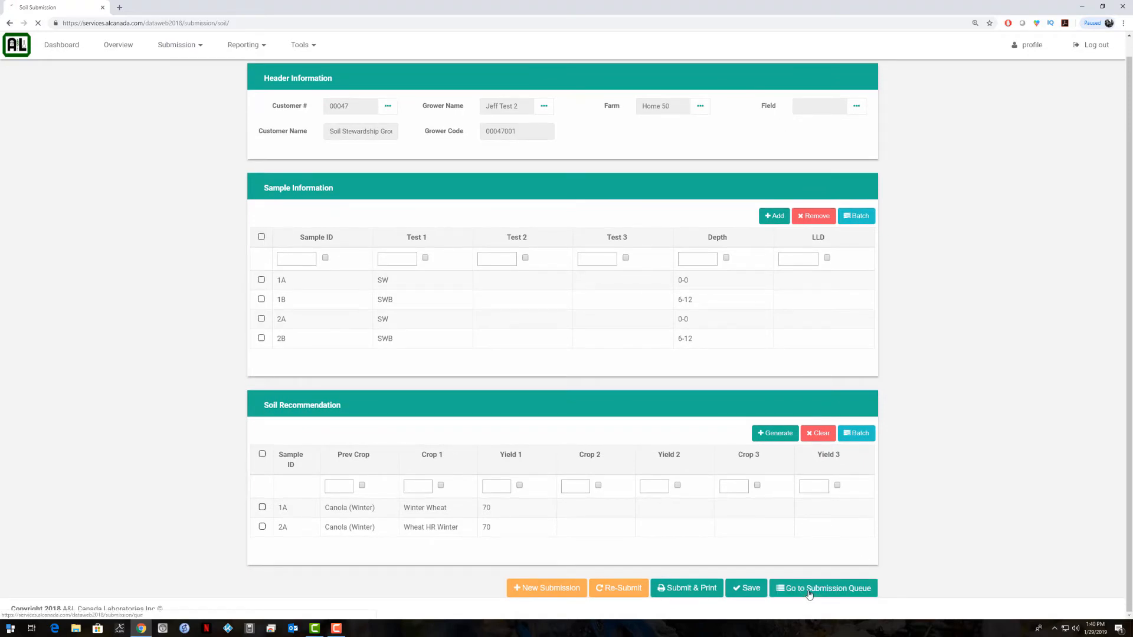
pyautogui.click(822, 587)
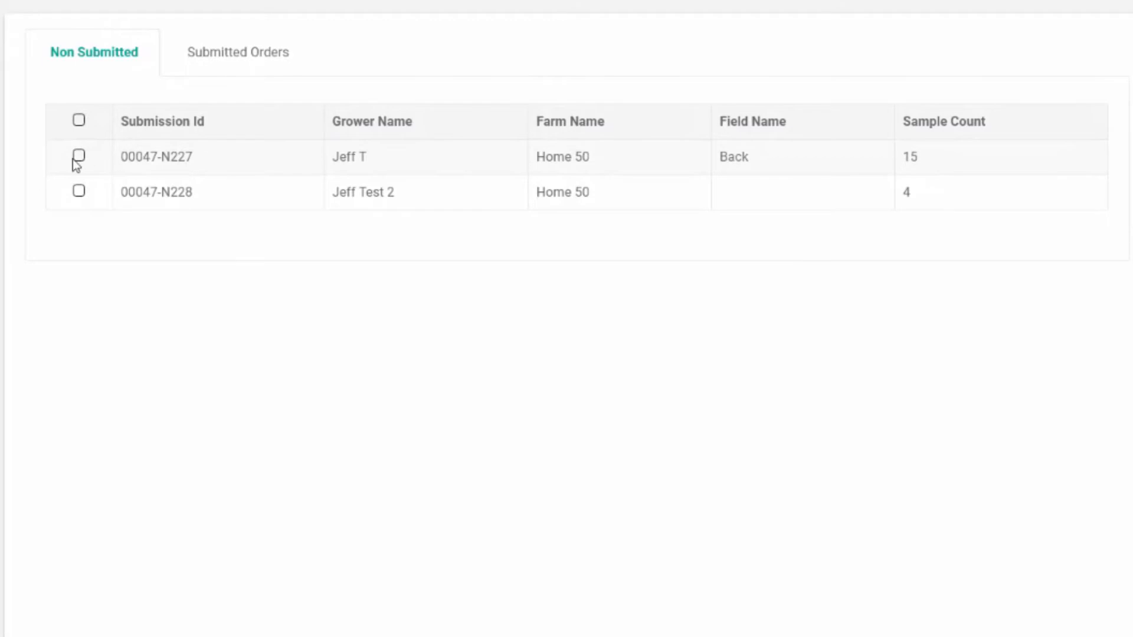
pyautogui.moveTo(965, 187)
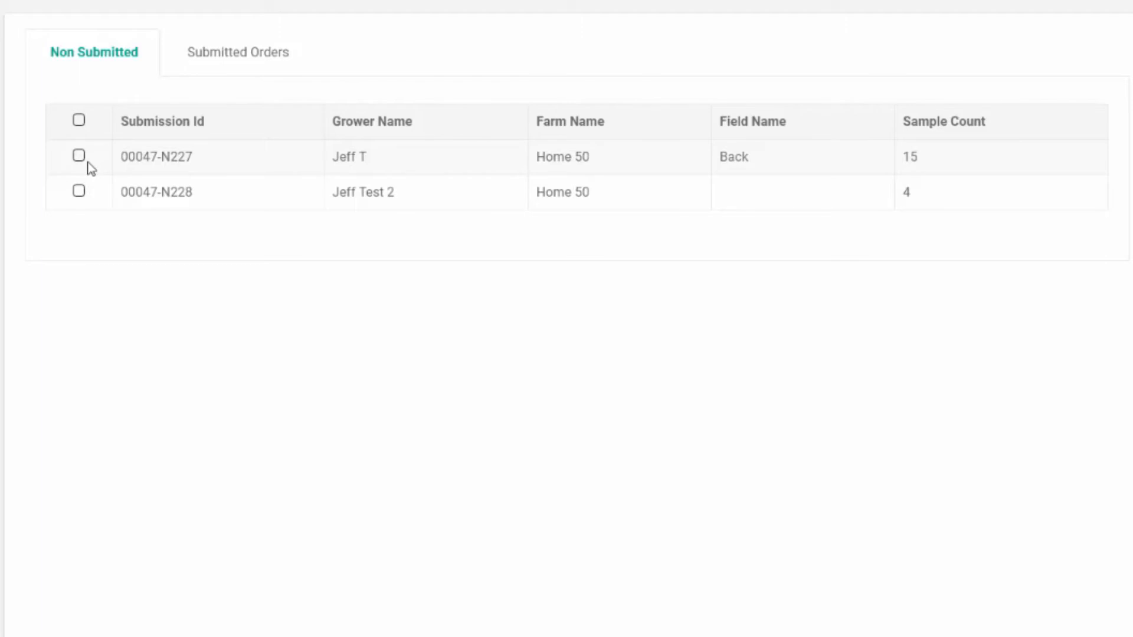
# Submit order 00047-N227 from Non Submitted and review its printed submittal form.
pyautogui.click(77, 156)
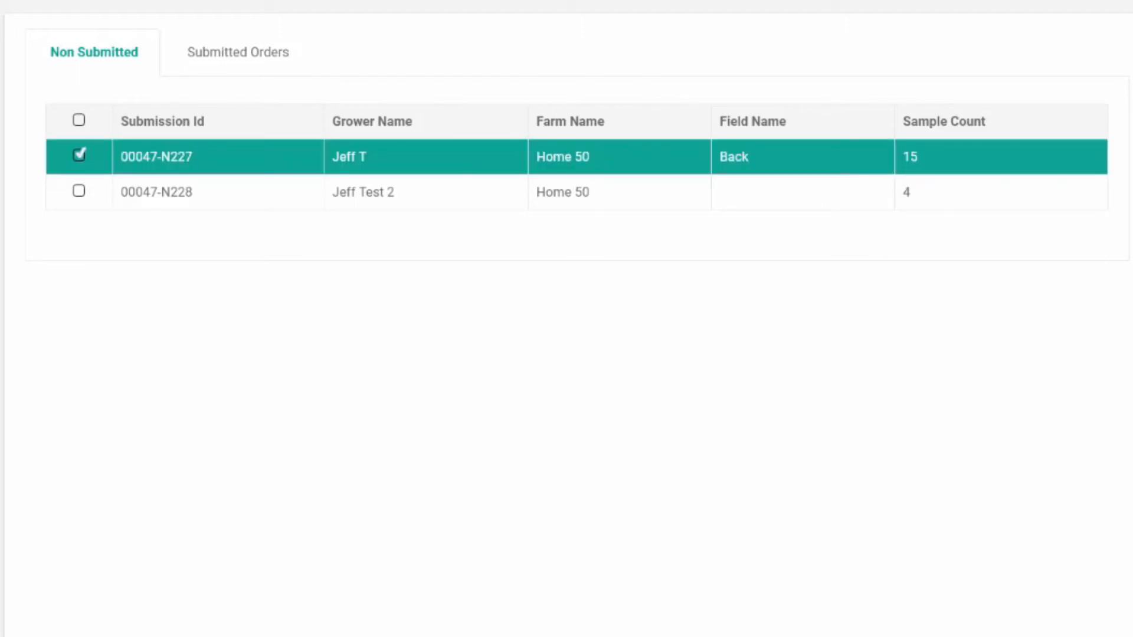
pyautogui.click(821, 539)
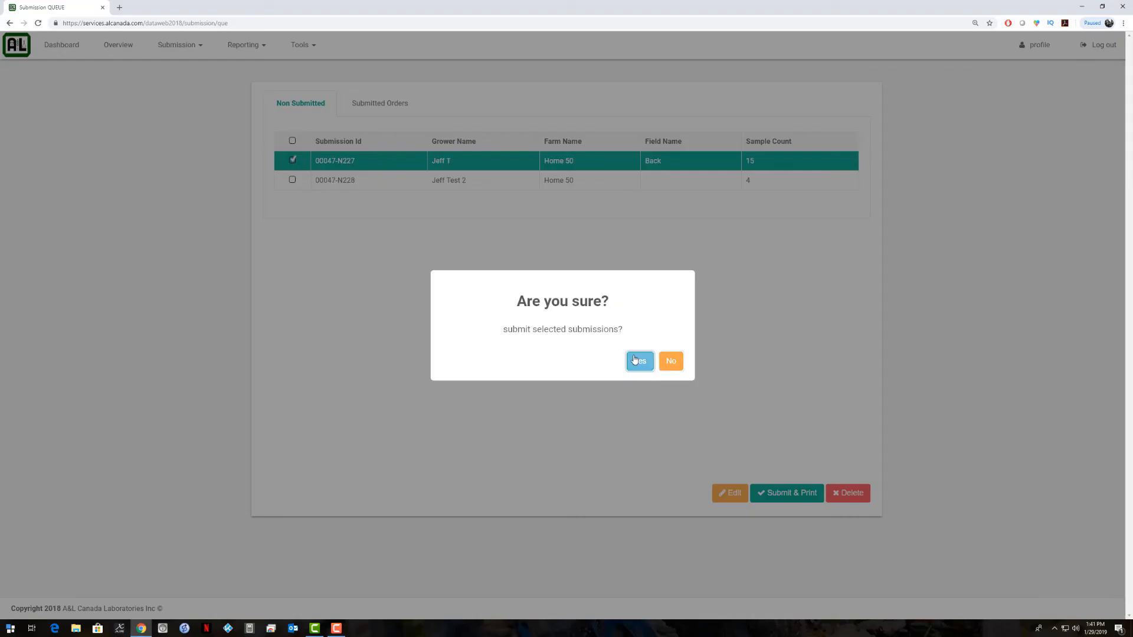
pyautogui.click(638, 361)
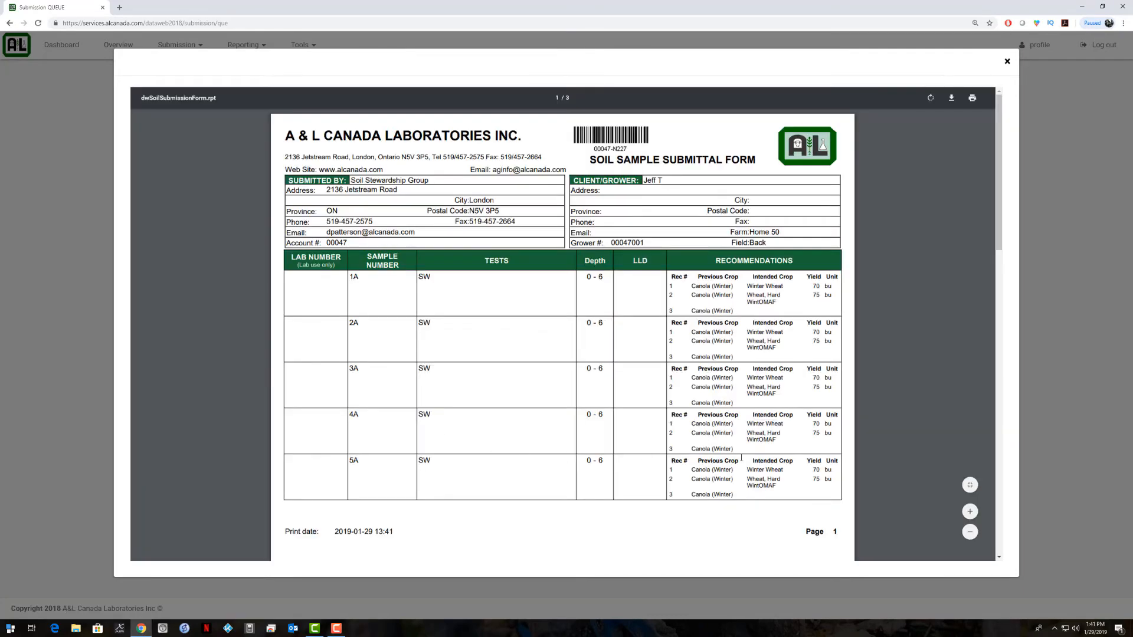
pyautogui.scroll(-3)
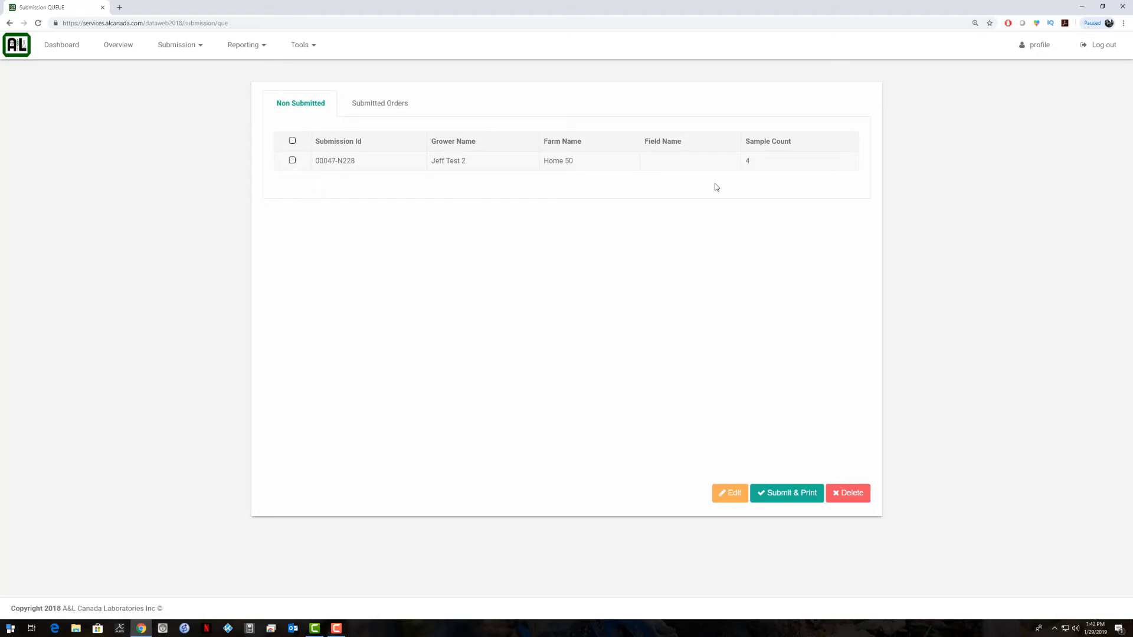
pyautogui.moveTo(395, 166)
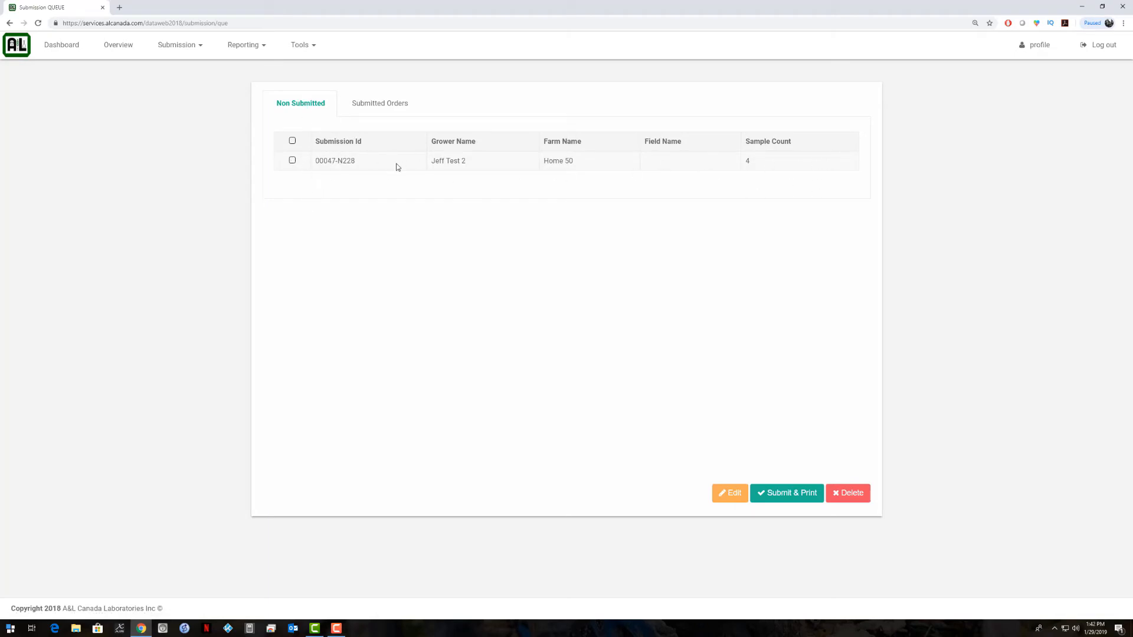
# Submit order 00047-N228 with Submit & Print, confirming with Yes.
pyautogui.click(293, 161)
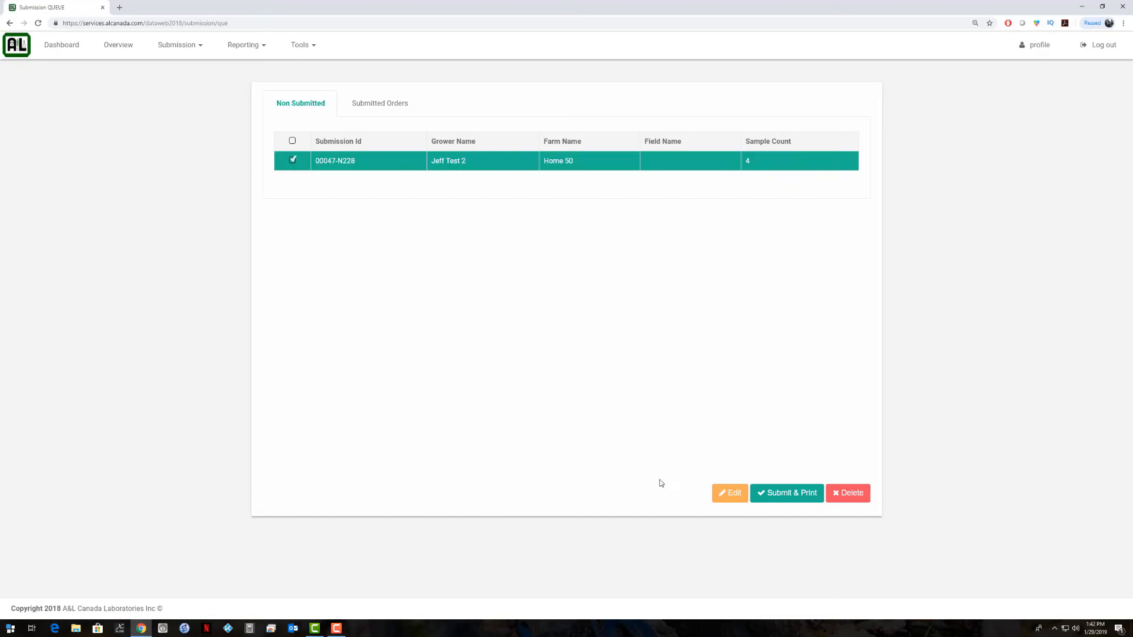
pyautogui.click(786, 493)
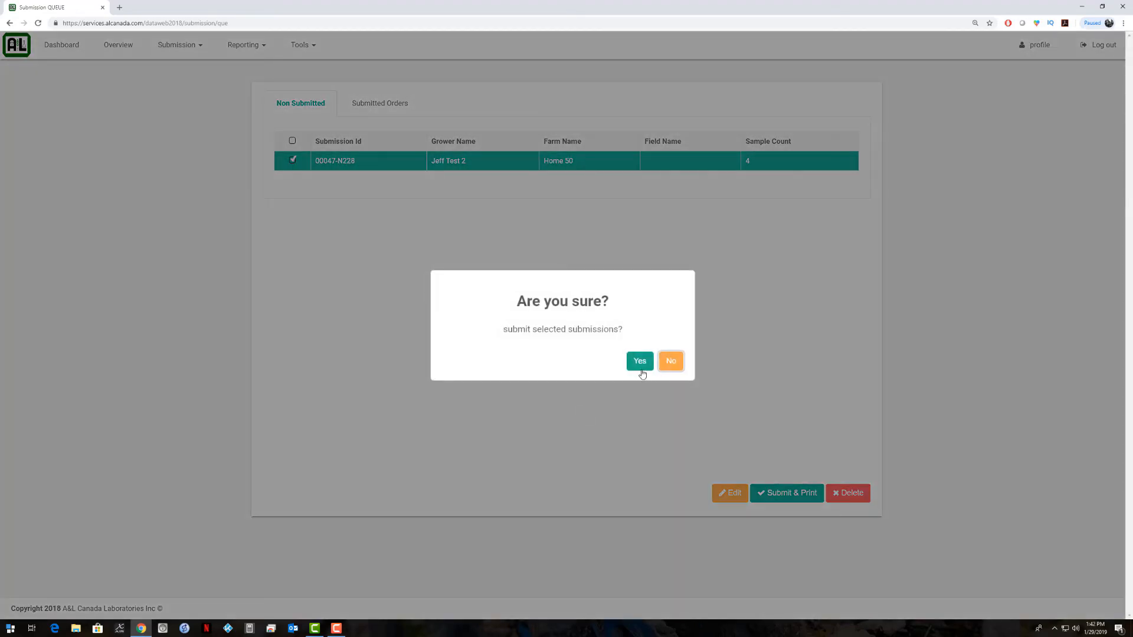
pyautogui.click(638, 361)
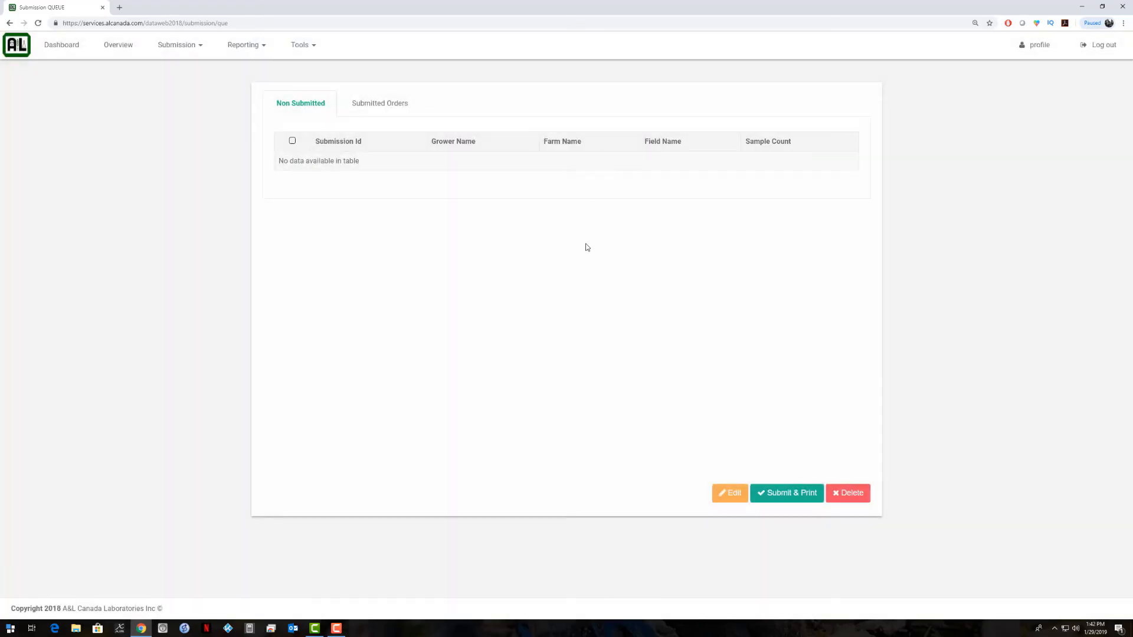
pyautogui.moveTo(189, 210)
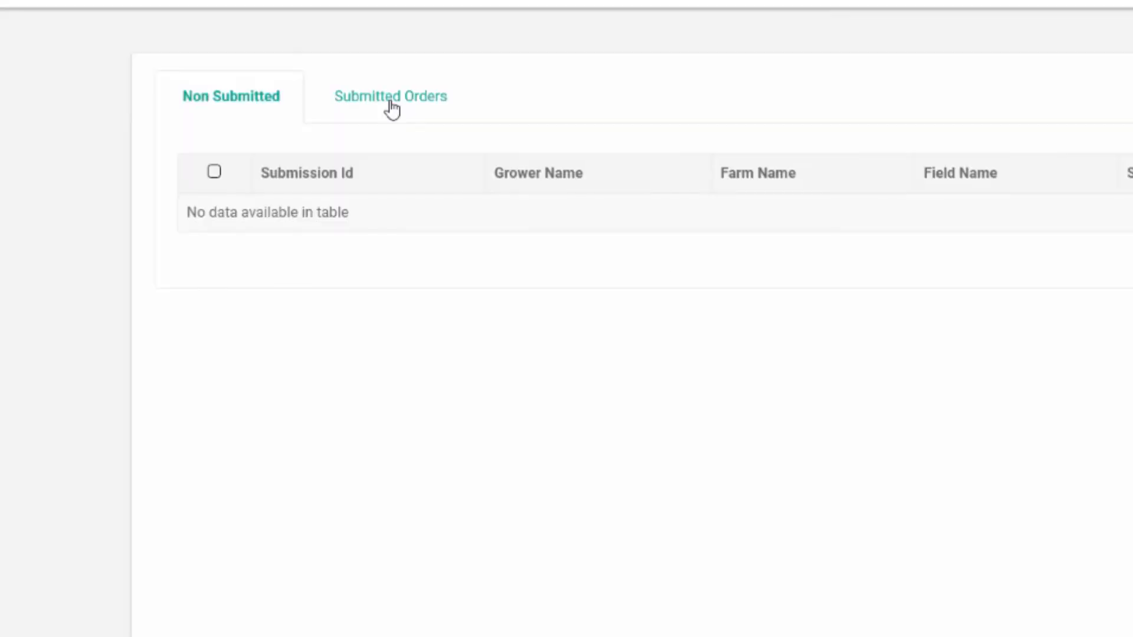
# Find order 00047-N228 on page 3 of Submitted Orders, print its sample labels, and close the preview.
pyautogui.click(391, 96)
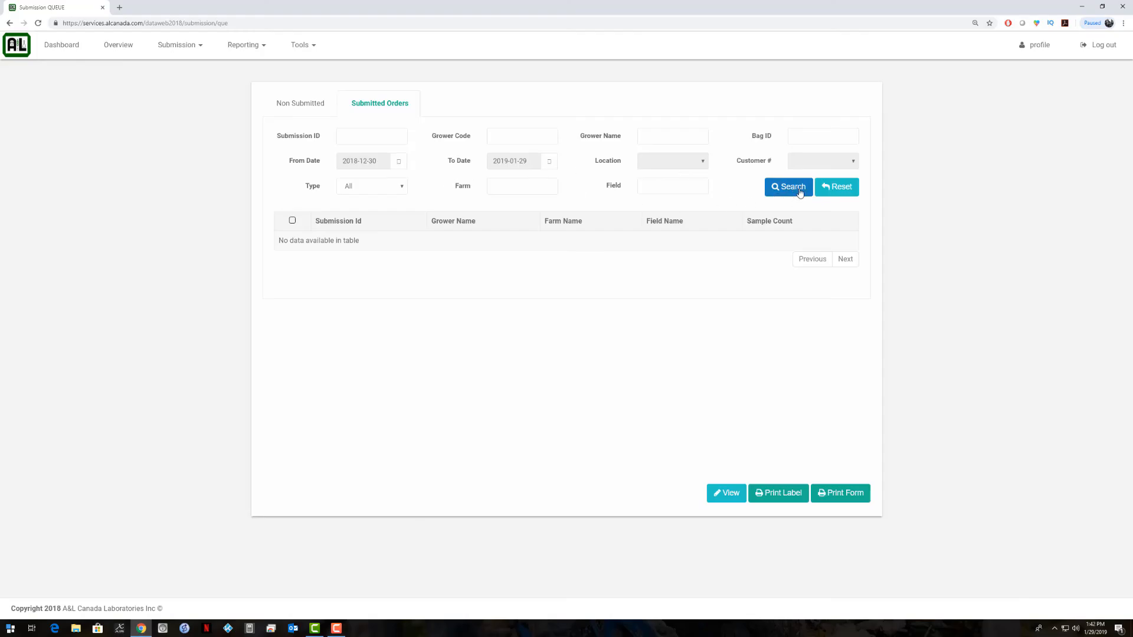
pyautogui.click(787, 186)
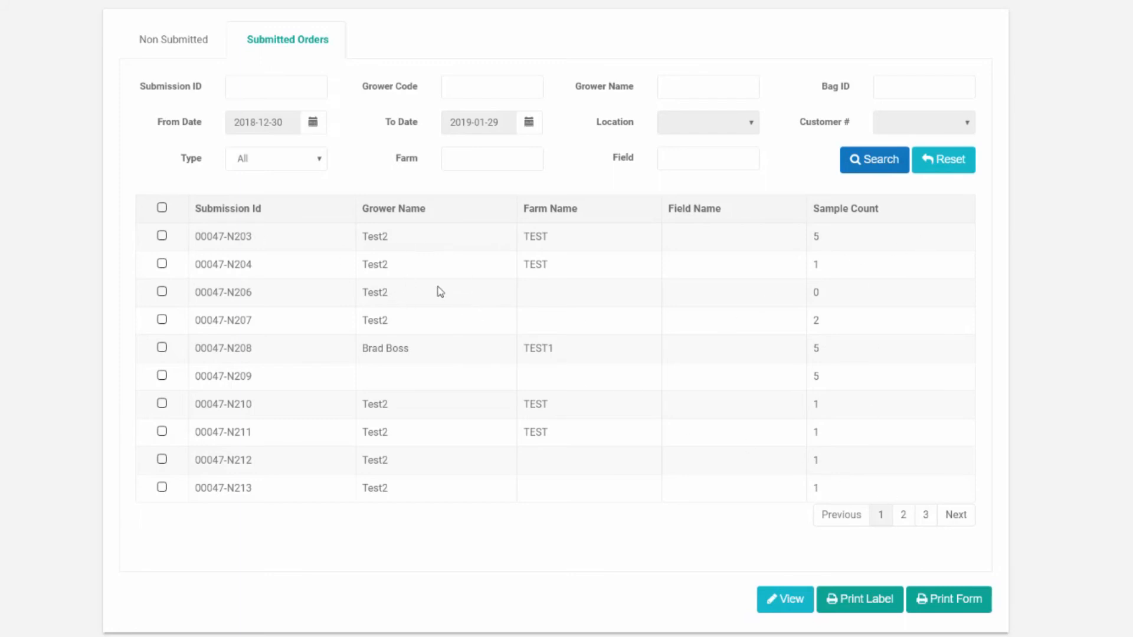
pyautogui.moveTo(346, 312)
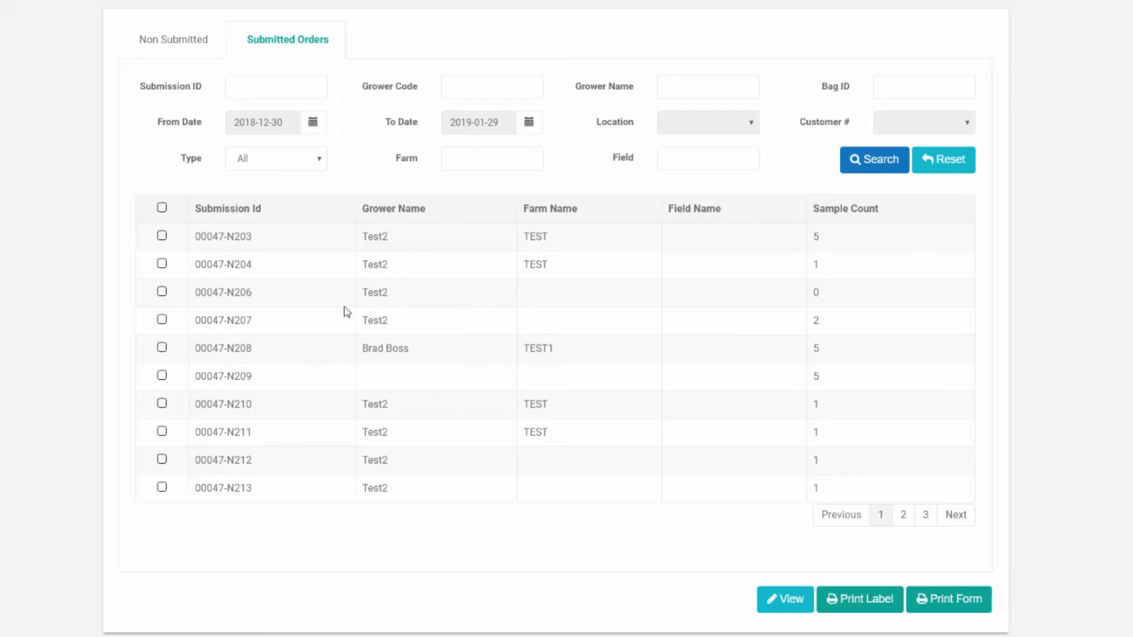
pyautogui.moveTo(281, 240)
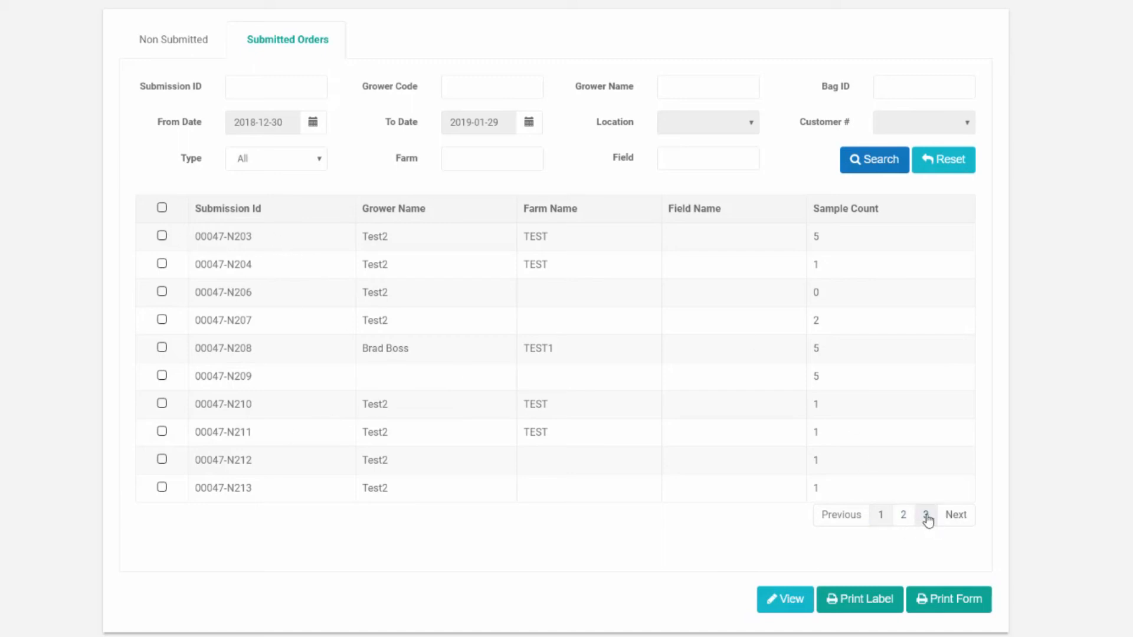
pyautogui.click(926, 516)
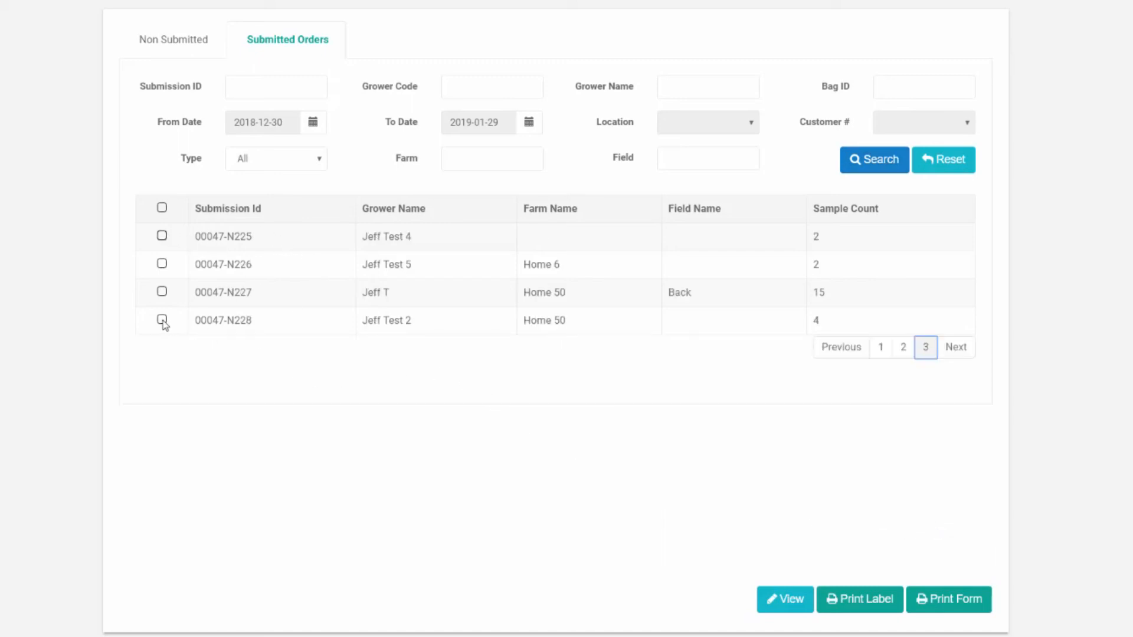
pyautogui.click(161, 320)
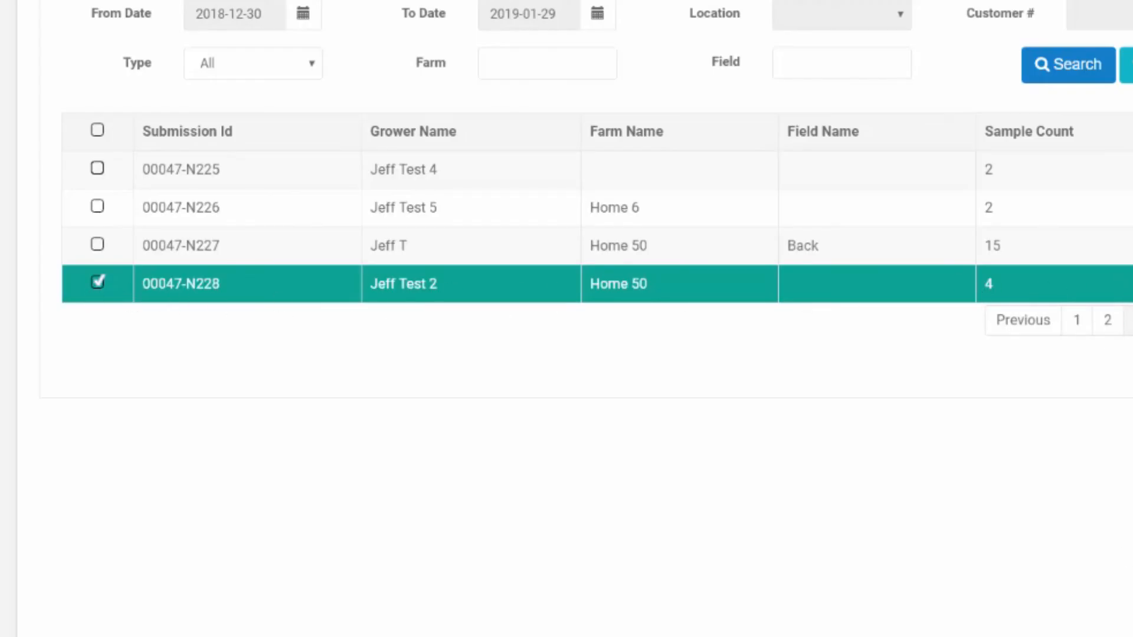
pyautogui.scroll(-3)
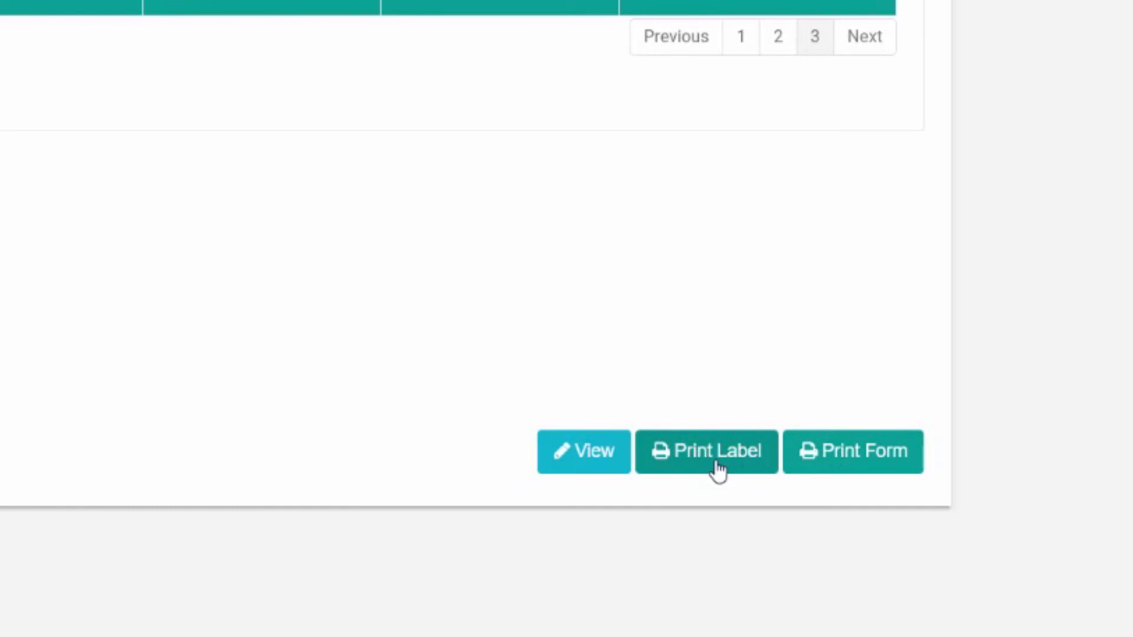
pyautogui.click(706, 452)
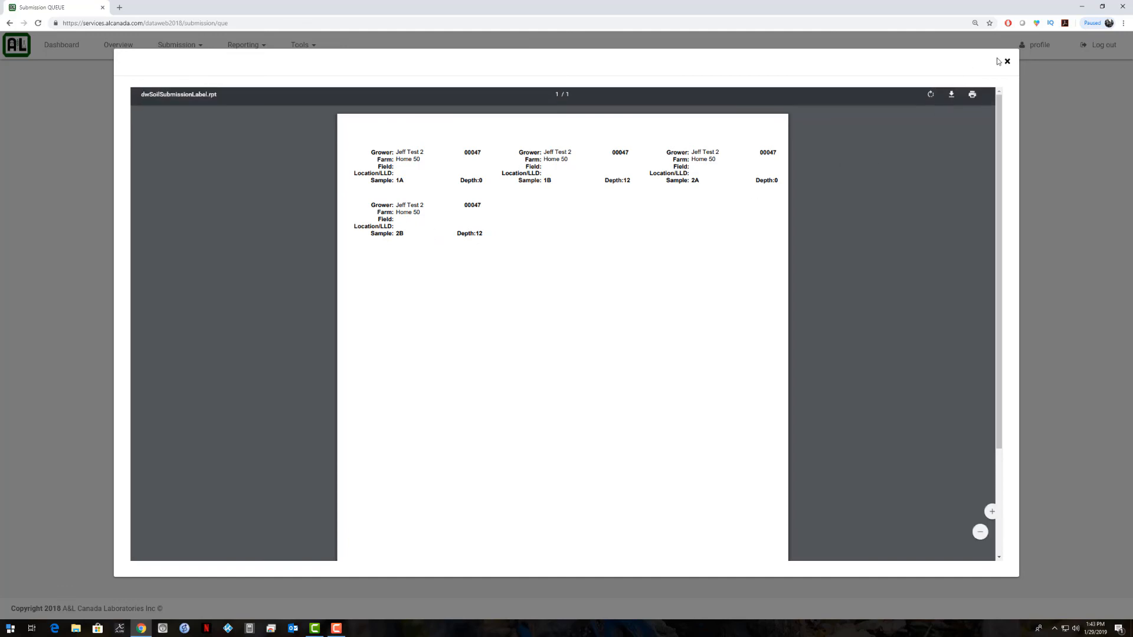
pyautogui.click(1005, 61)
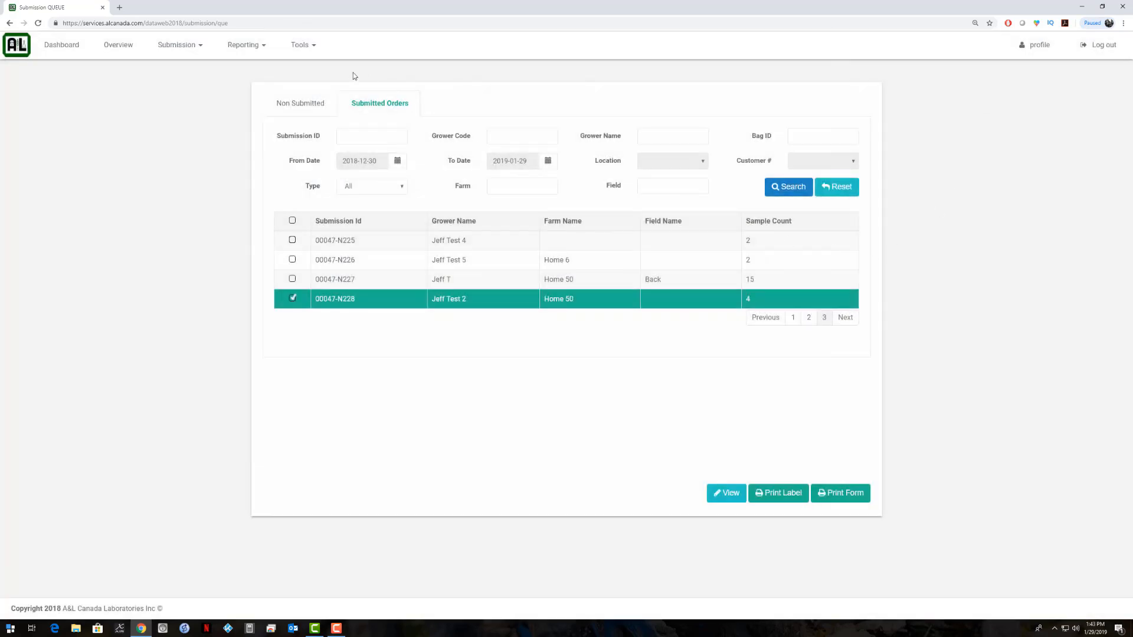